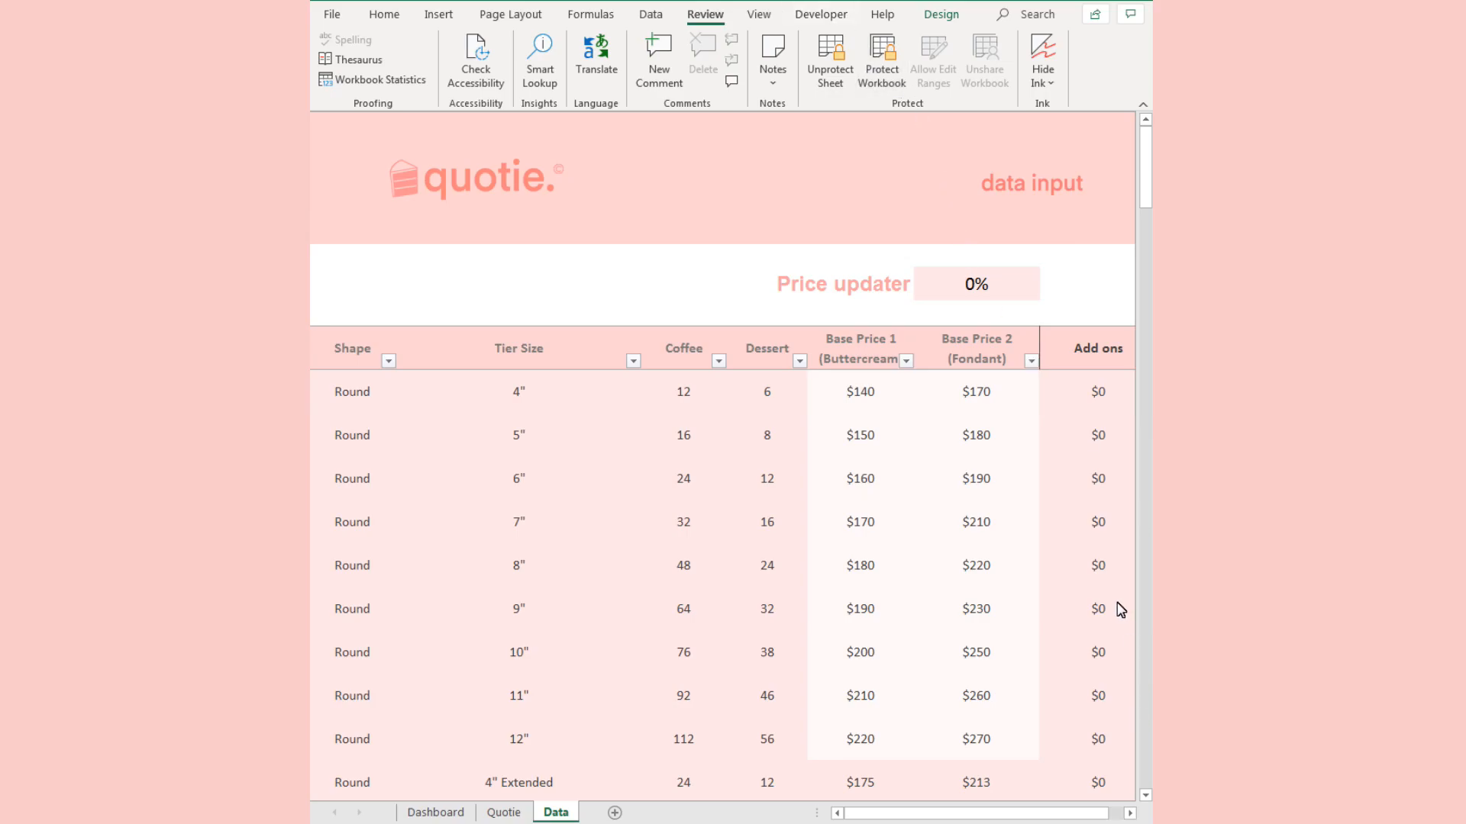
mouse_move(1116, 606)
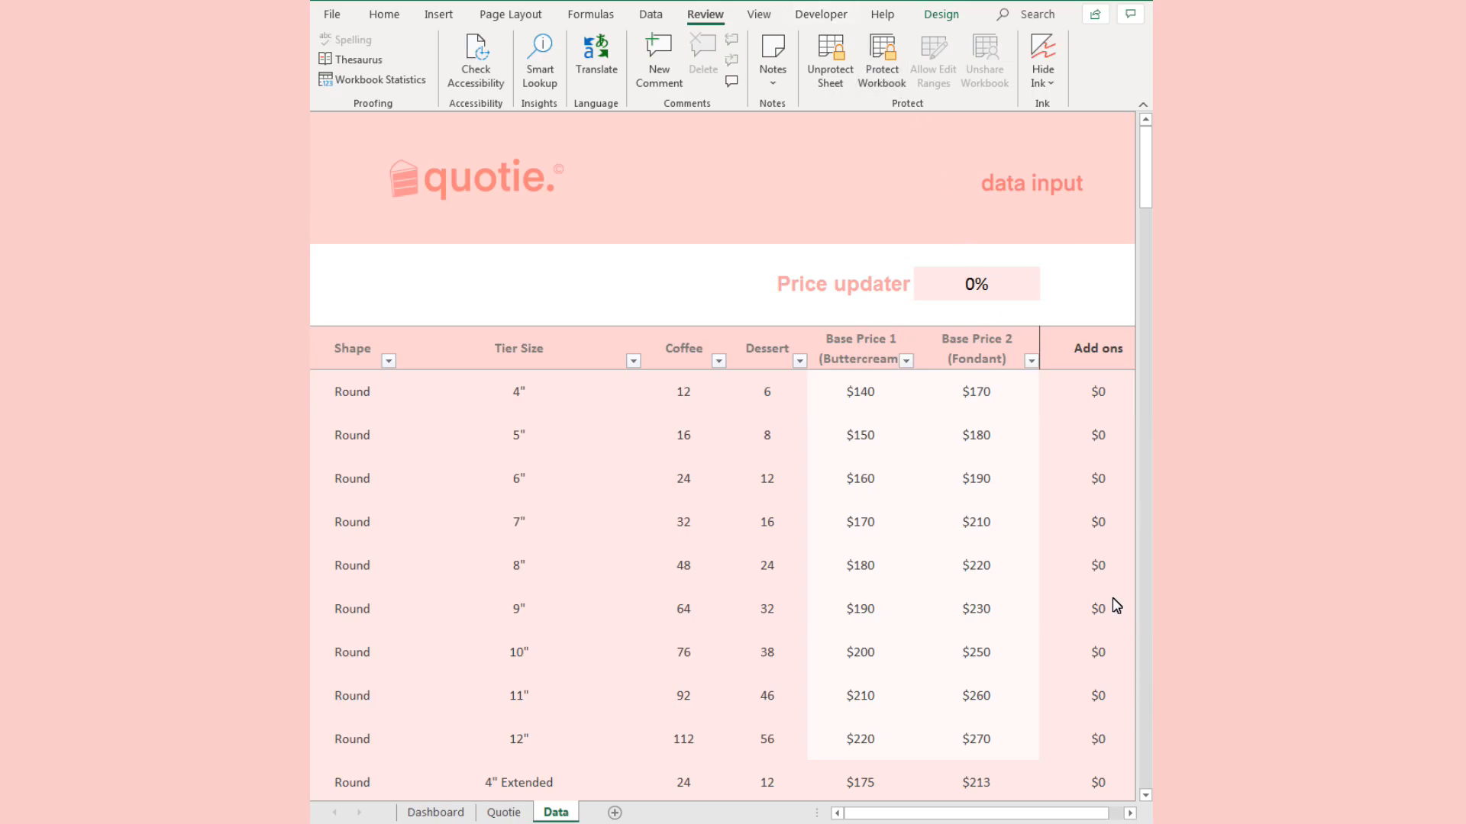
mouse_move(1092, 618)
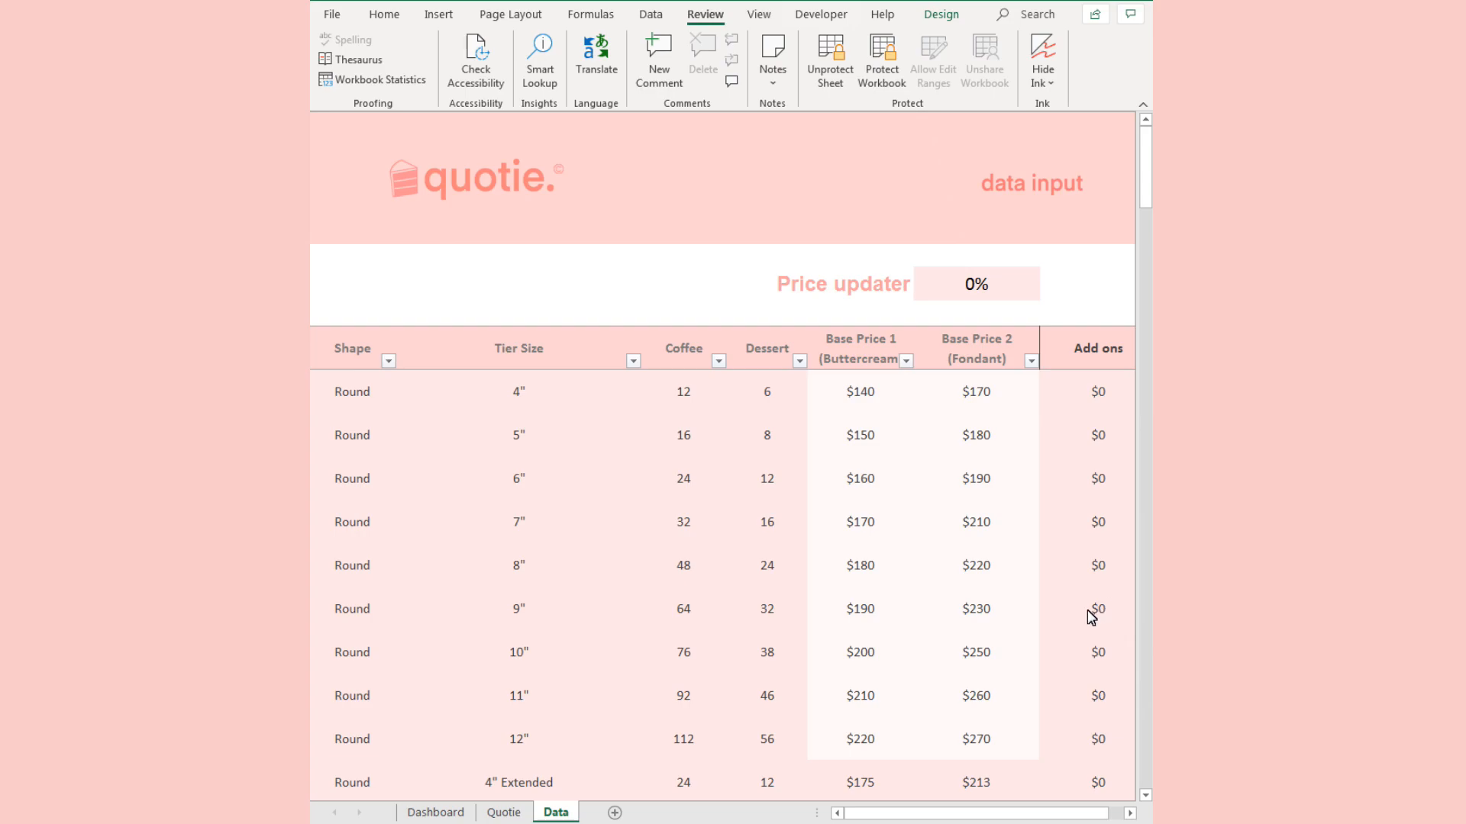
mouse_move(966, 636)
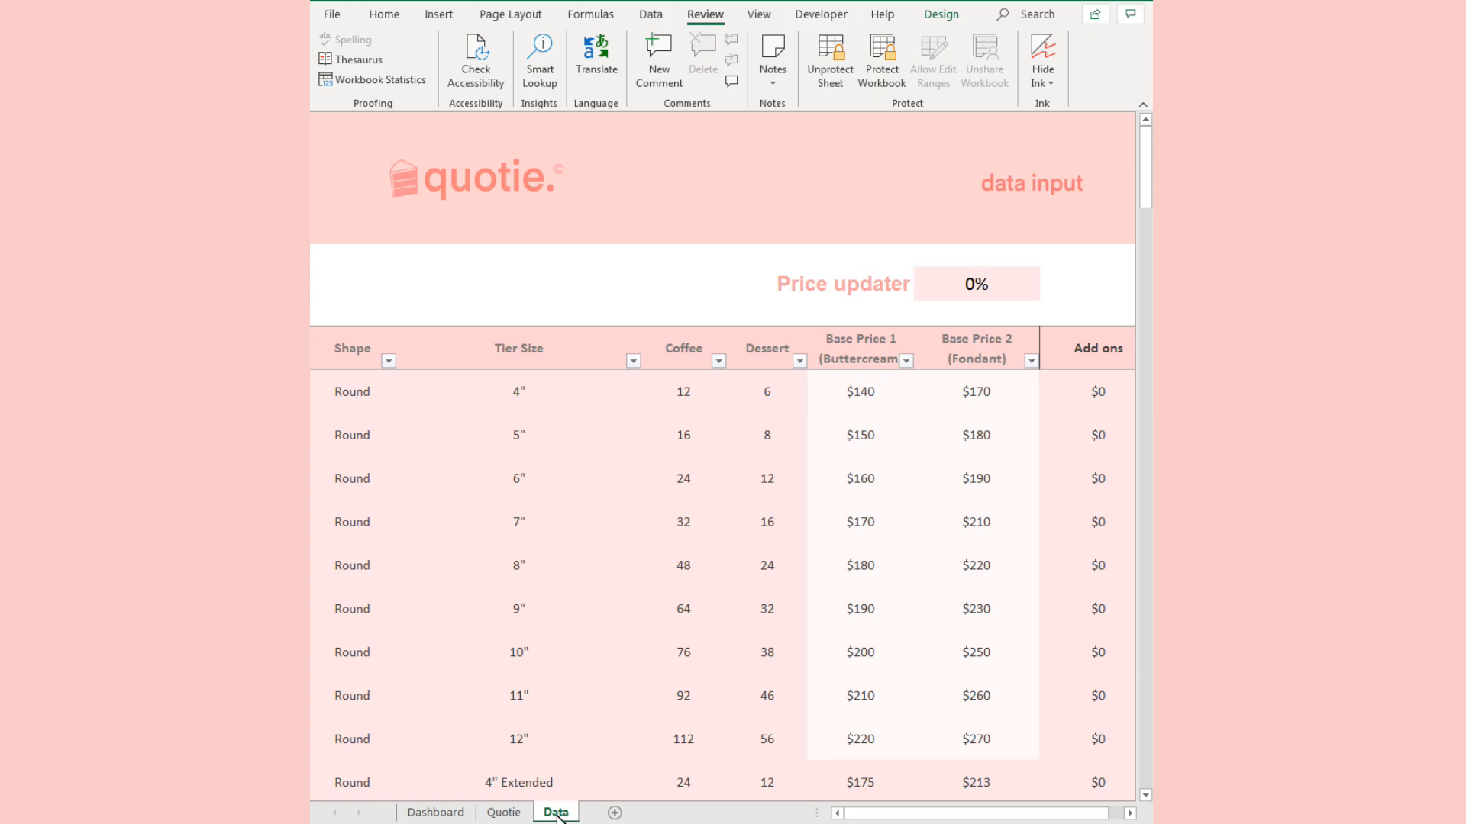
Open the Quotie sheet and scroll through the custom round-cake quotes list.
scroll("down", 3)
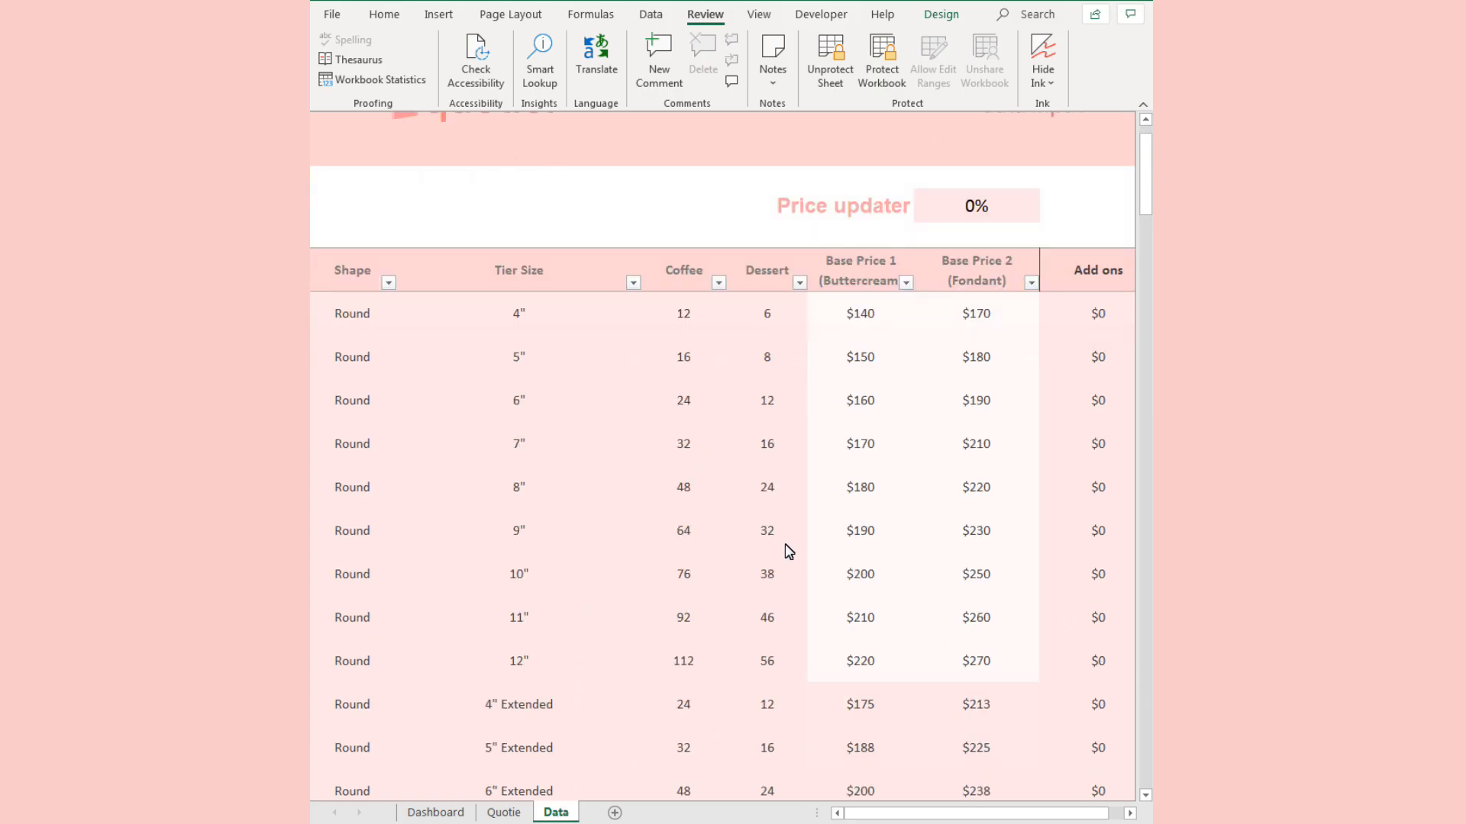
scroll("down", 3)
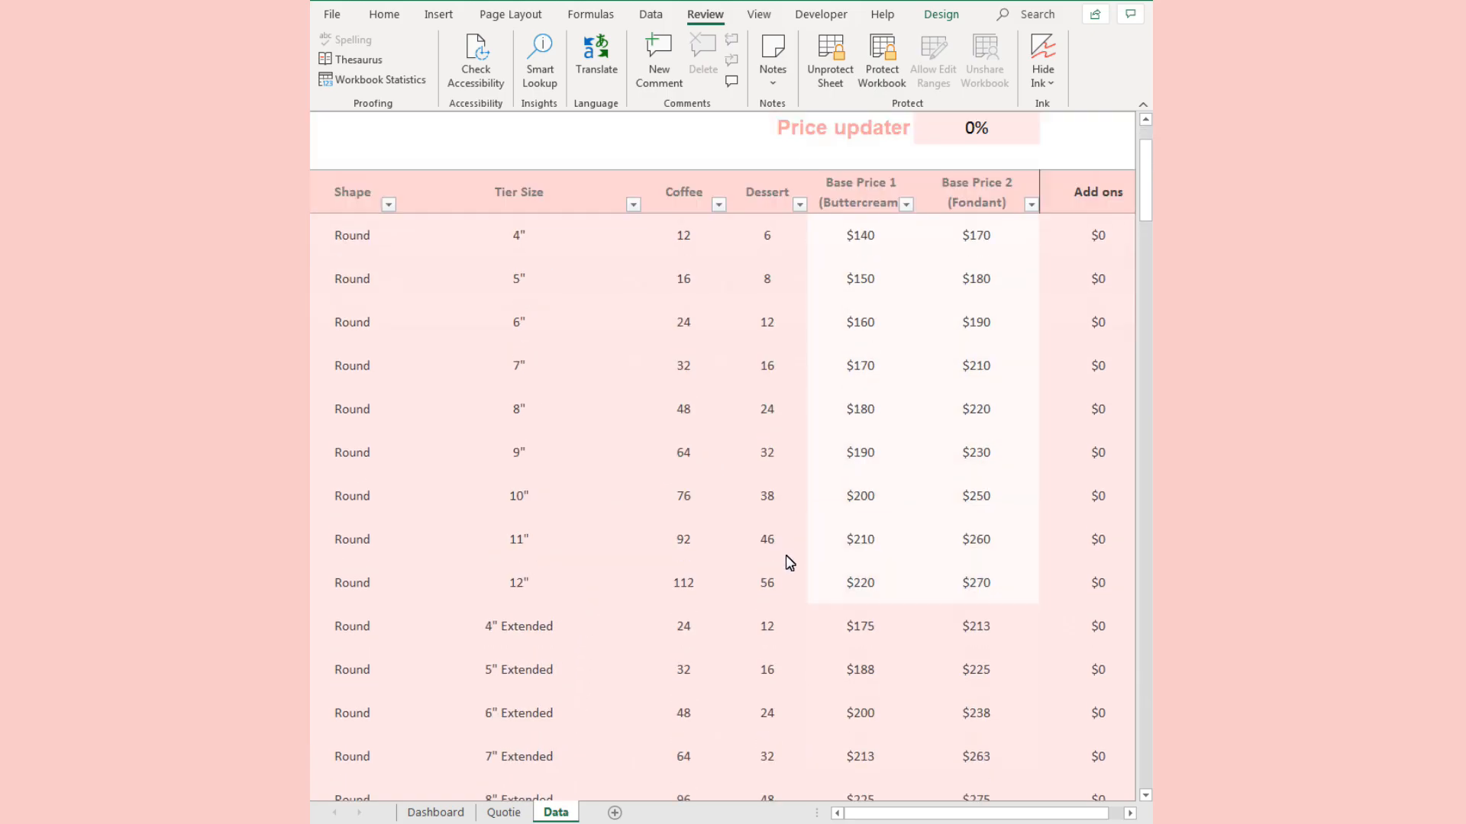
left_click(503, 812)
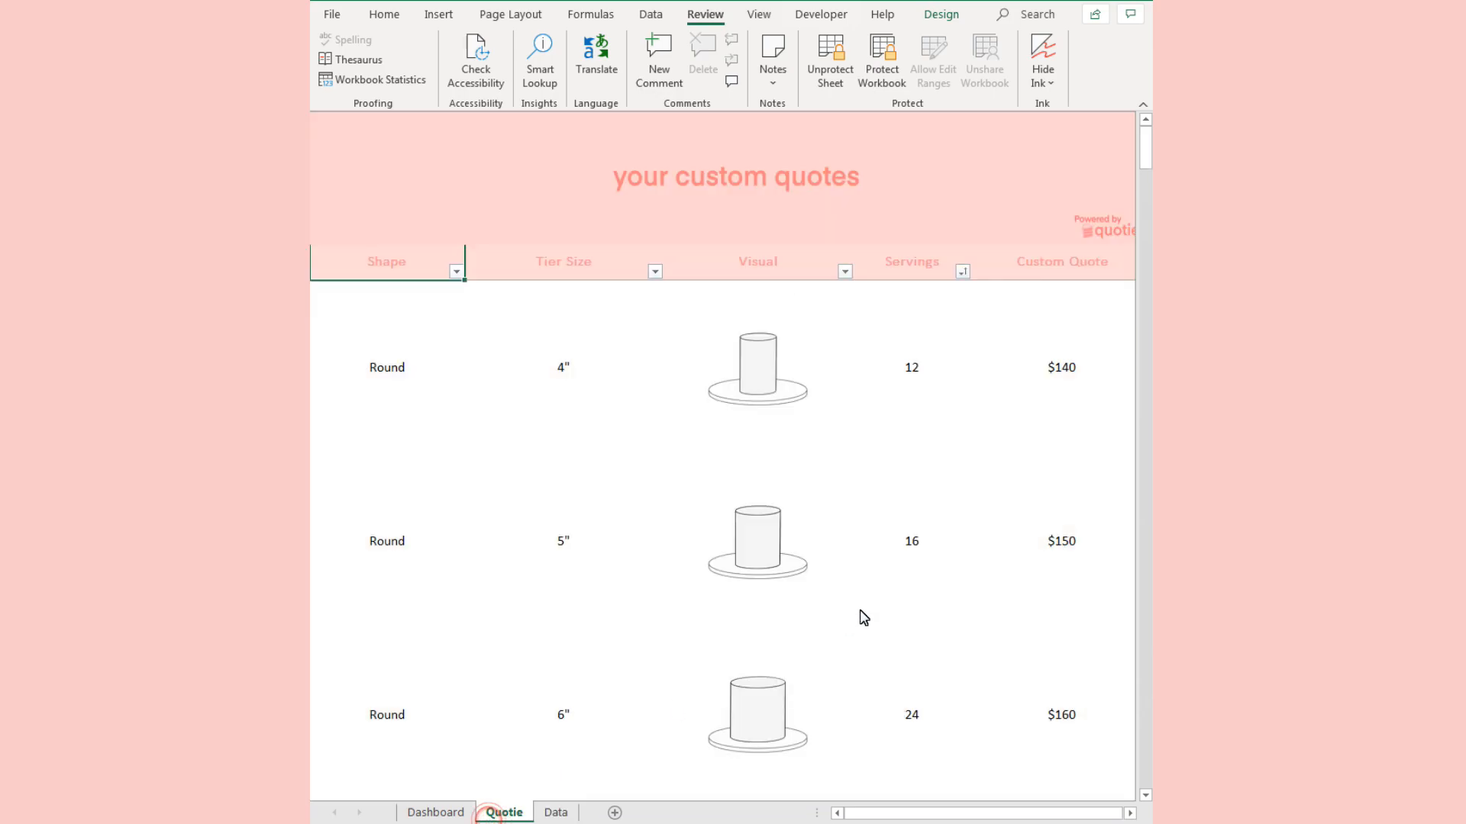
scroll("down", 3)
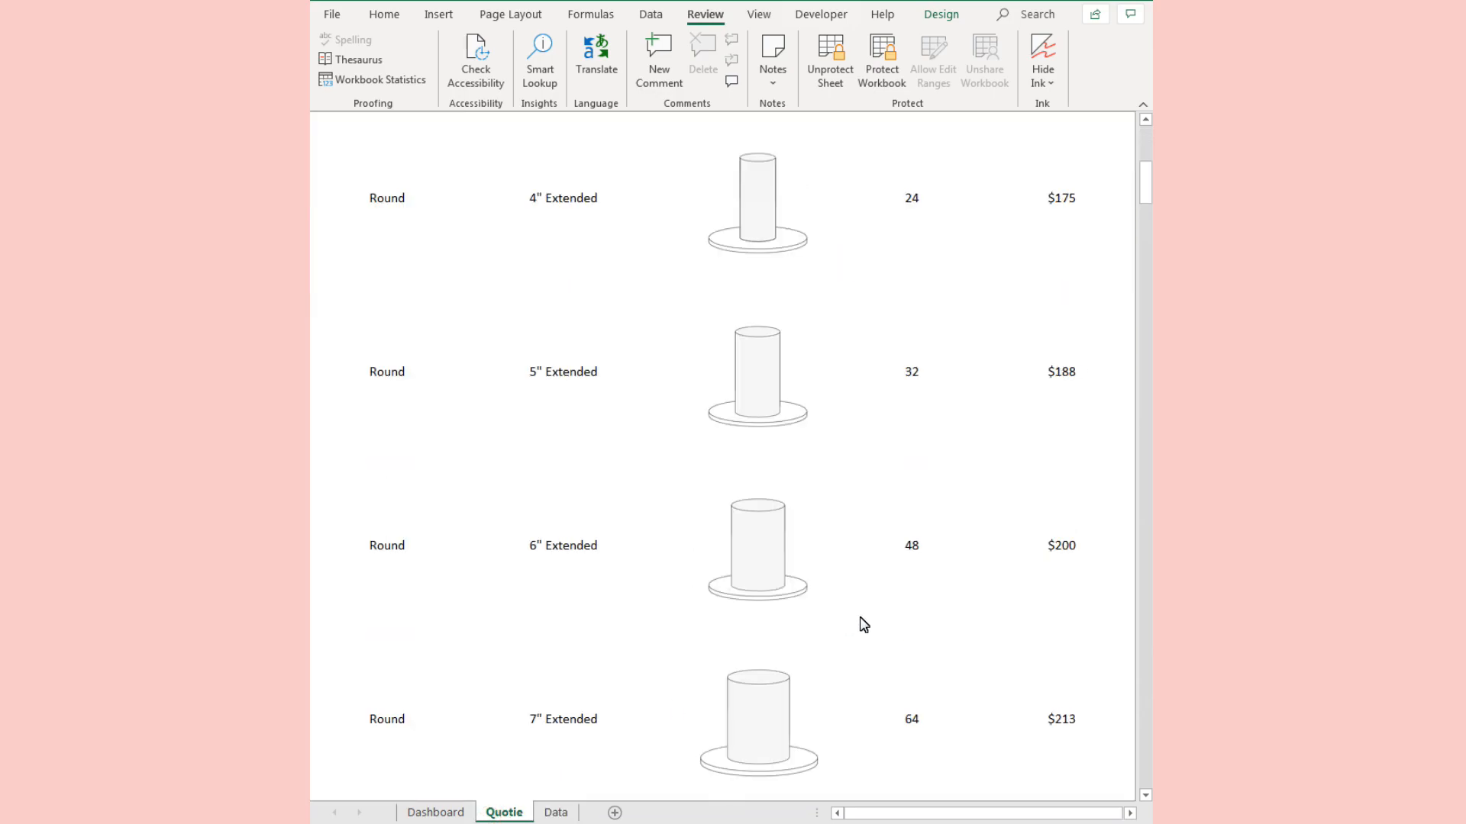
scroll("up", 3)
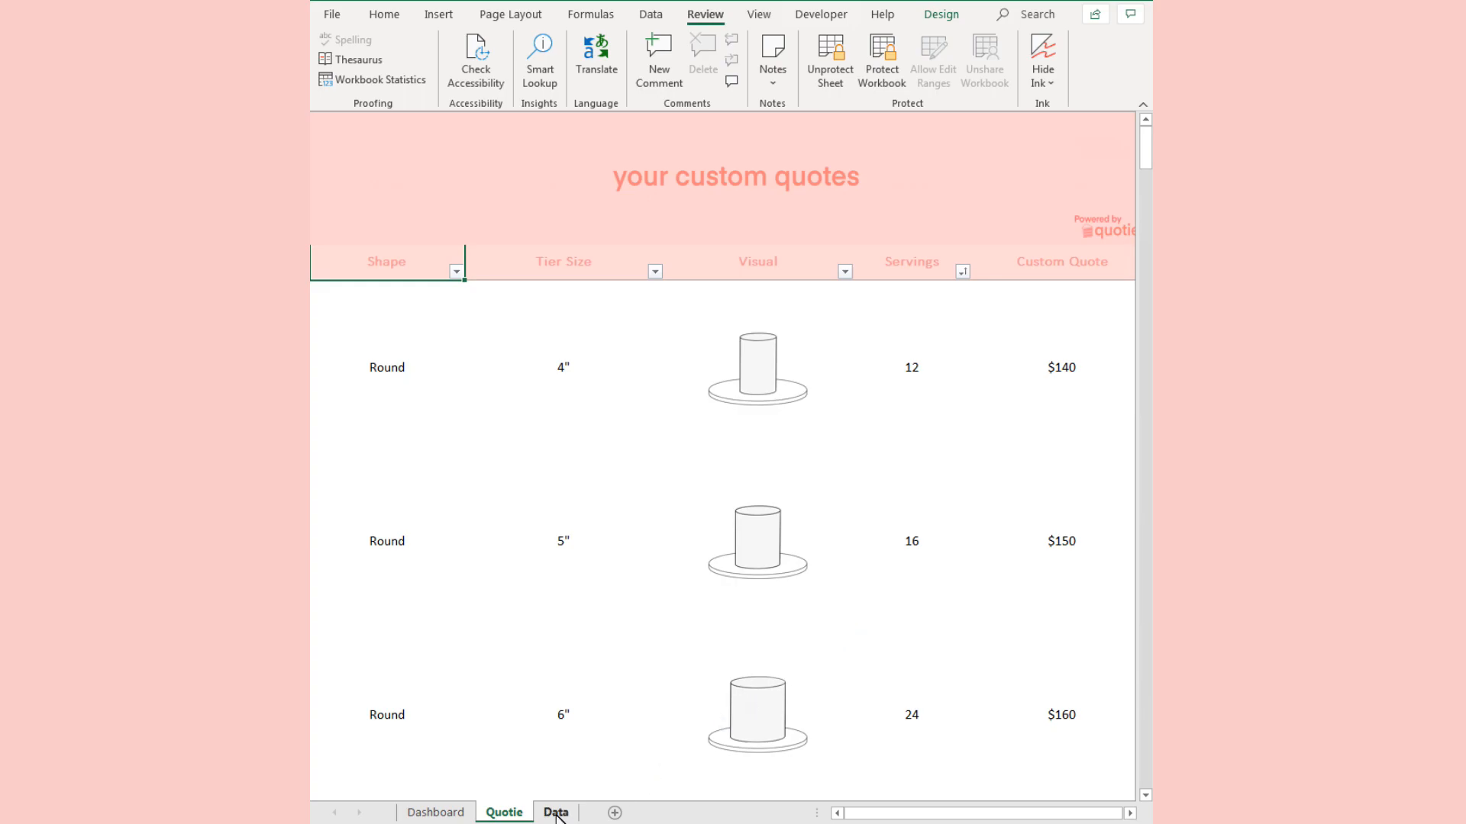
Go to the Data sheet with its price updater and round-cake pricing table.
left_click(556, 812)
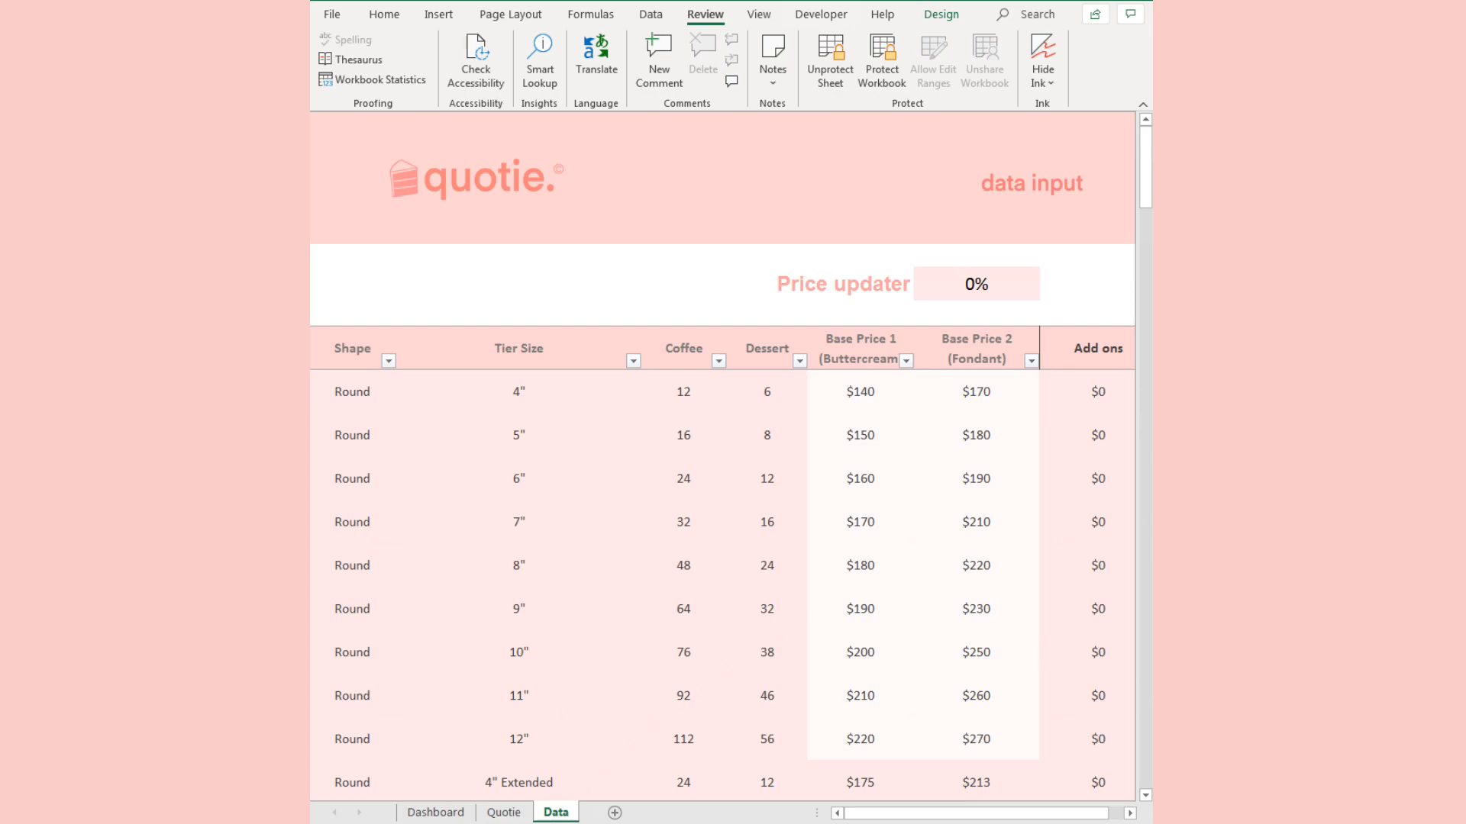
mouse_move(918, 591)
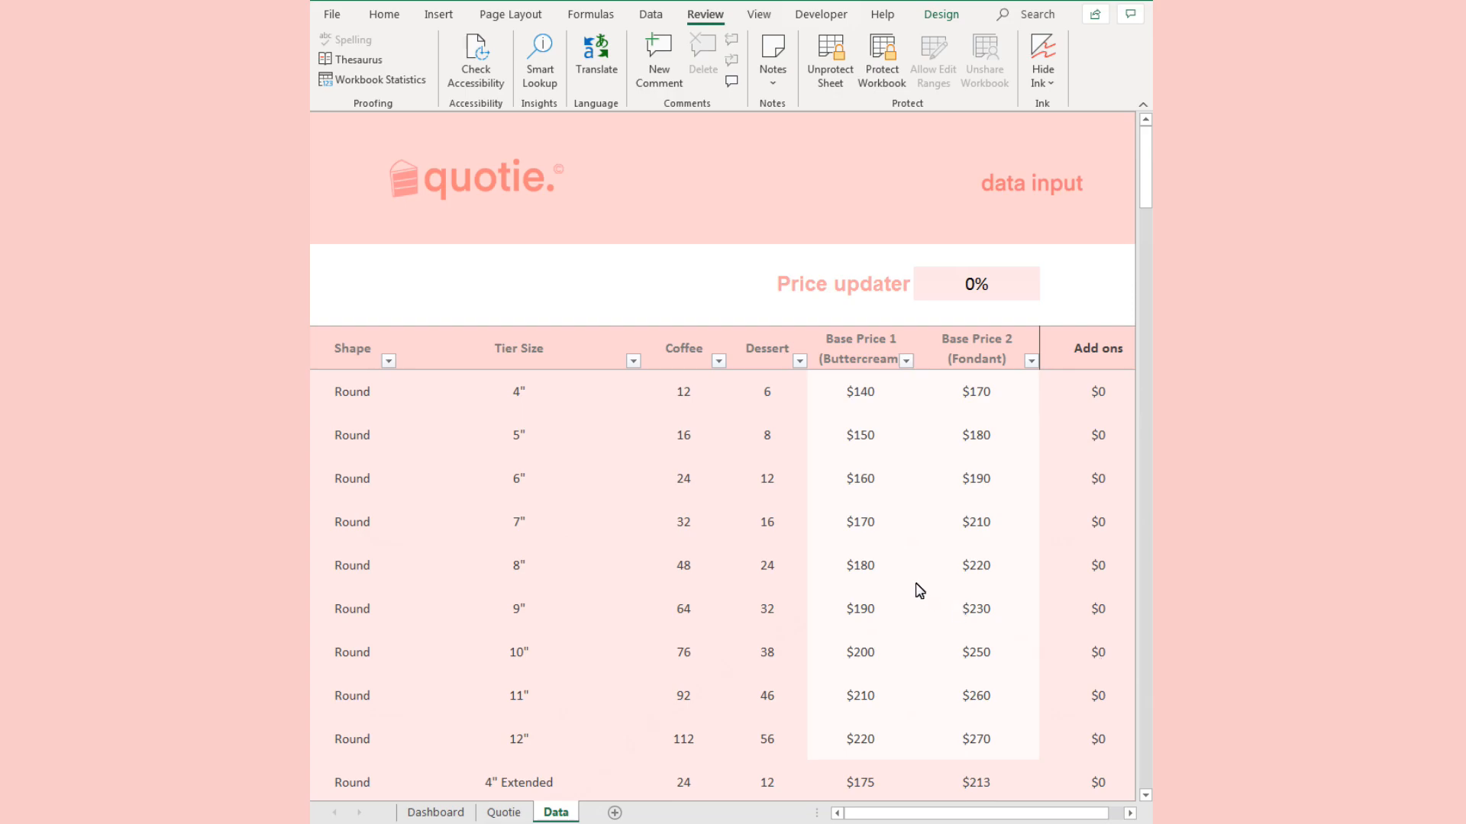
mouse_move(905, 581)
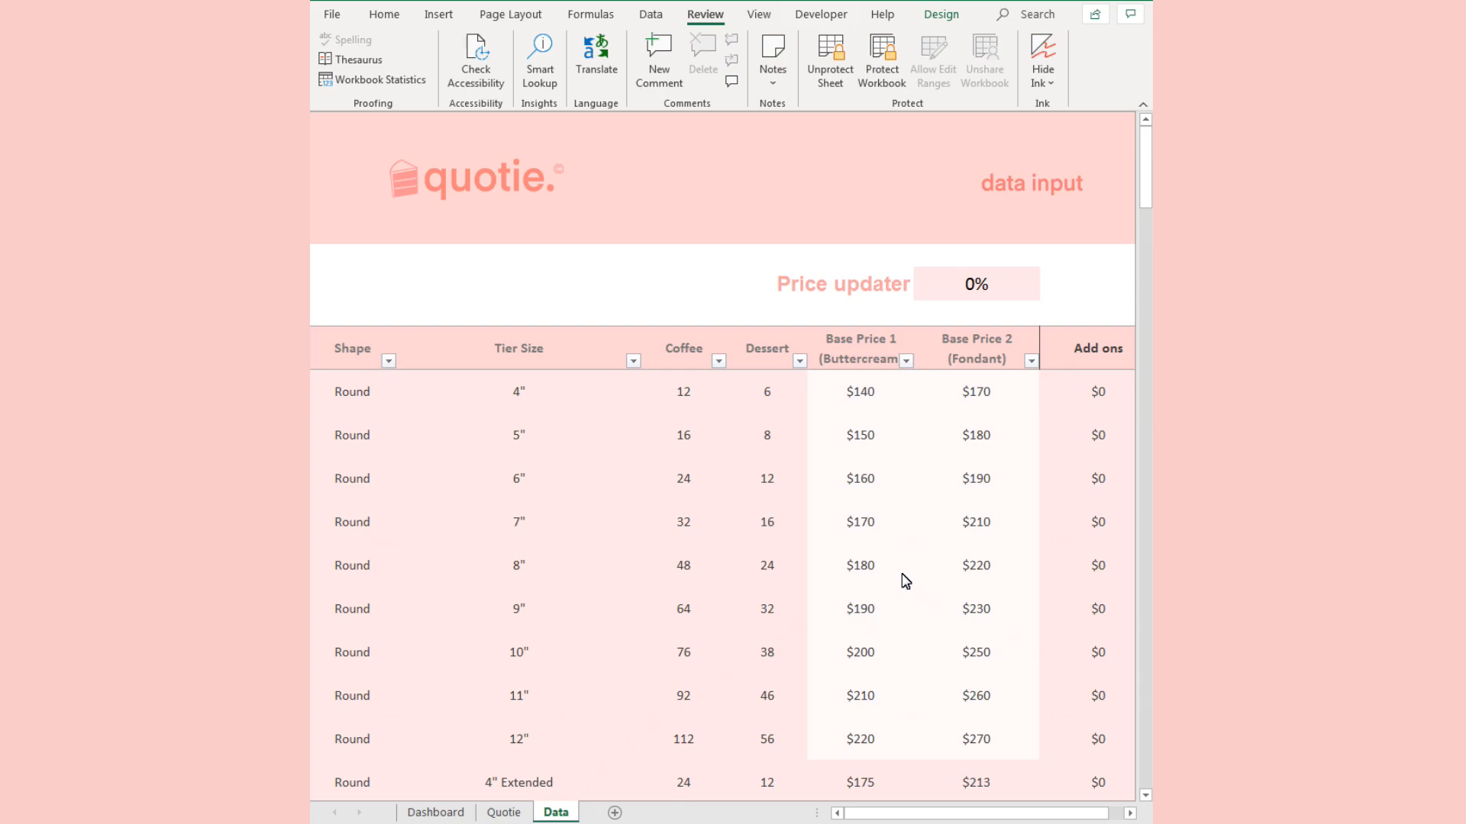
mouse_move(778, 65)
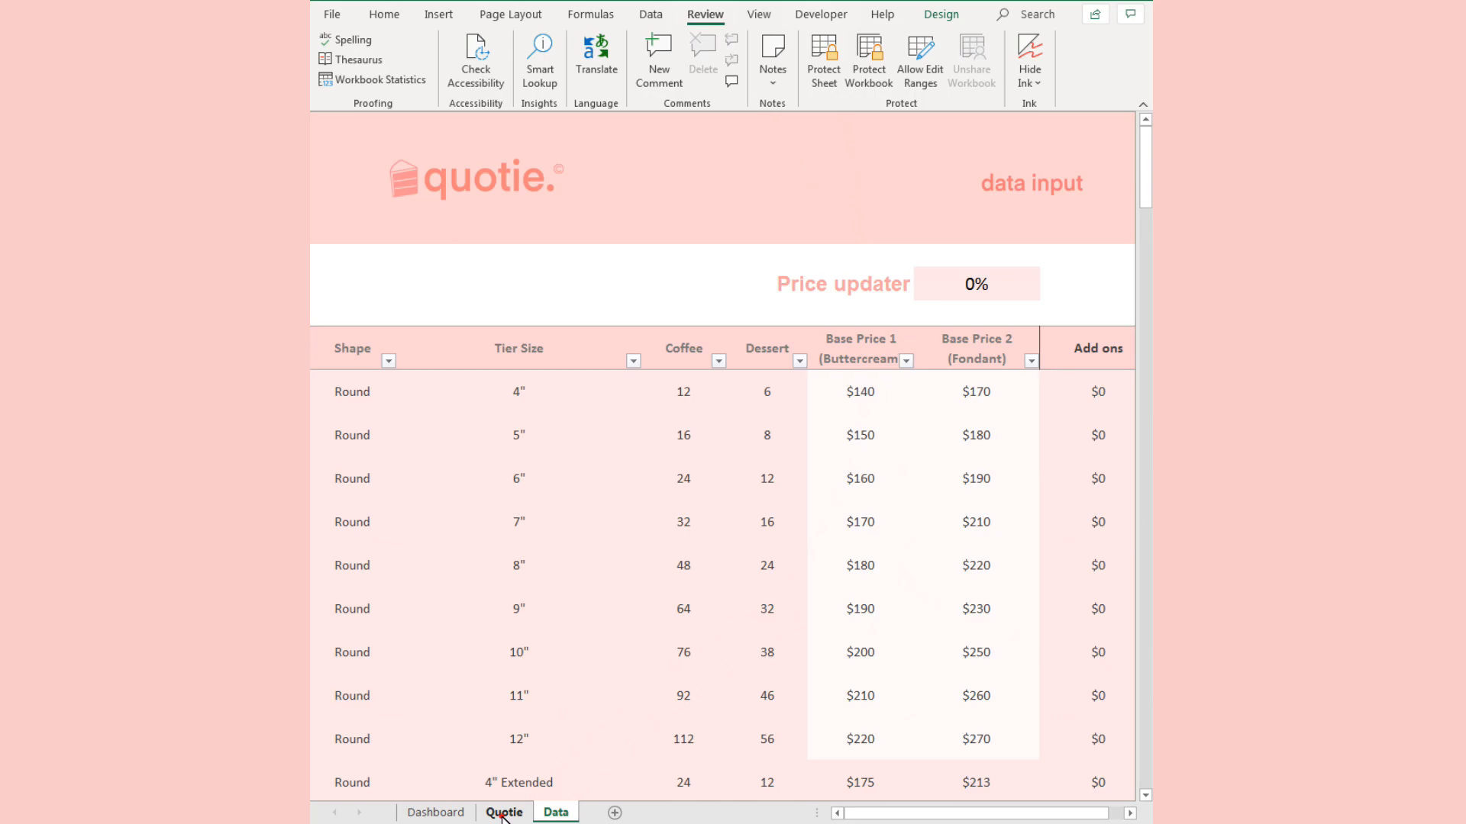
Delete the Round 7" tier row from the Data sheet's pricing table.
left_click(499, 812)
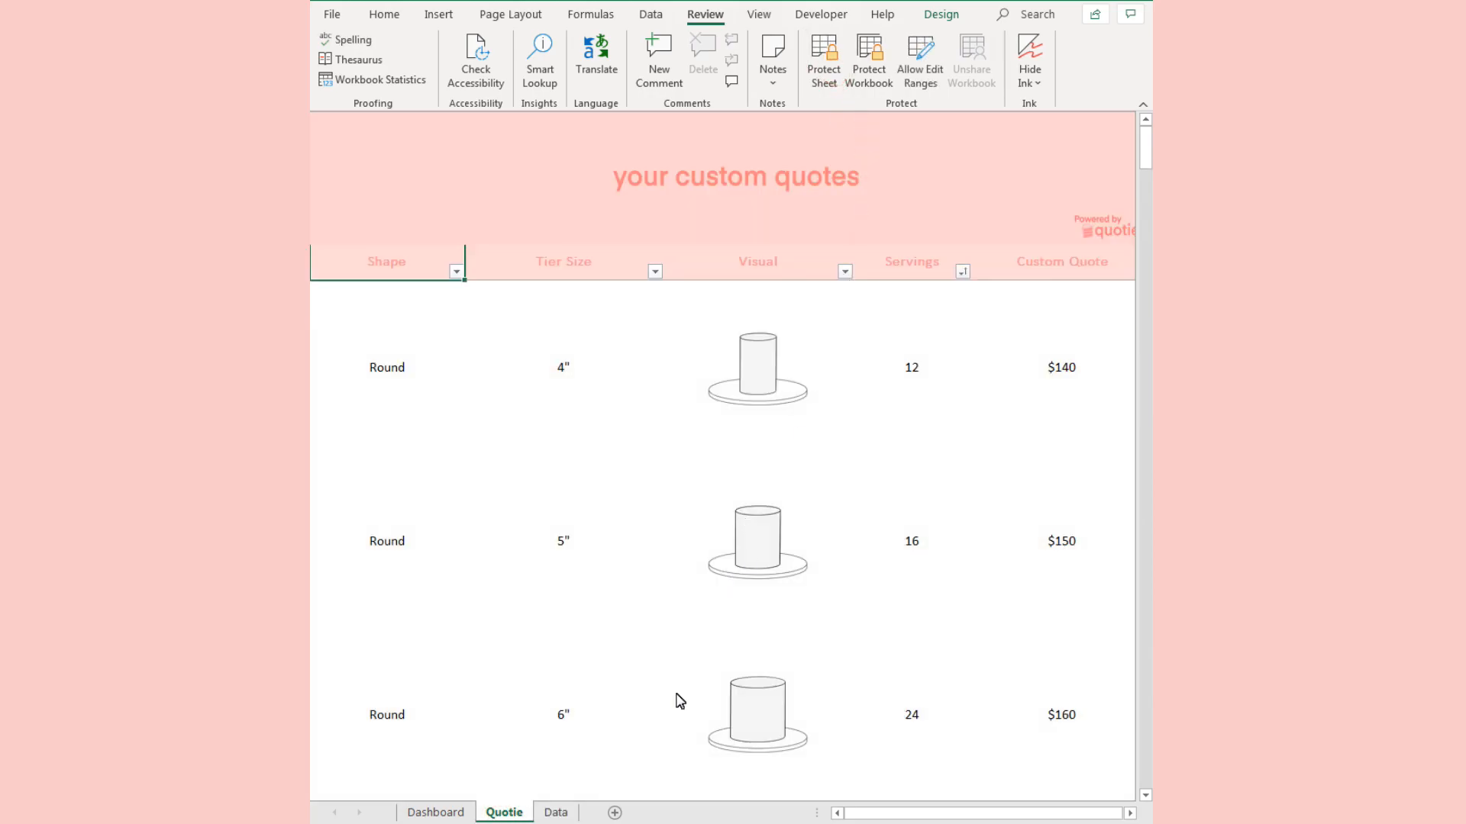
left_click(555, 812)
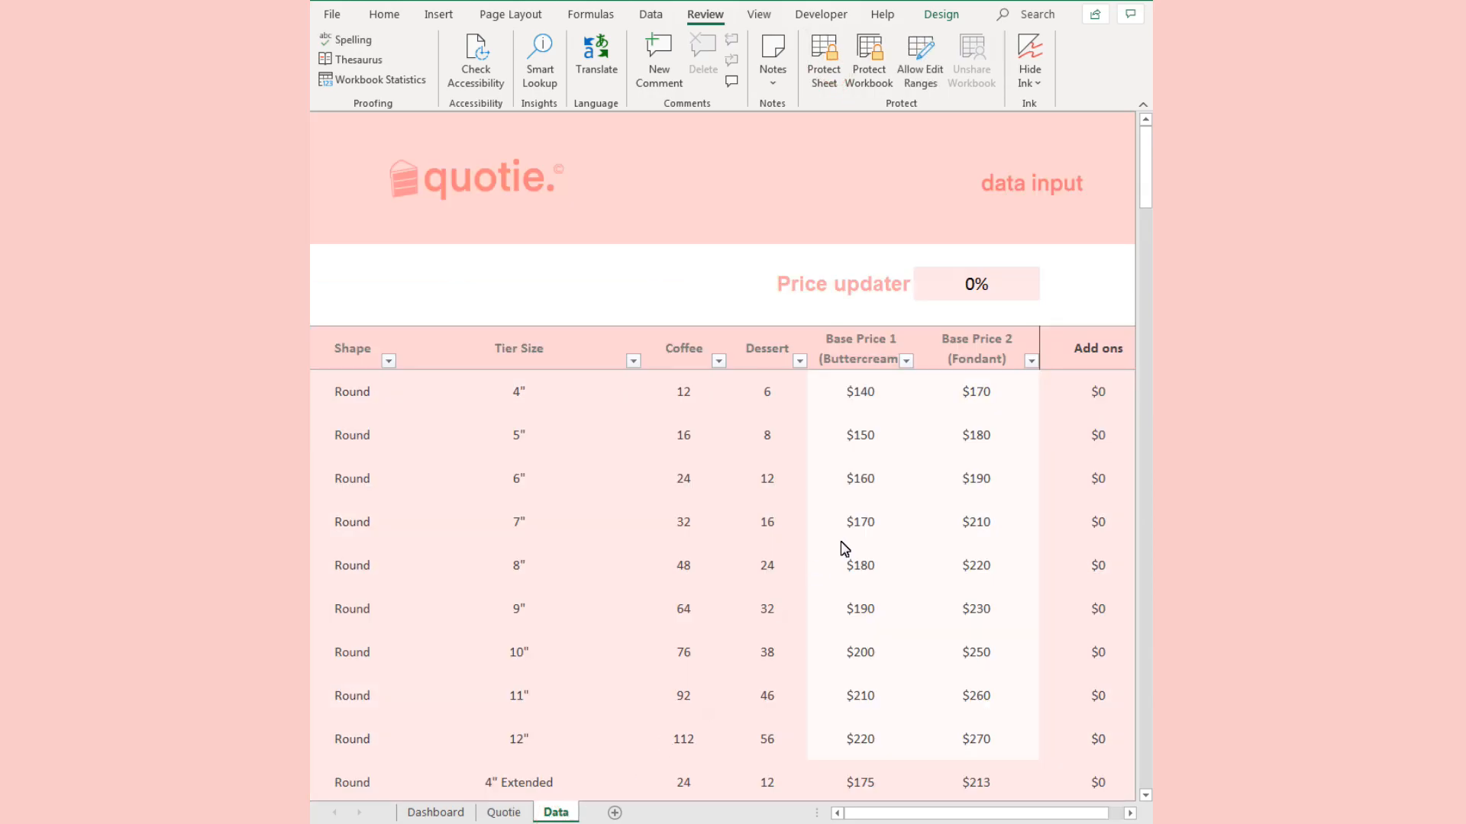
scroll("down", 3)
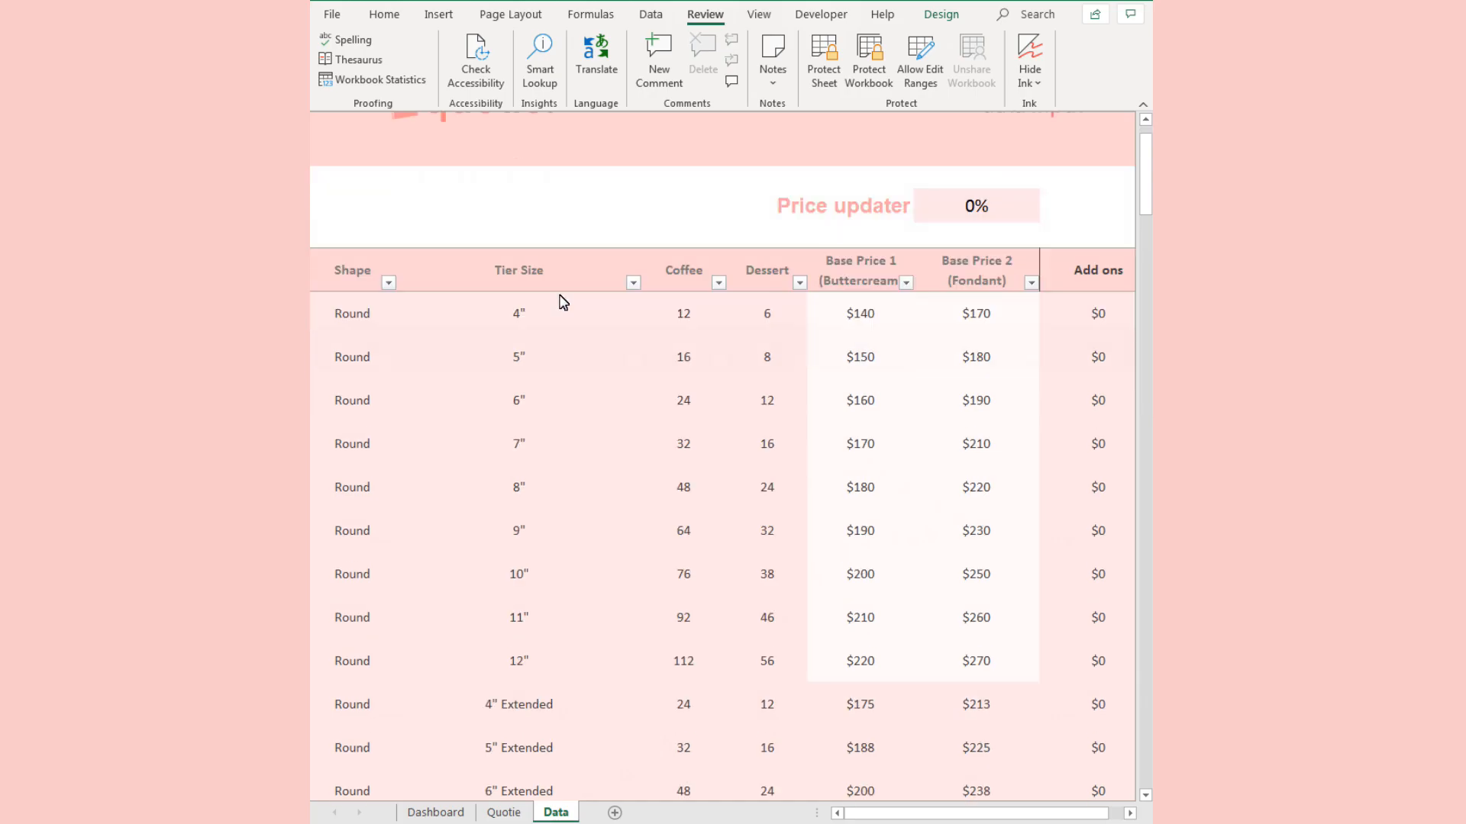
left_click(503, 371)
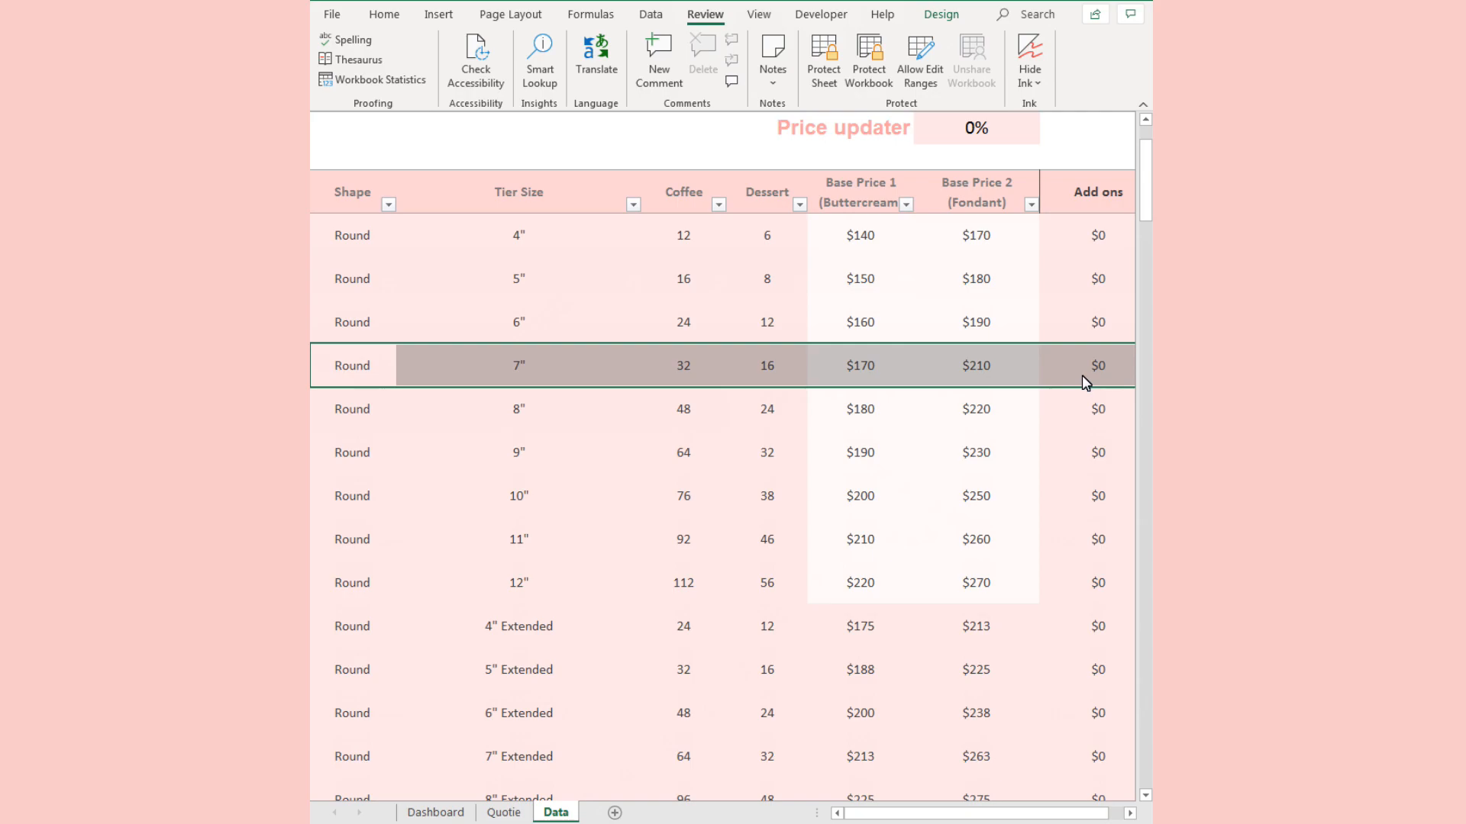
left_click(518, 410)
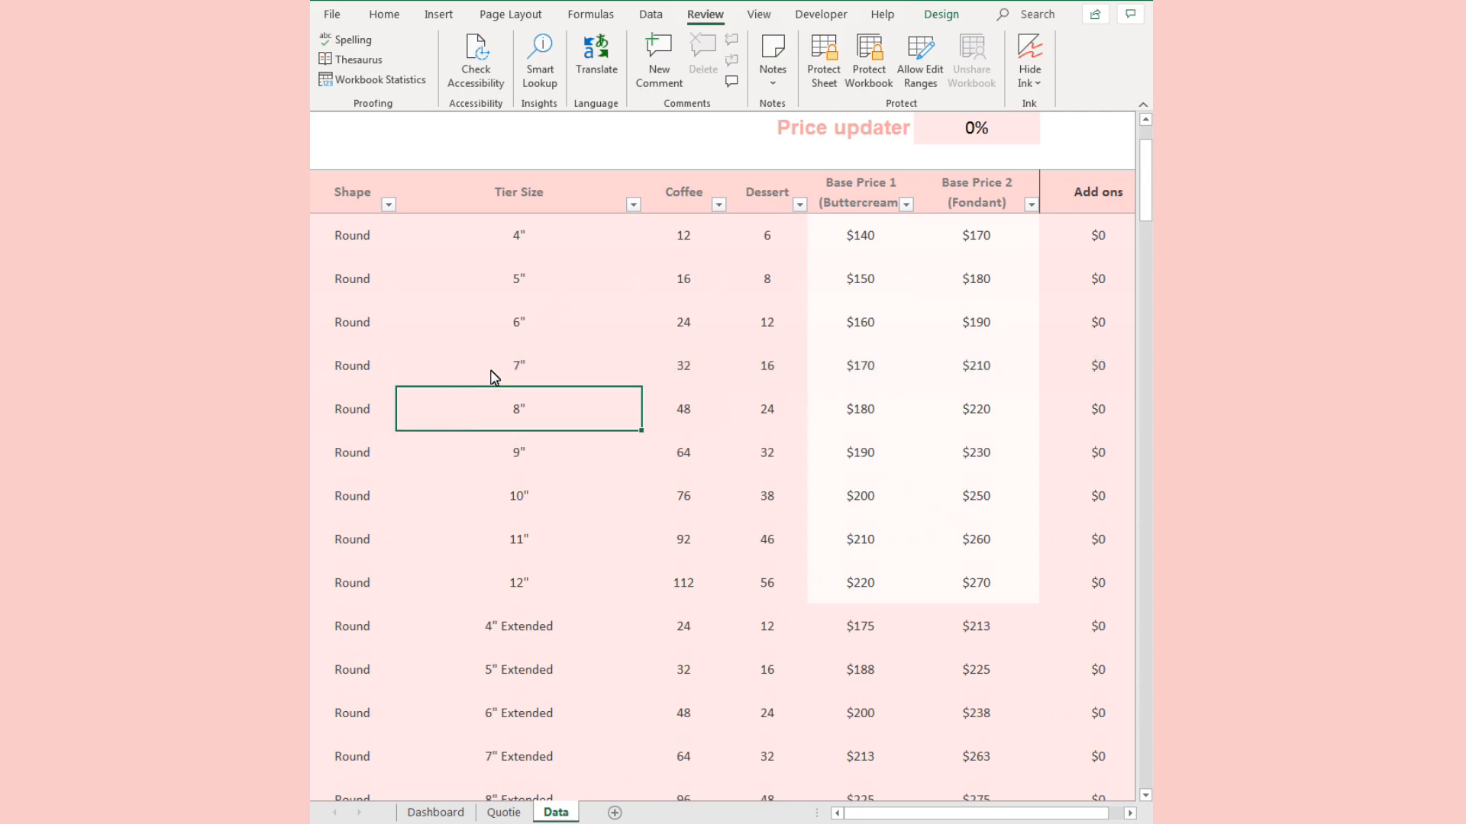
right_click(518, 409)
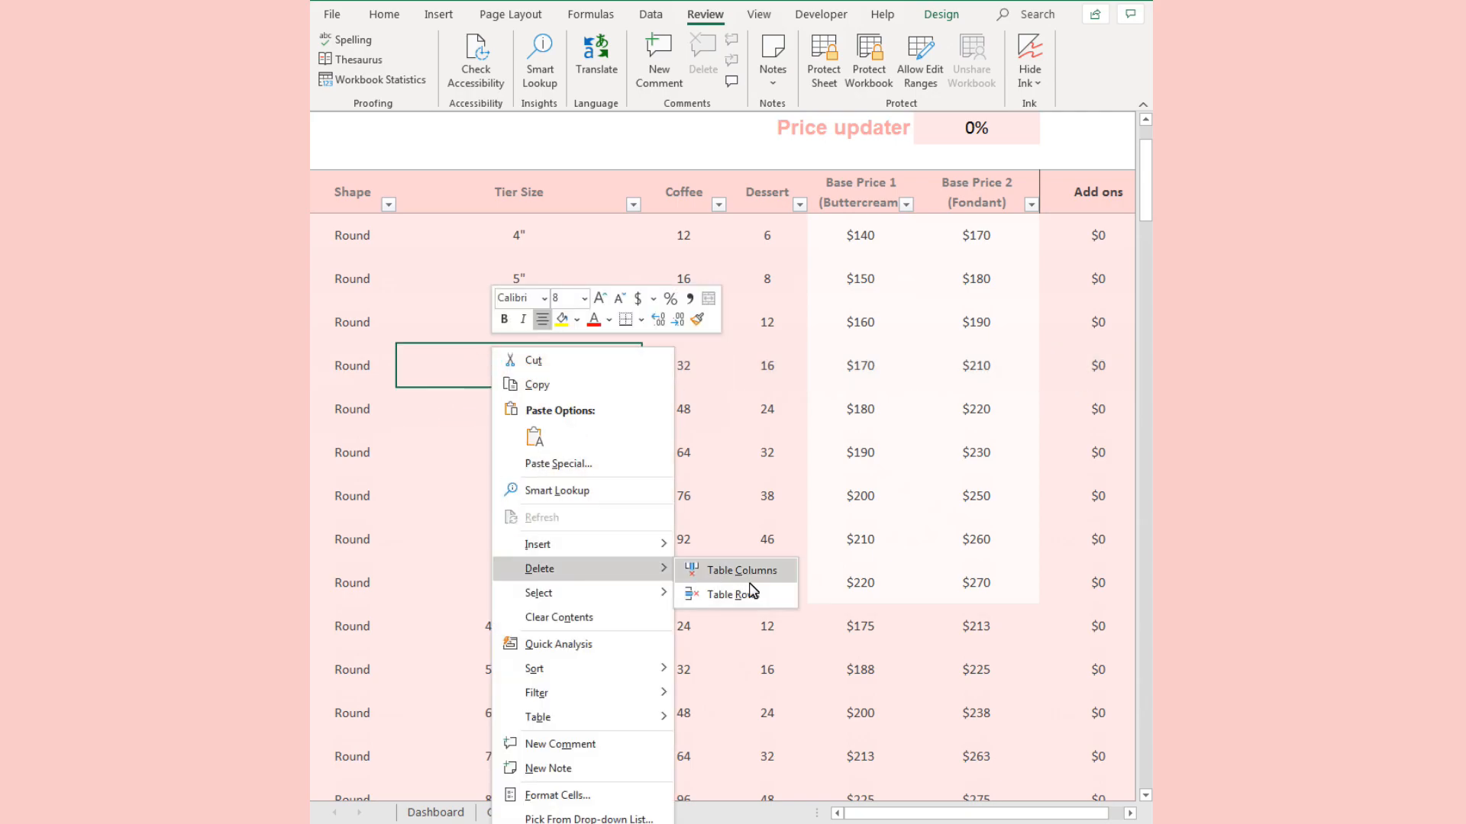
left_click(728, 595)
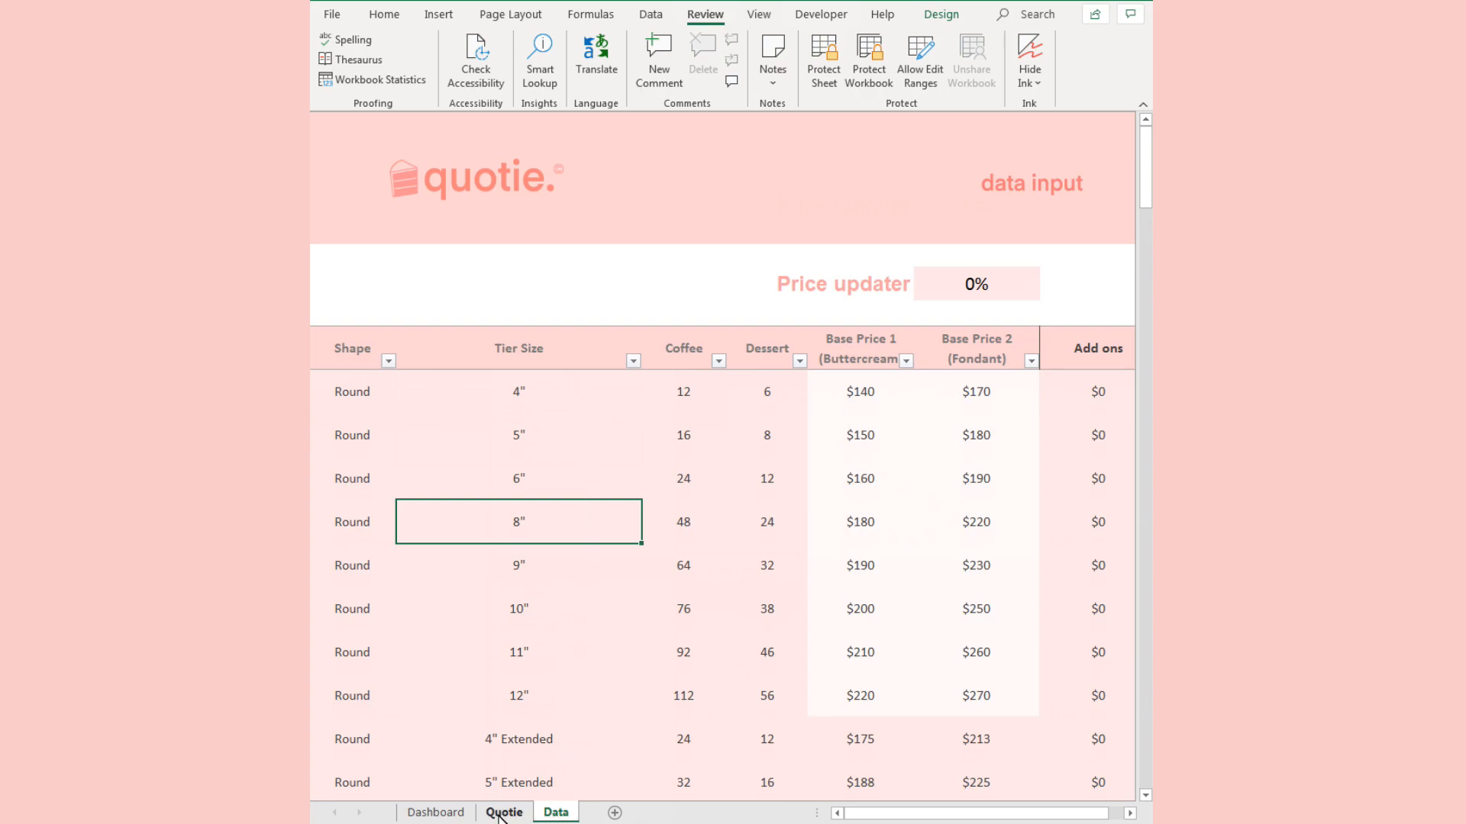
Delete the broken #REF! row from the Quotie quotes table and reopen Data.
left_click(505, 812)
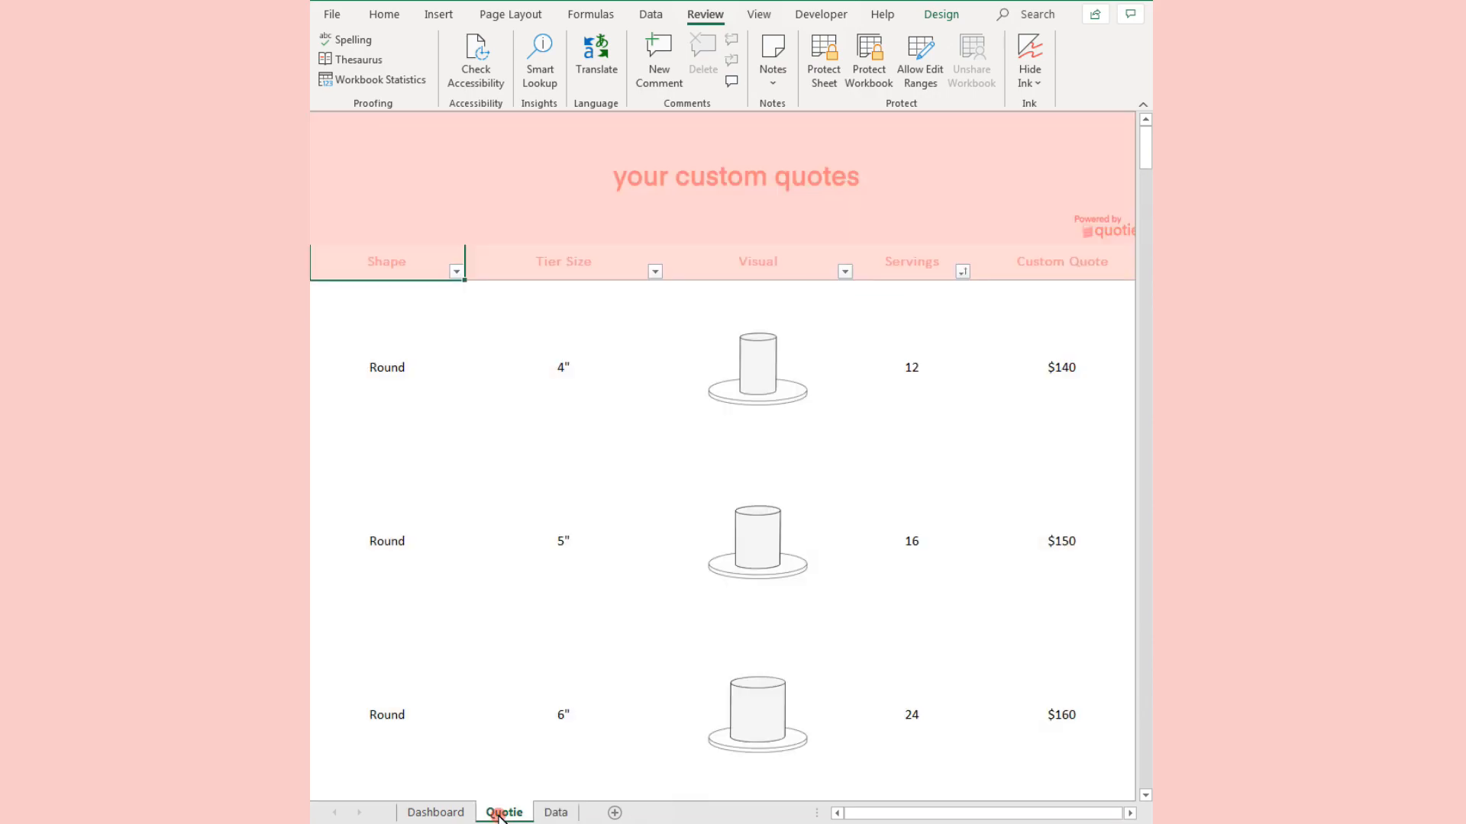
scroll("down", 3)
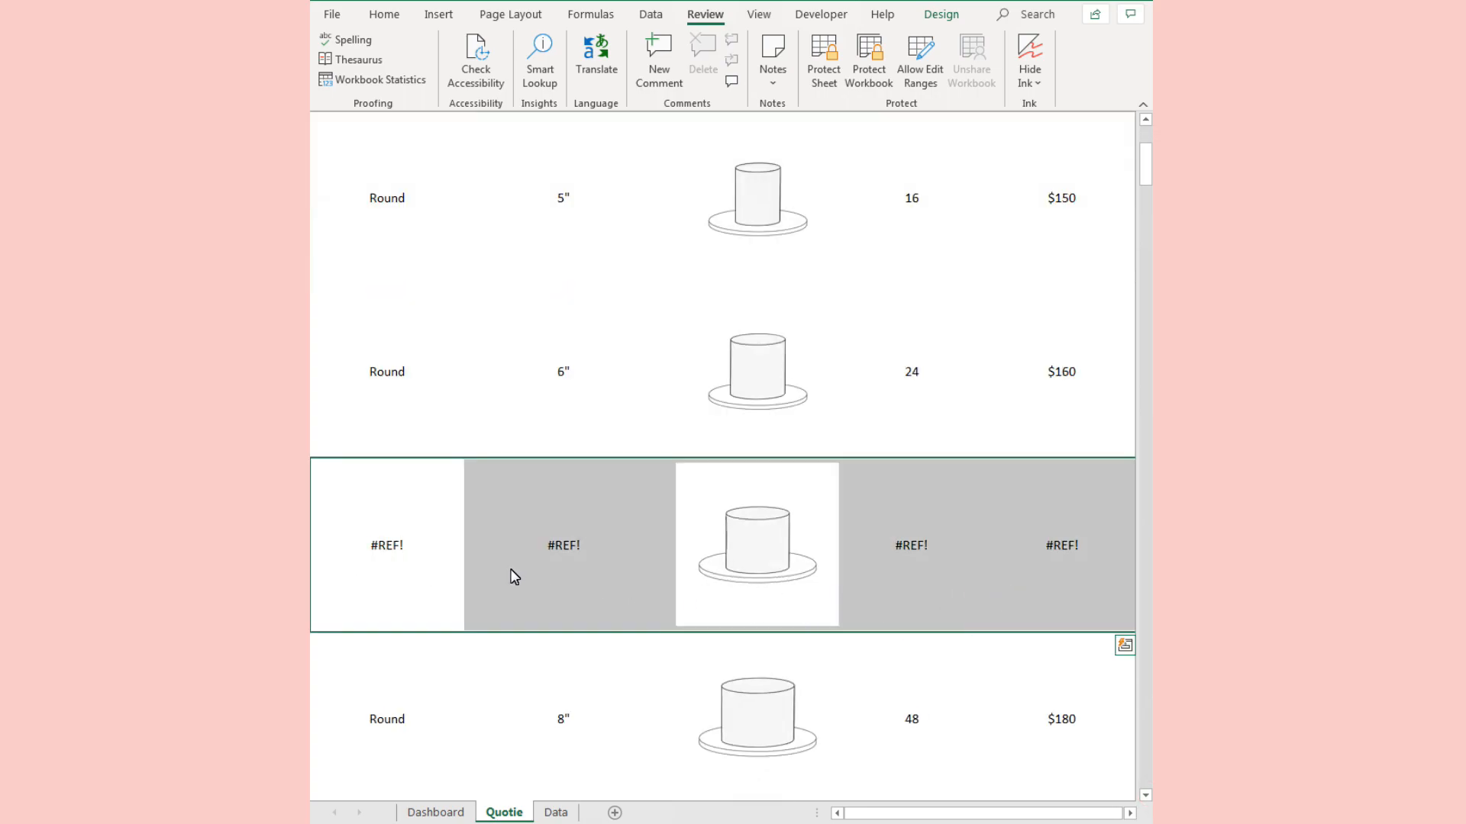
right_click(512, 578)
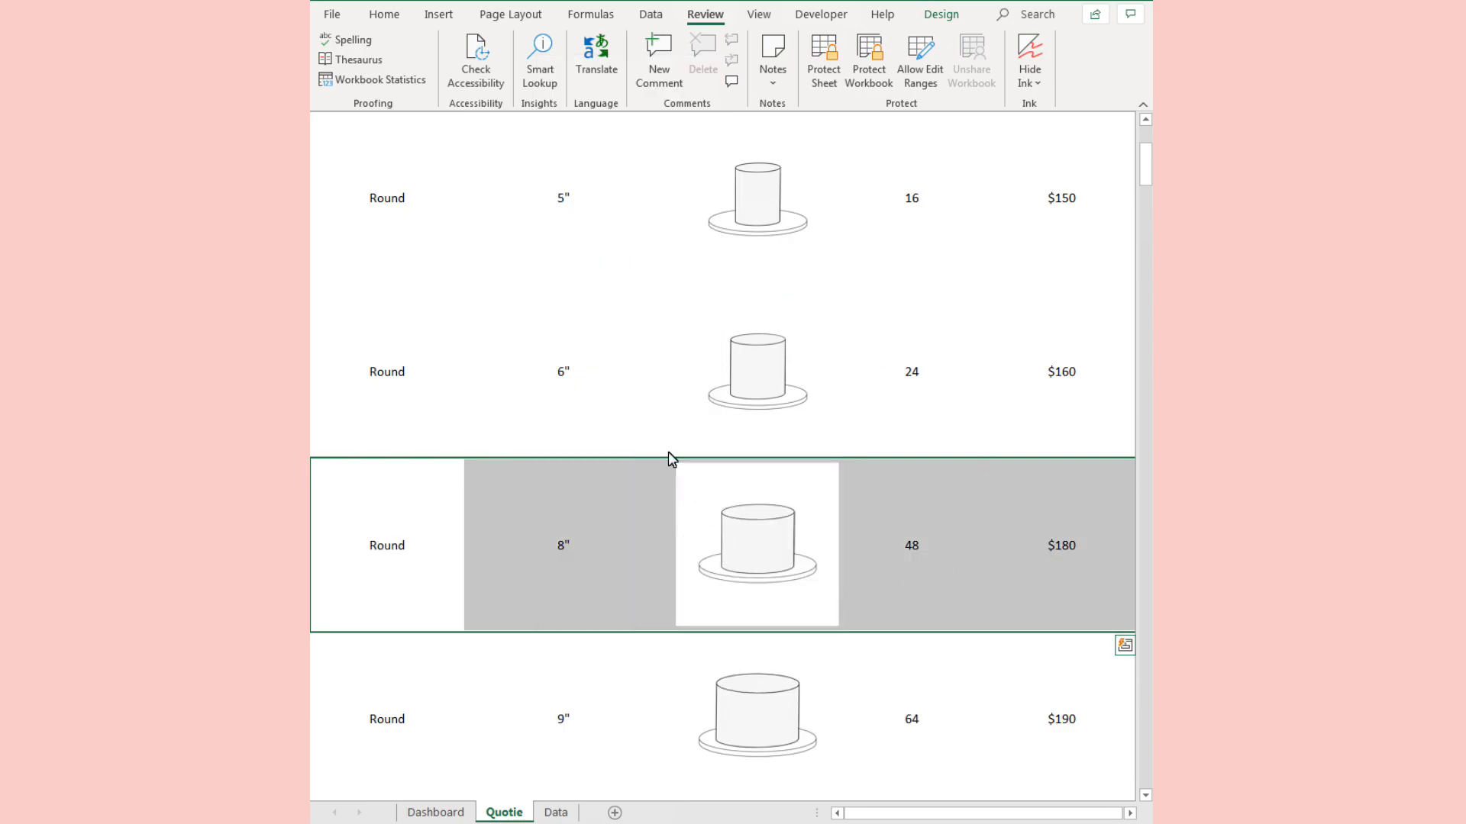
left_click(558, 812)
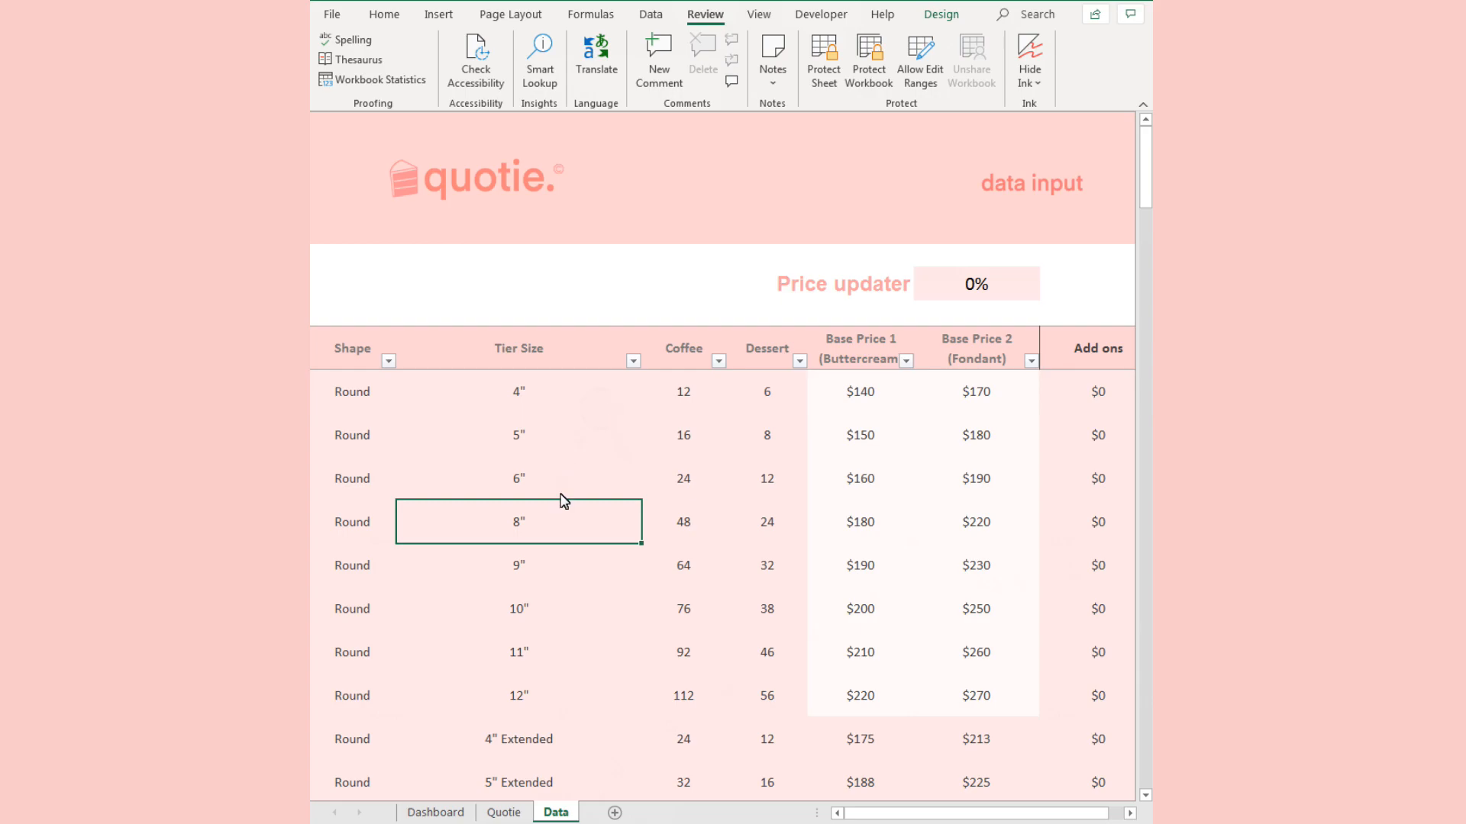
Inspect the Quotie sheet's #REF! error row, then return to the Data sheet.
scroll("down", 3)
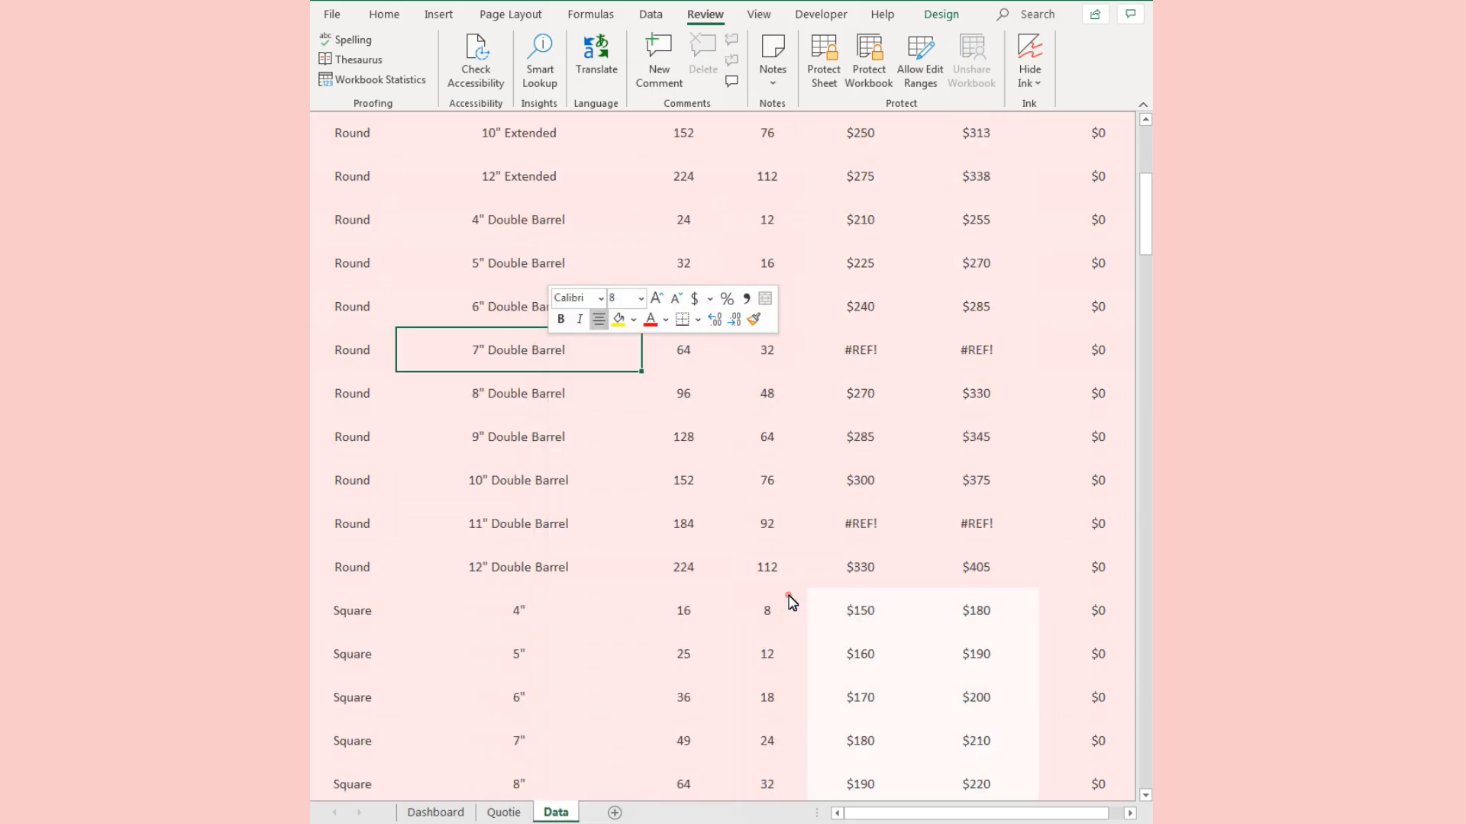
left_click(504, 812)
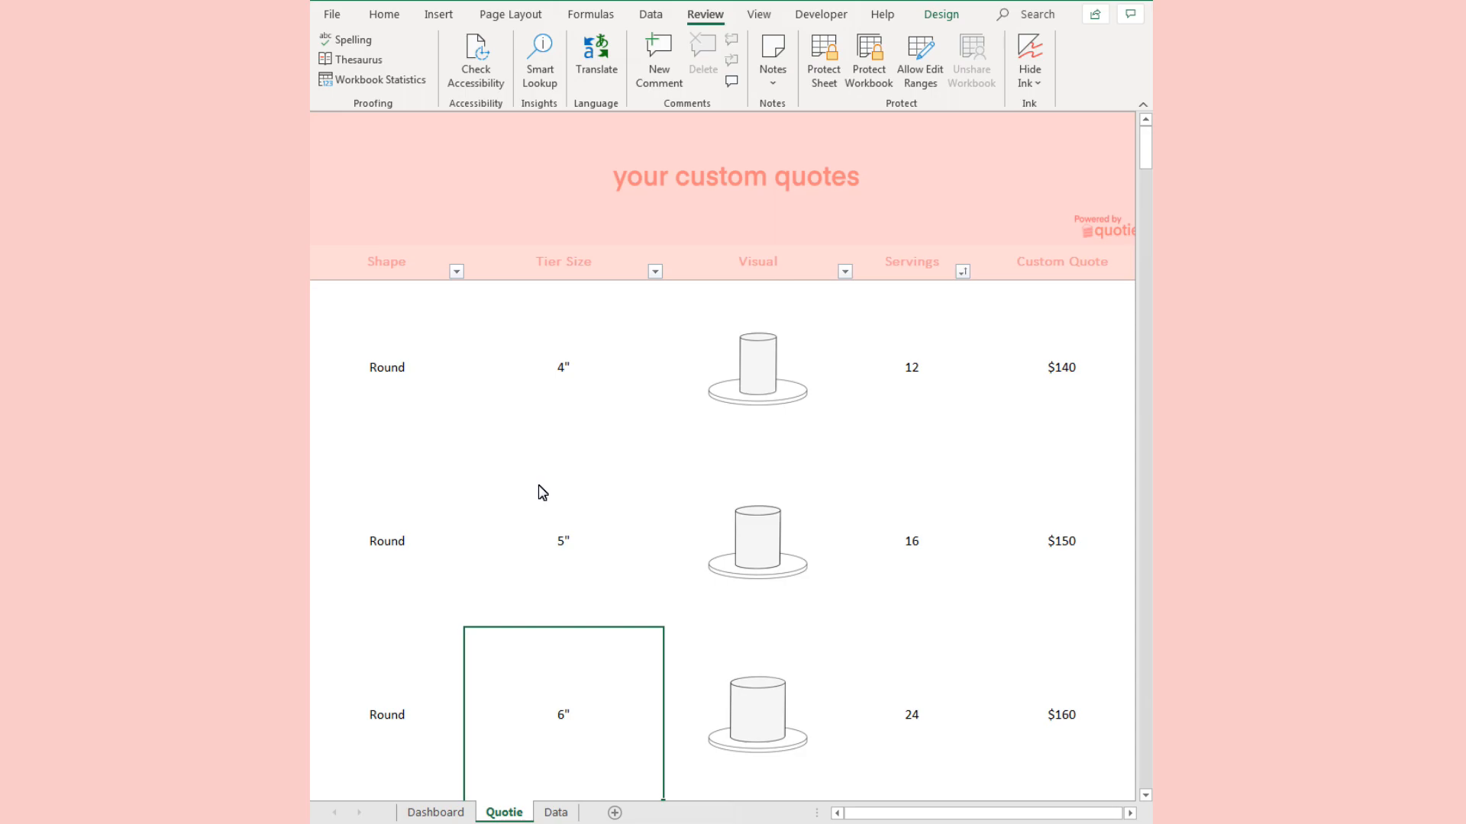
scroll("down", 3)
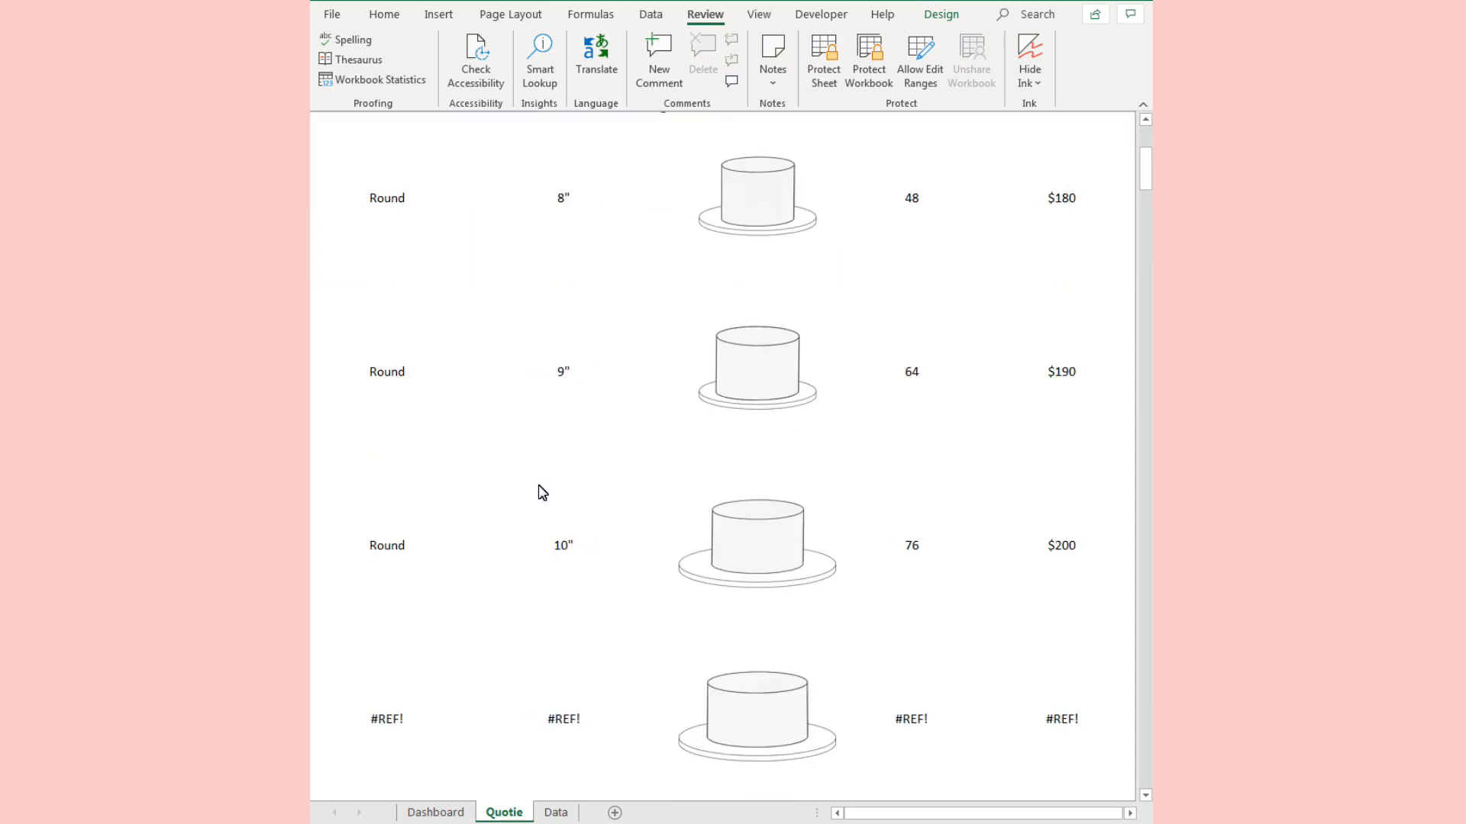
right_click(411, 208)
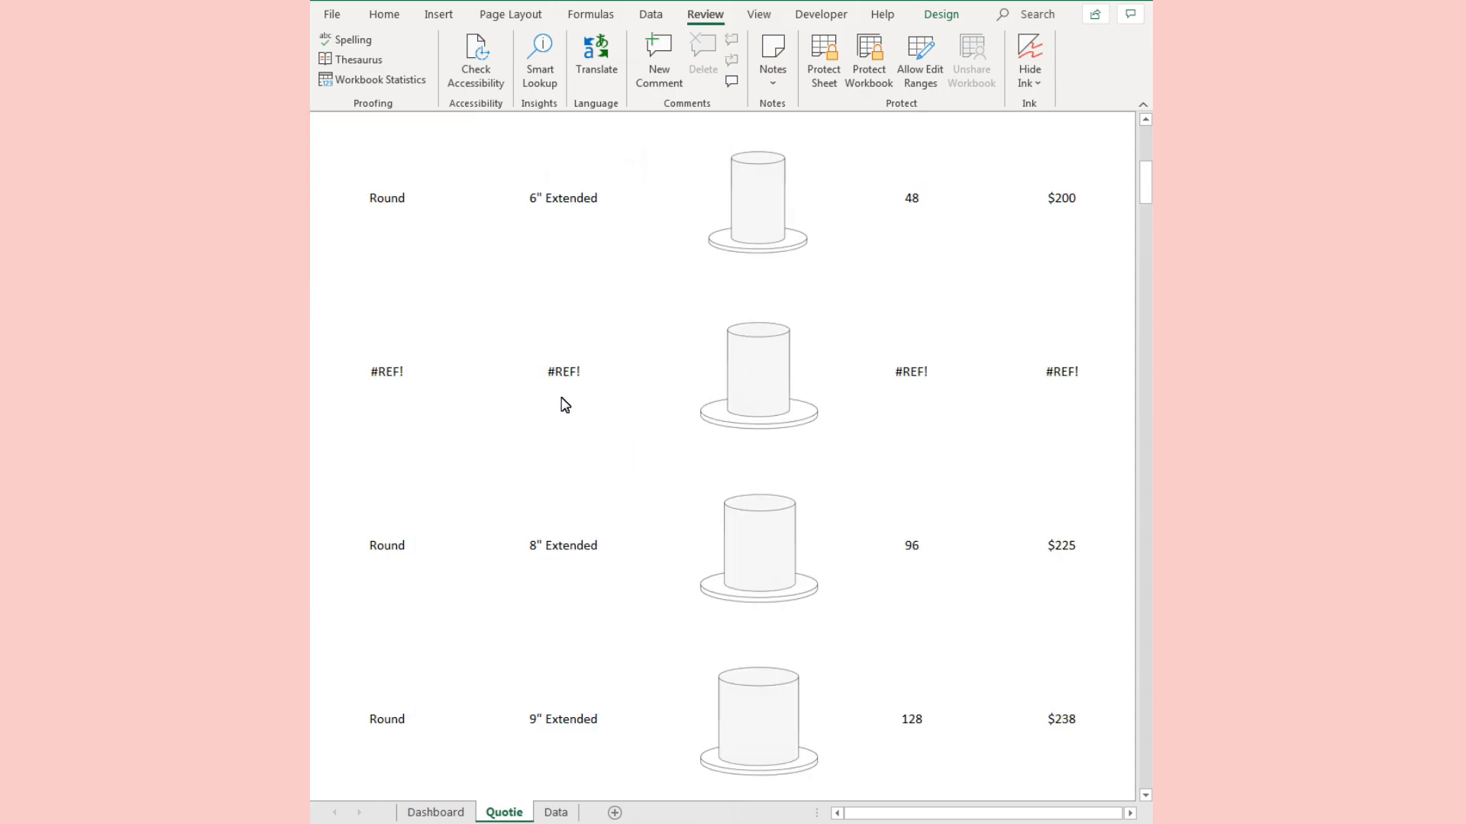
left_click(387, 372)
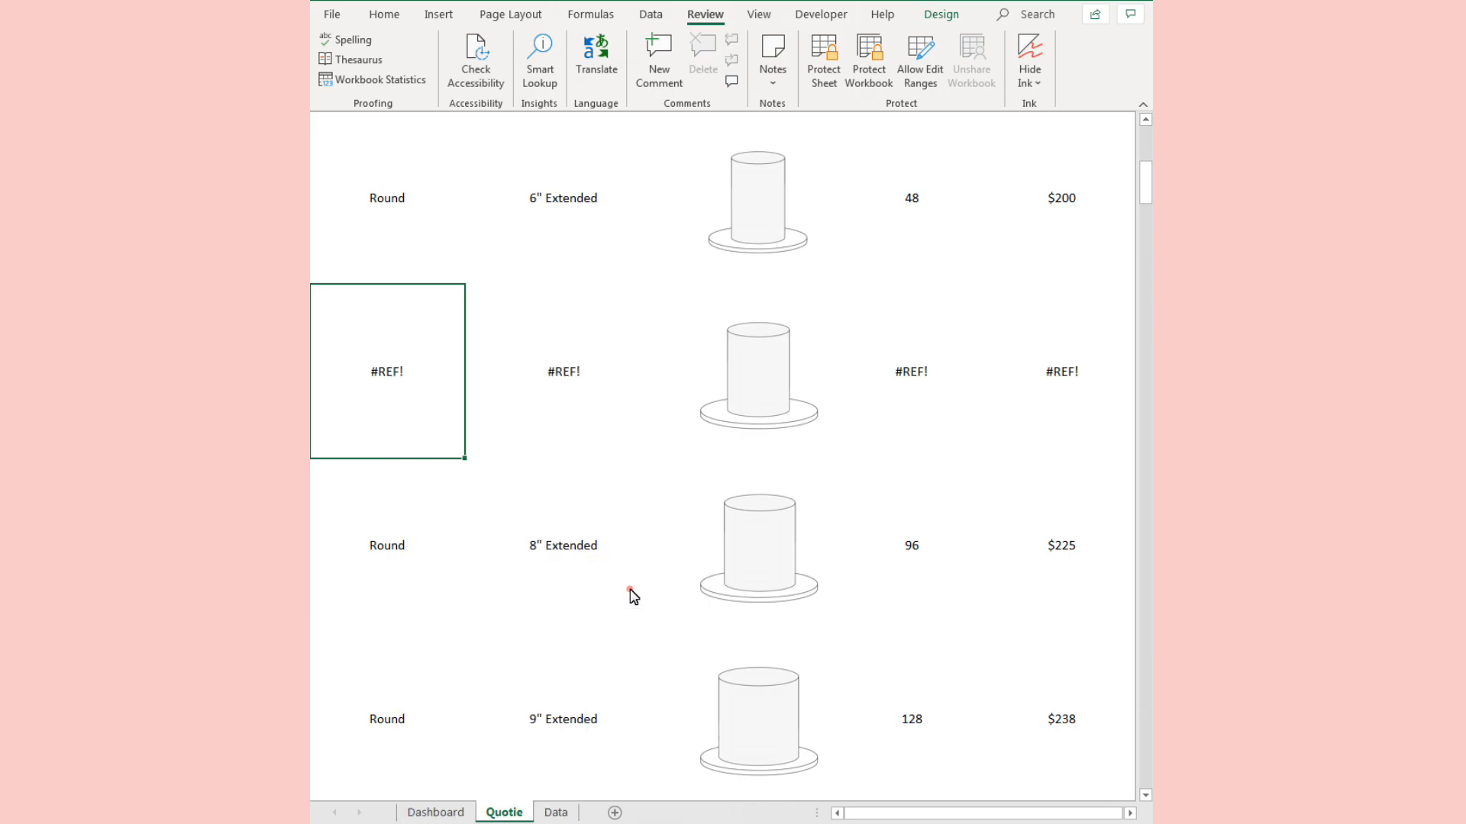
left_click(555, 812)
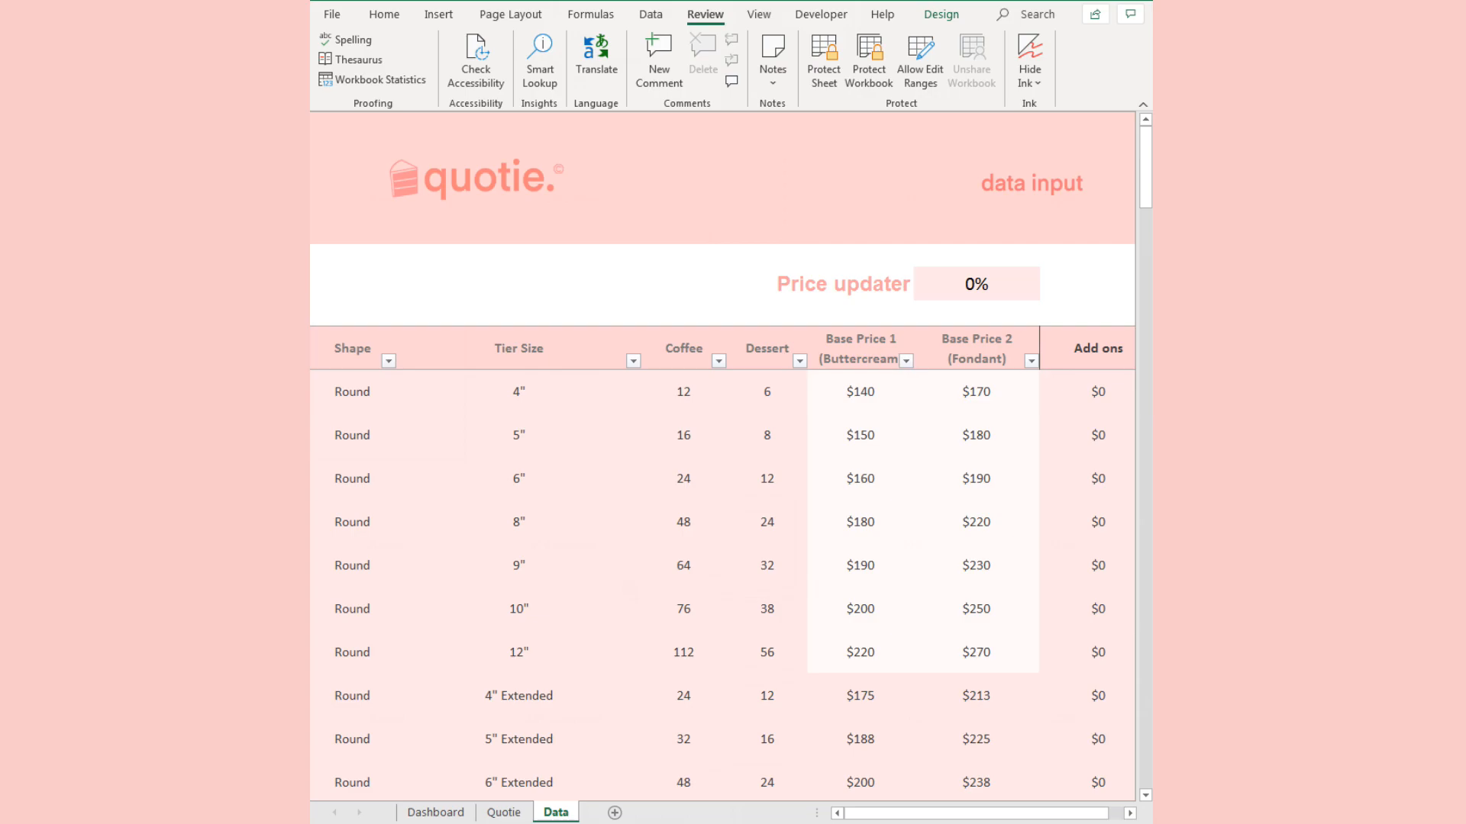
left_click(668, 397)
type("15")
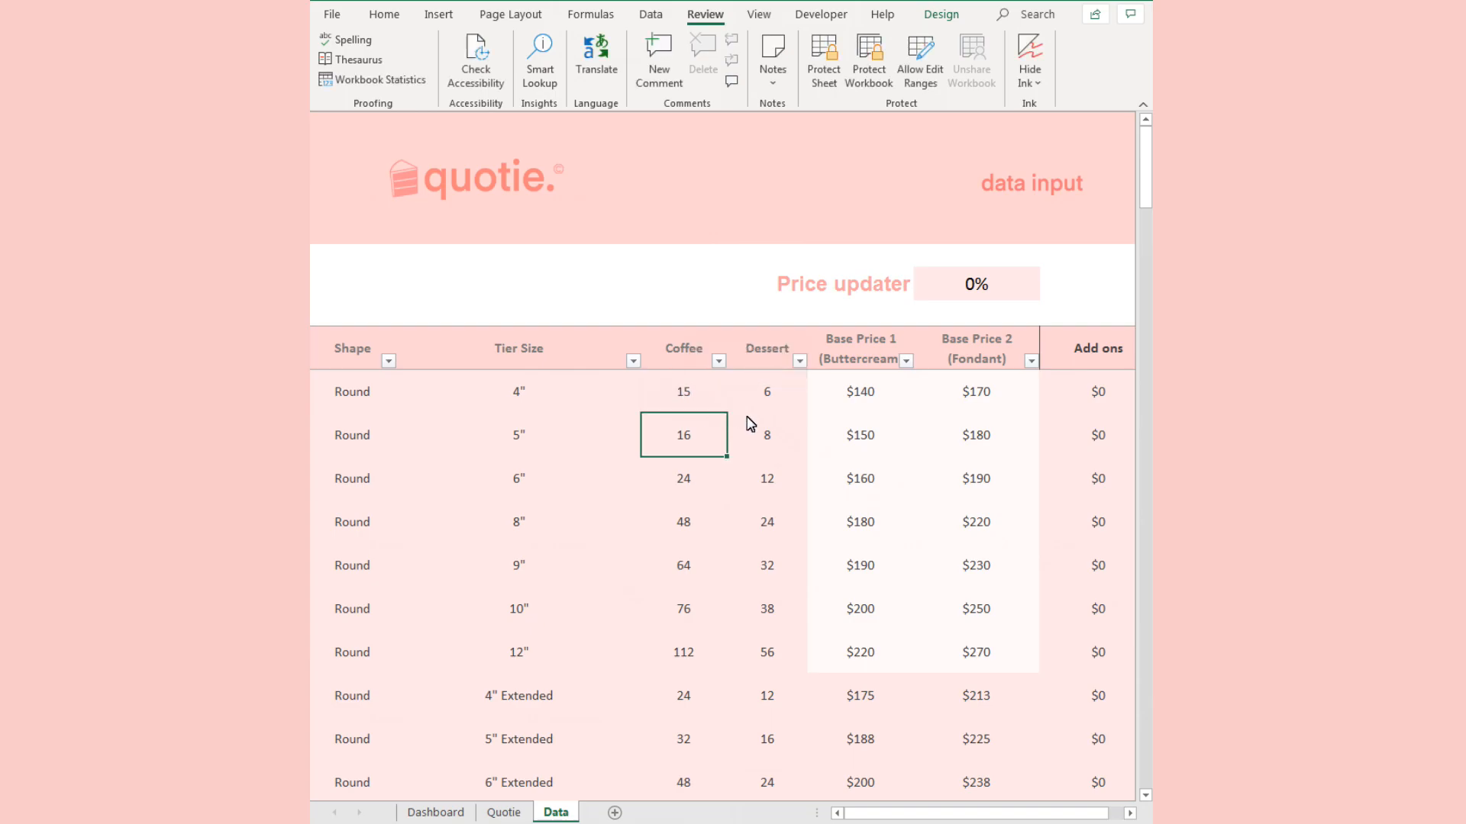
left_click(766, 392)
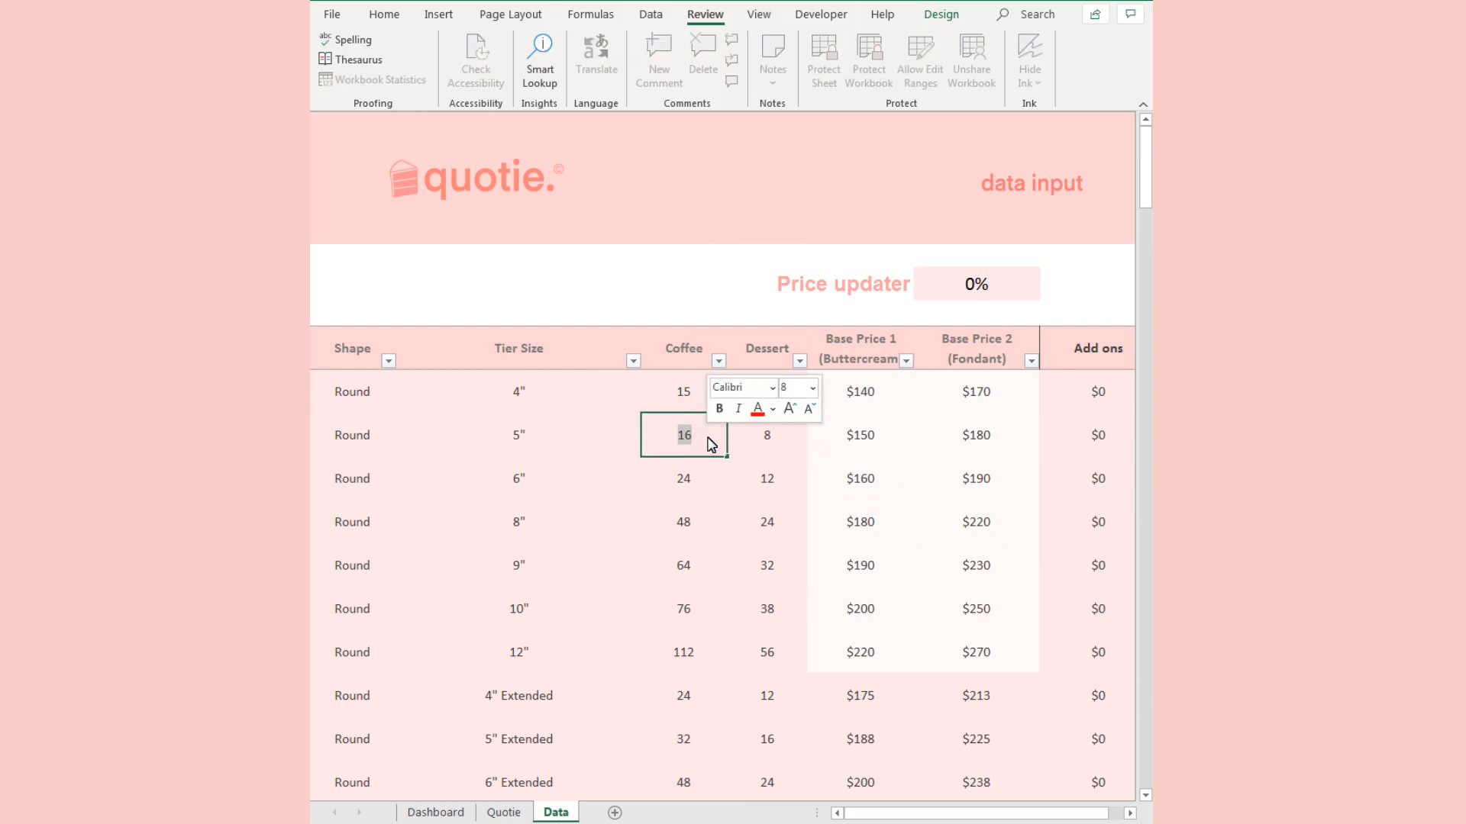
left_click(767, 435)
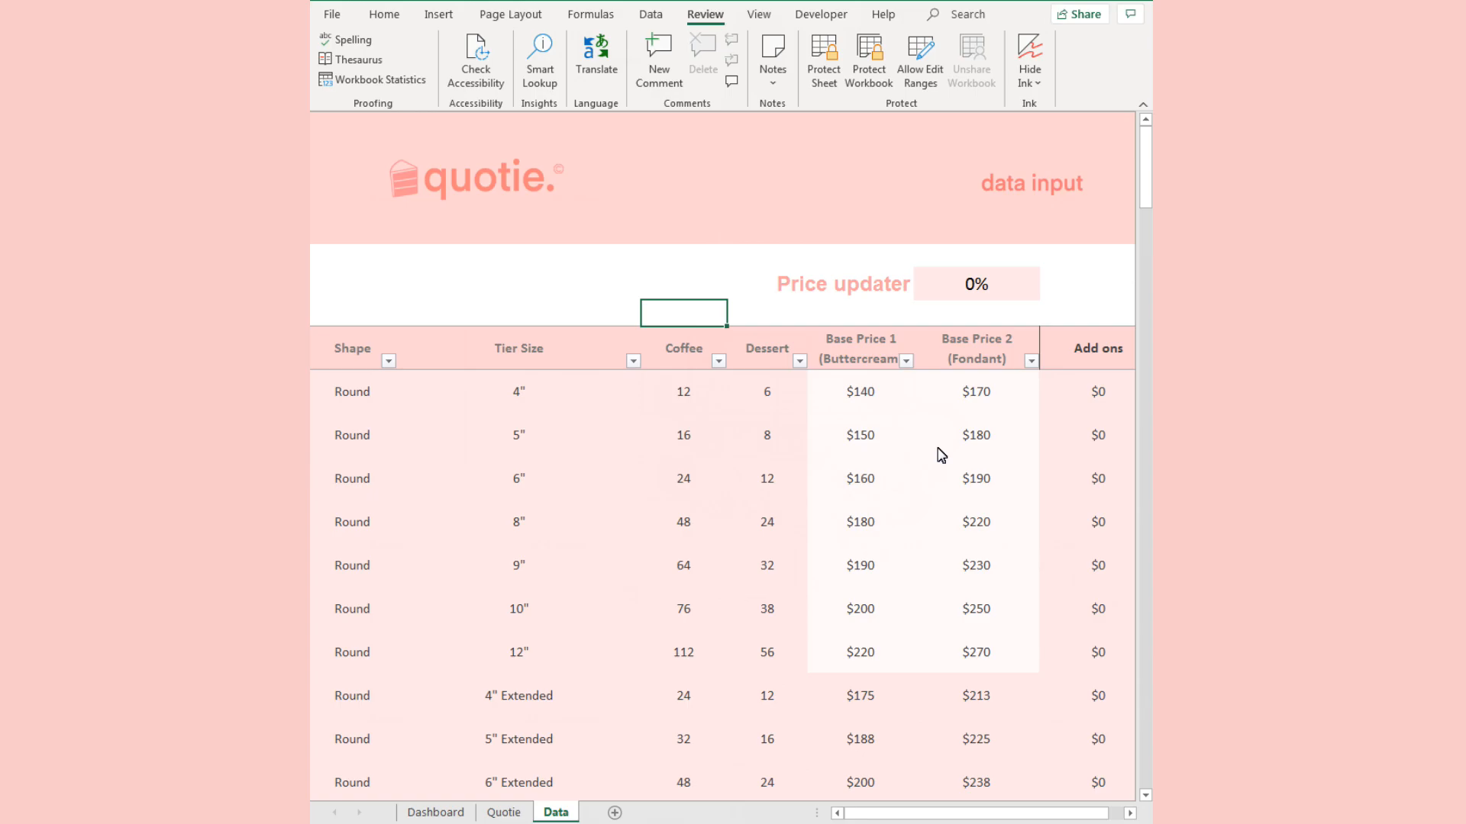
scroll("down", 3)
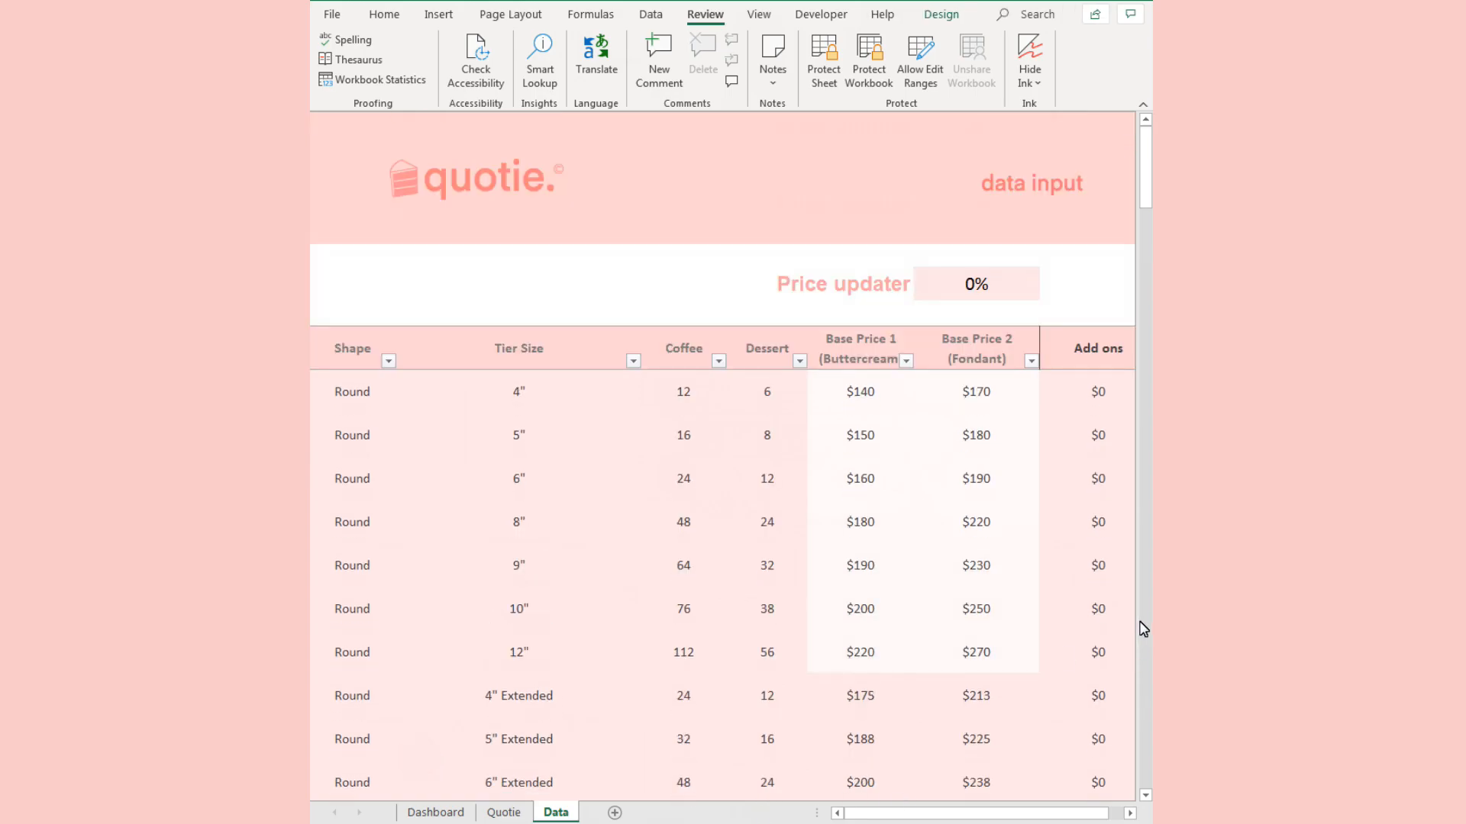
mouse_move(1135, 615)
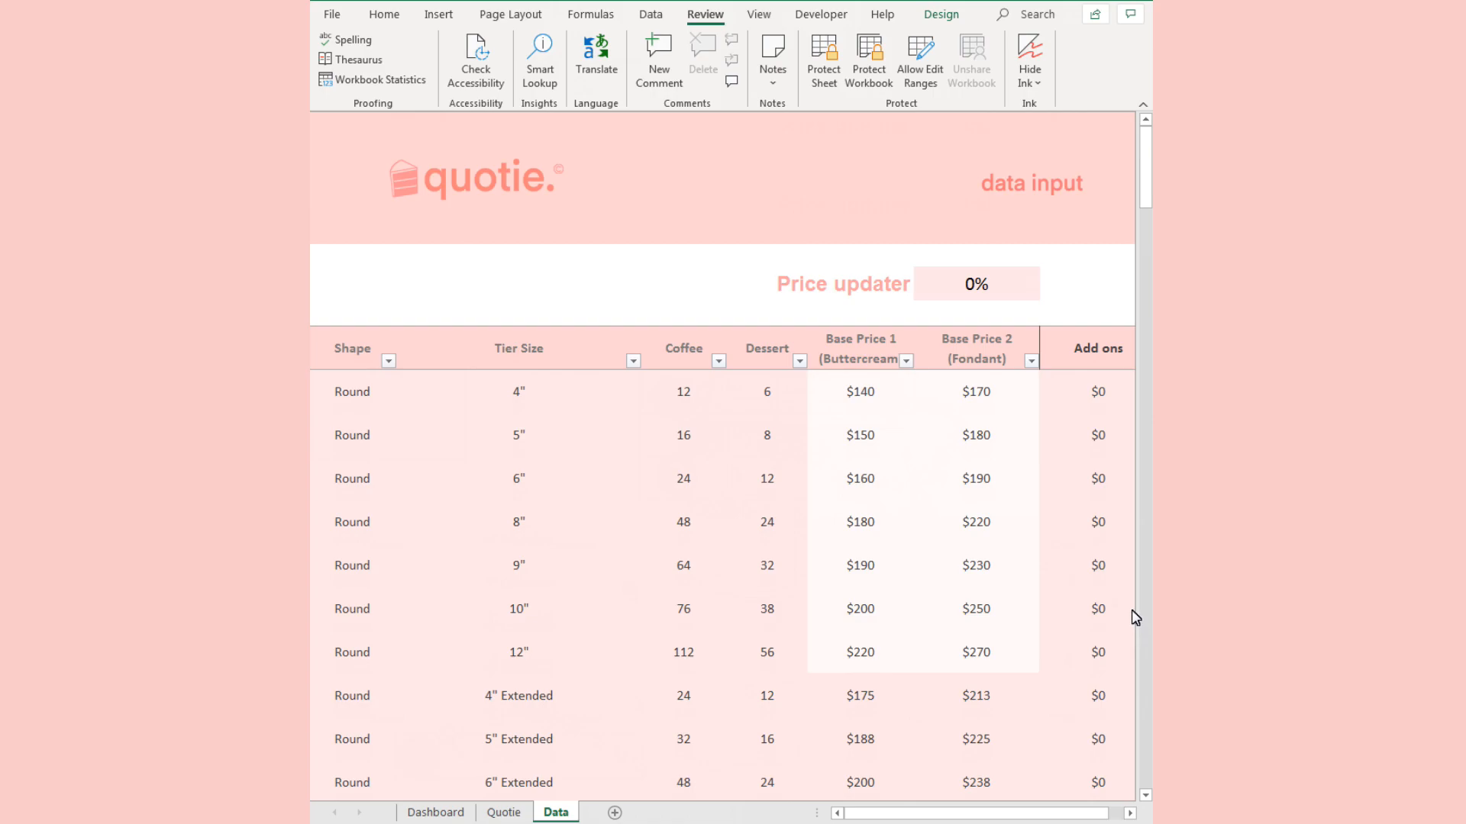
mouse_move(1131, 600)
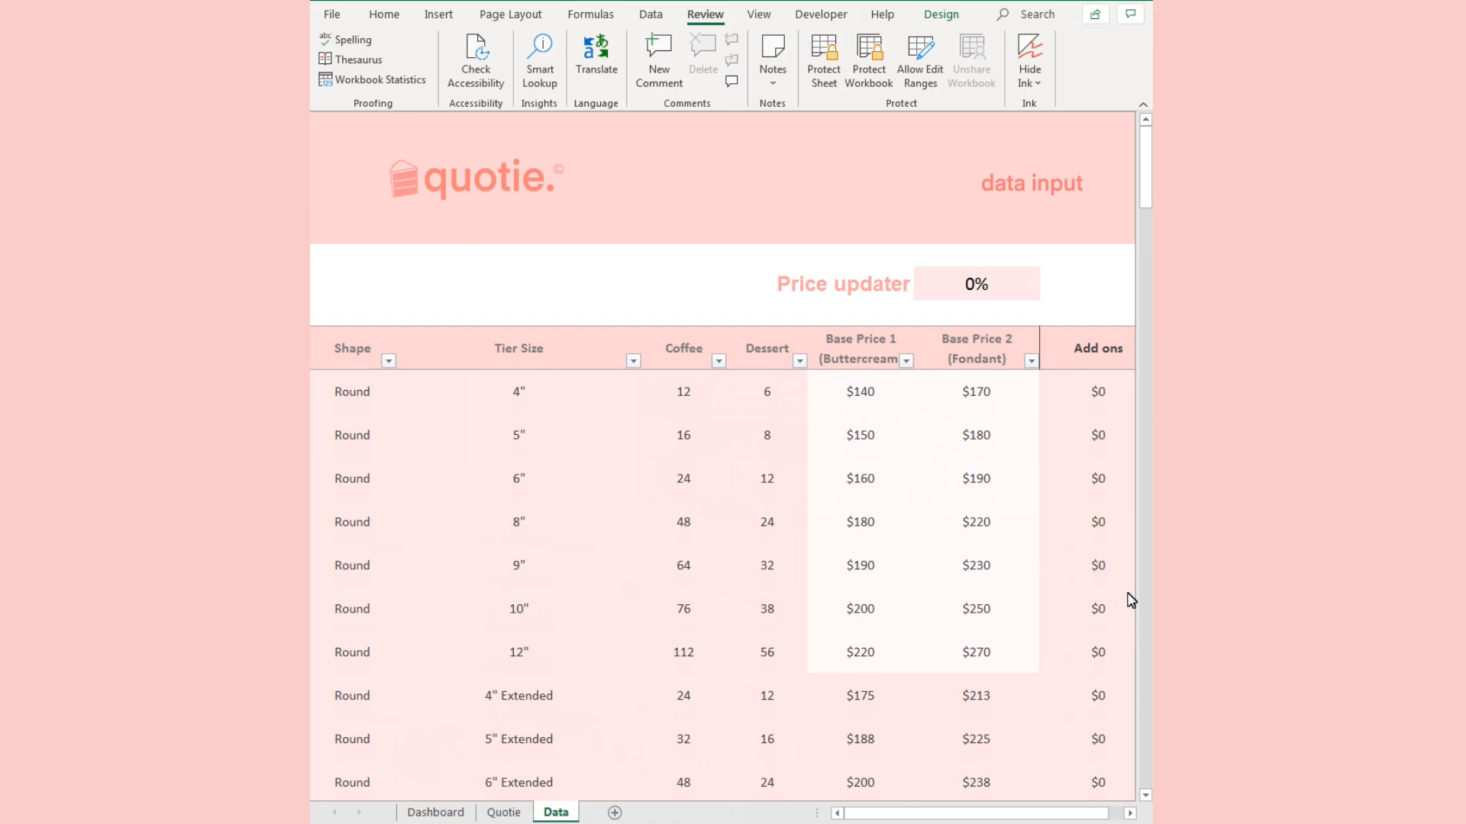
left_click_drag(858, 391, 975, 652)
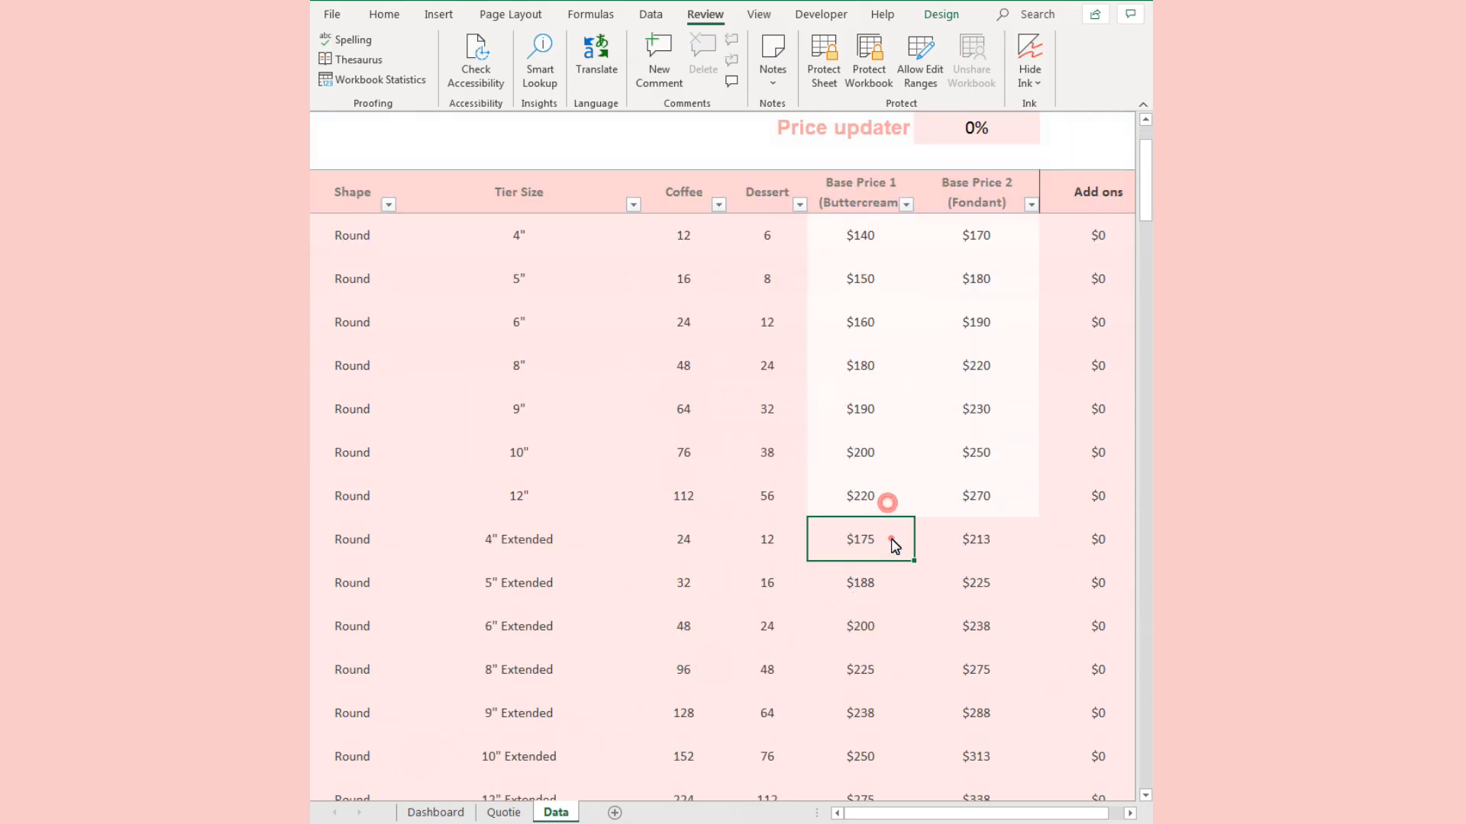
scroll("down", 3)
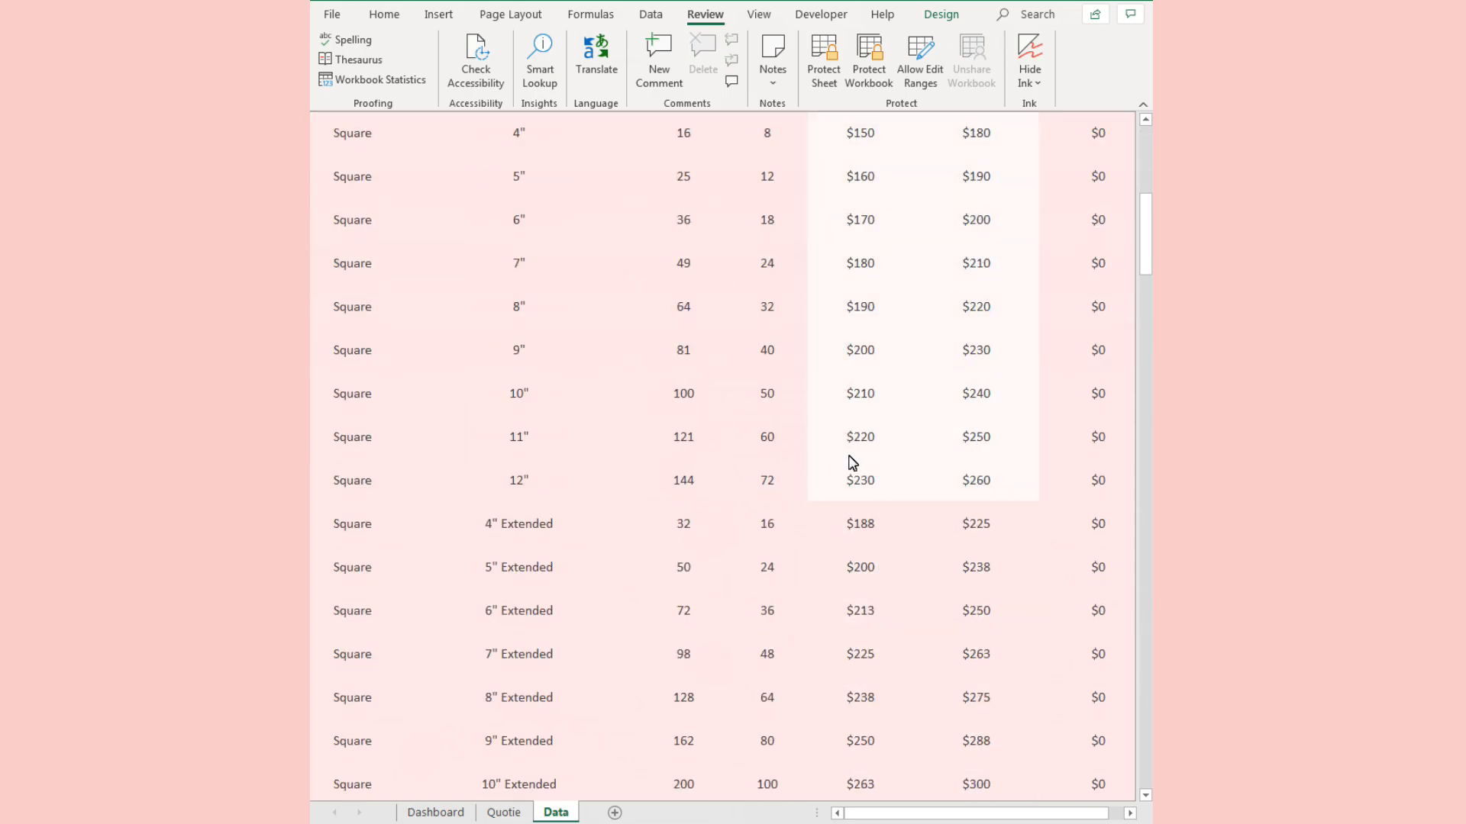
mouse_move(791, 502)
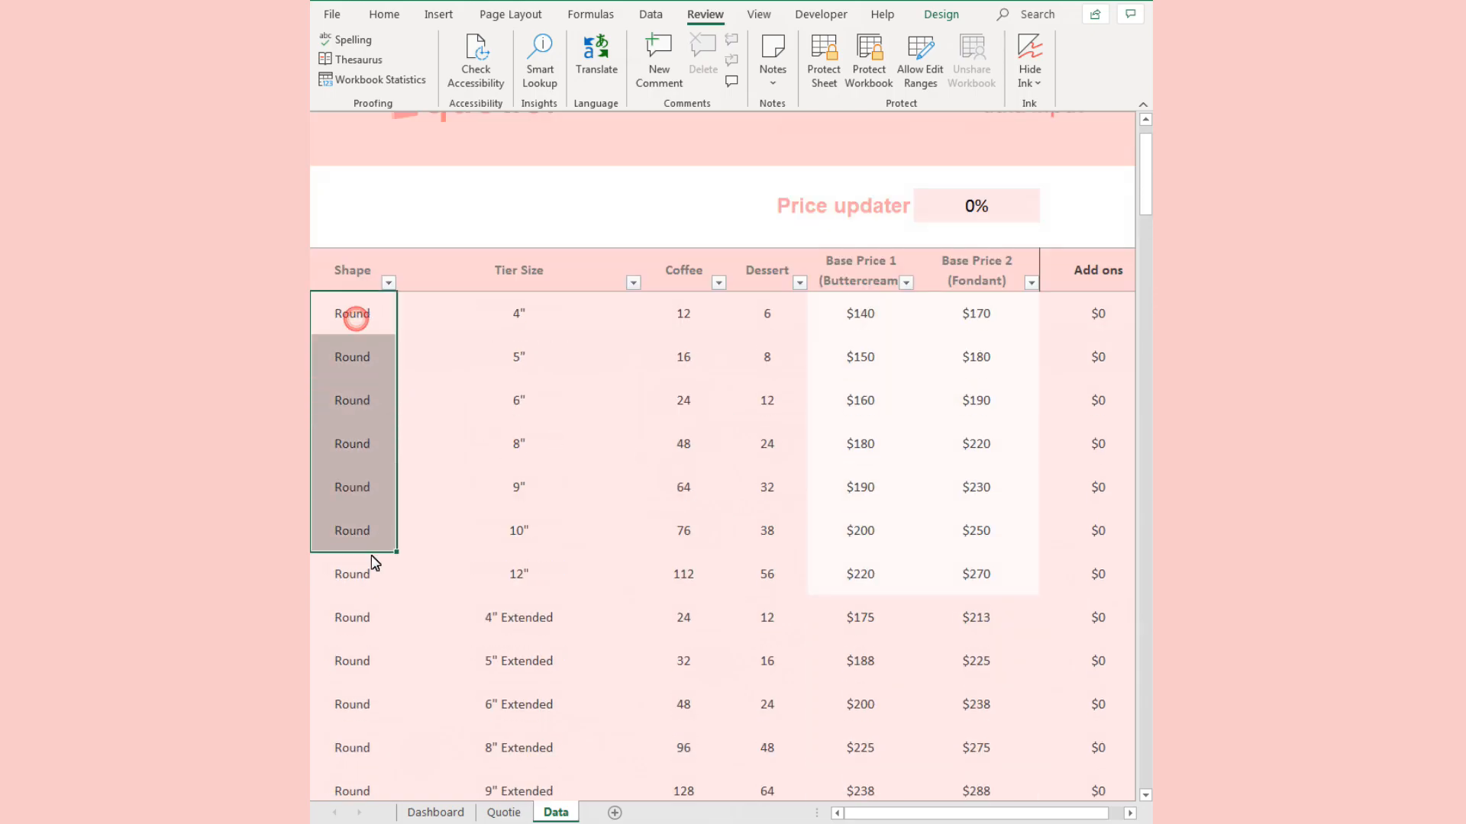
scroll("down", 3)
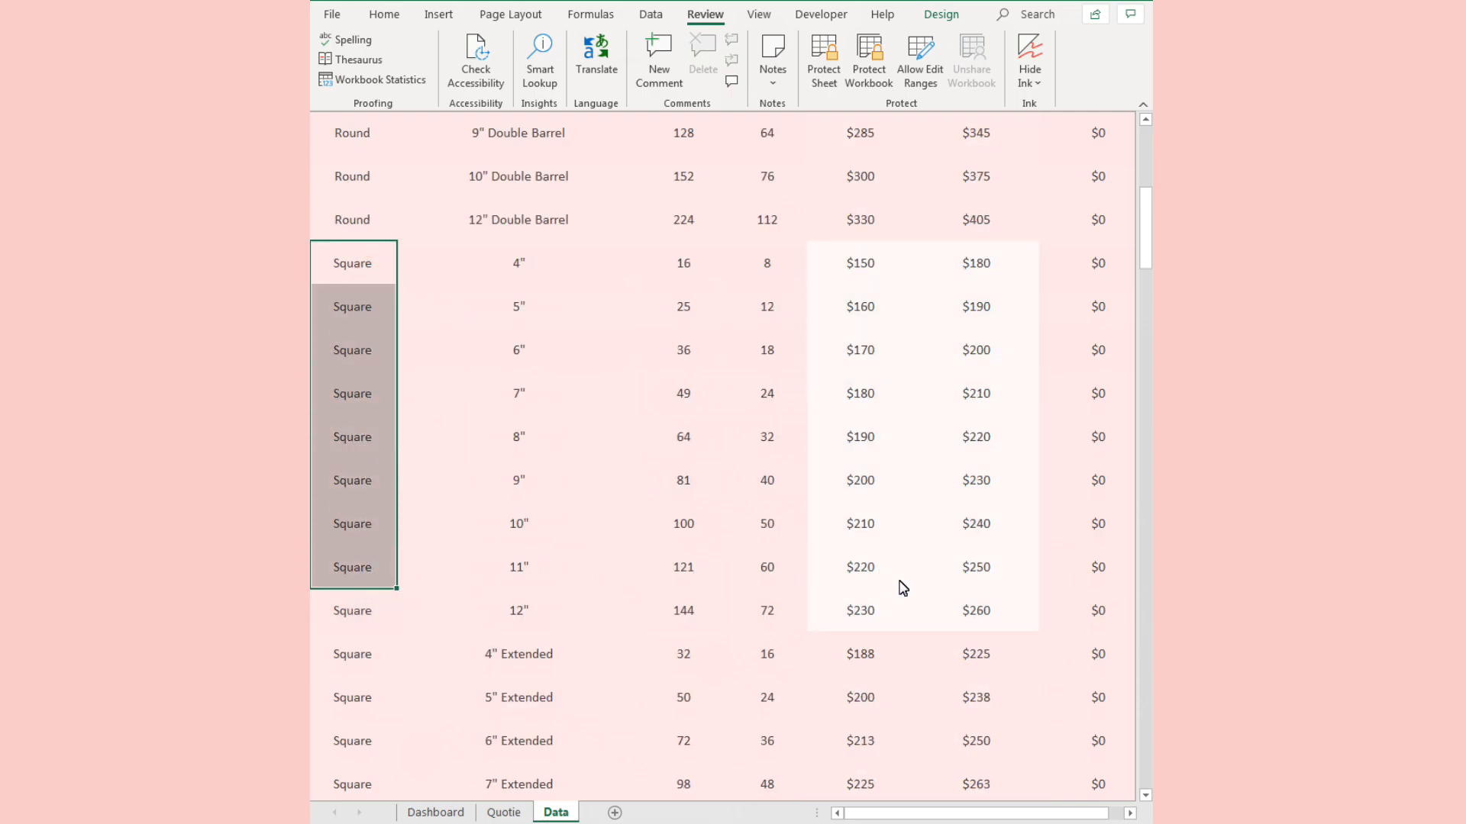
scroll("down", 3)
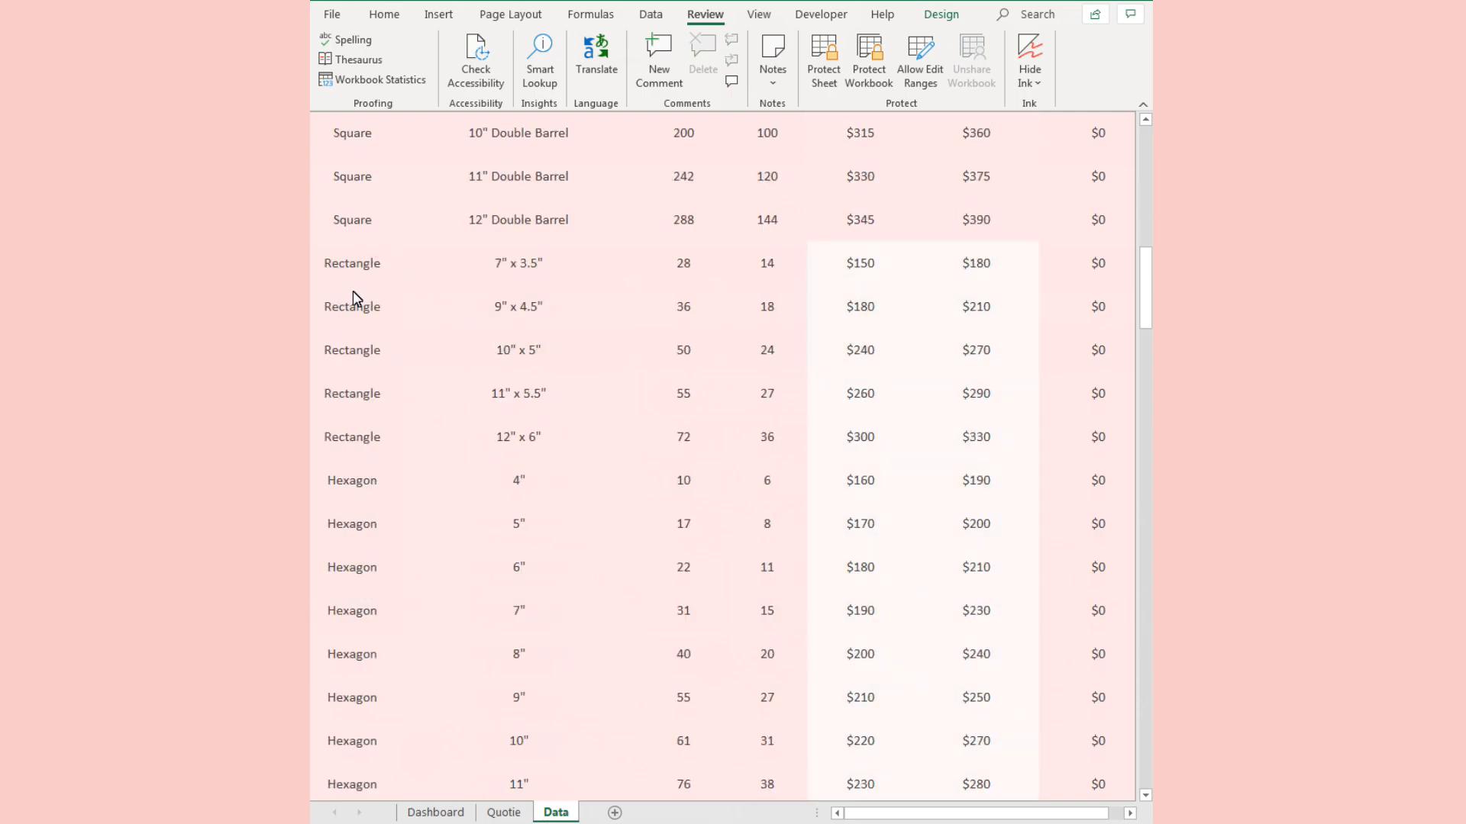
left_click(859, 436)
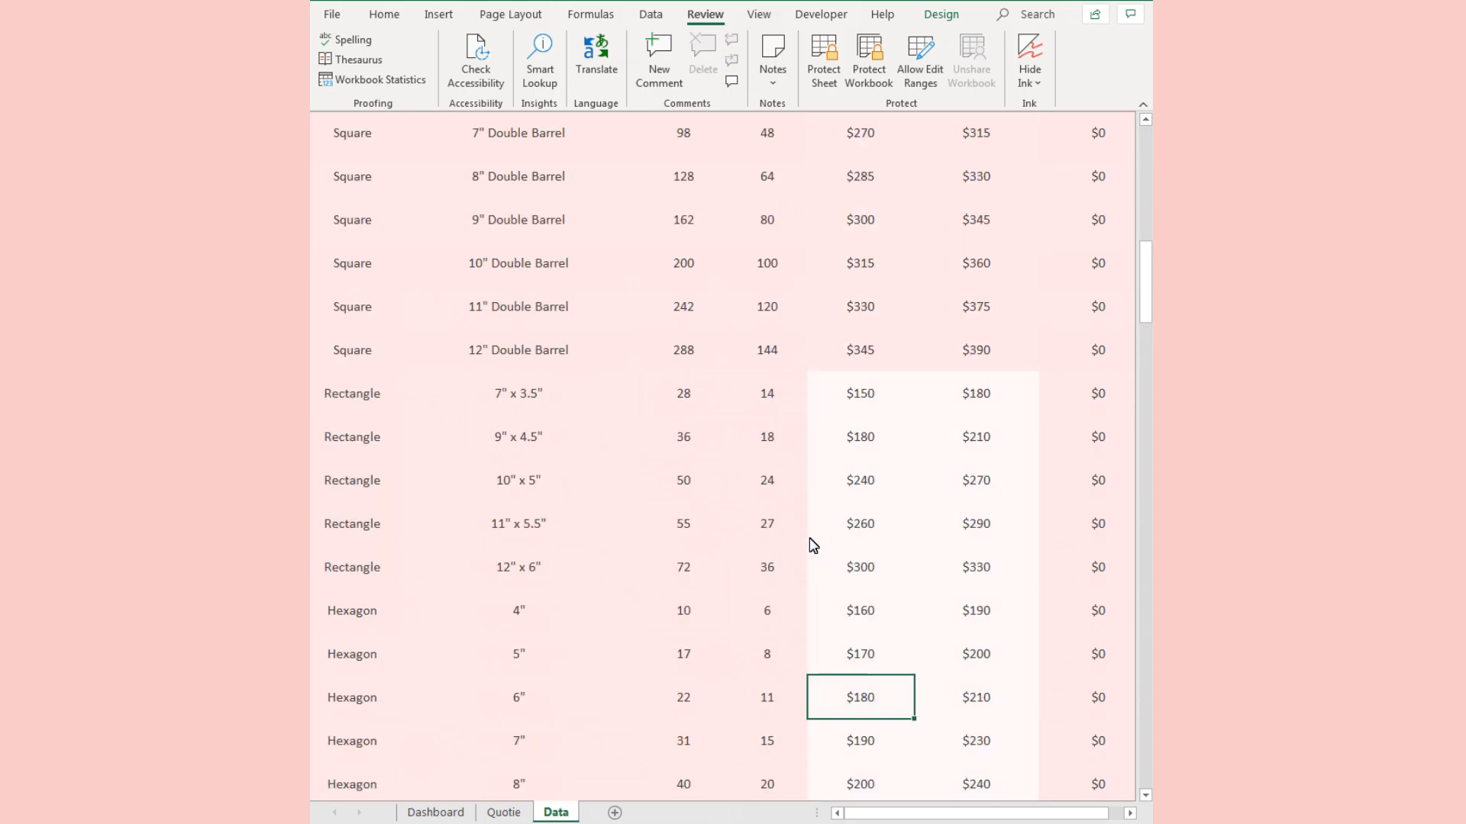
scroll("up", 3)
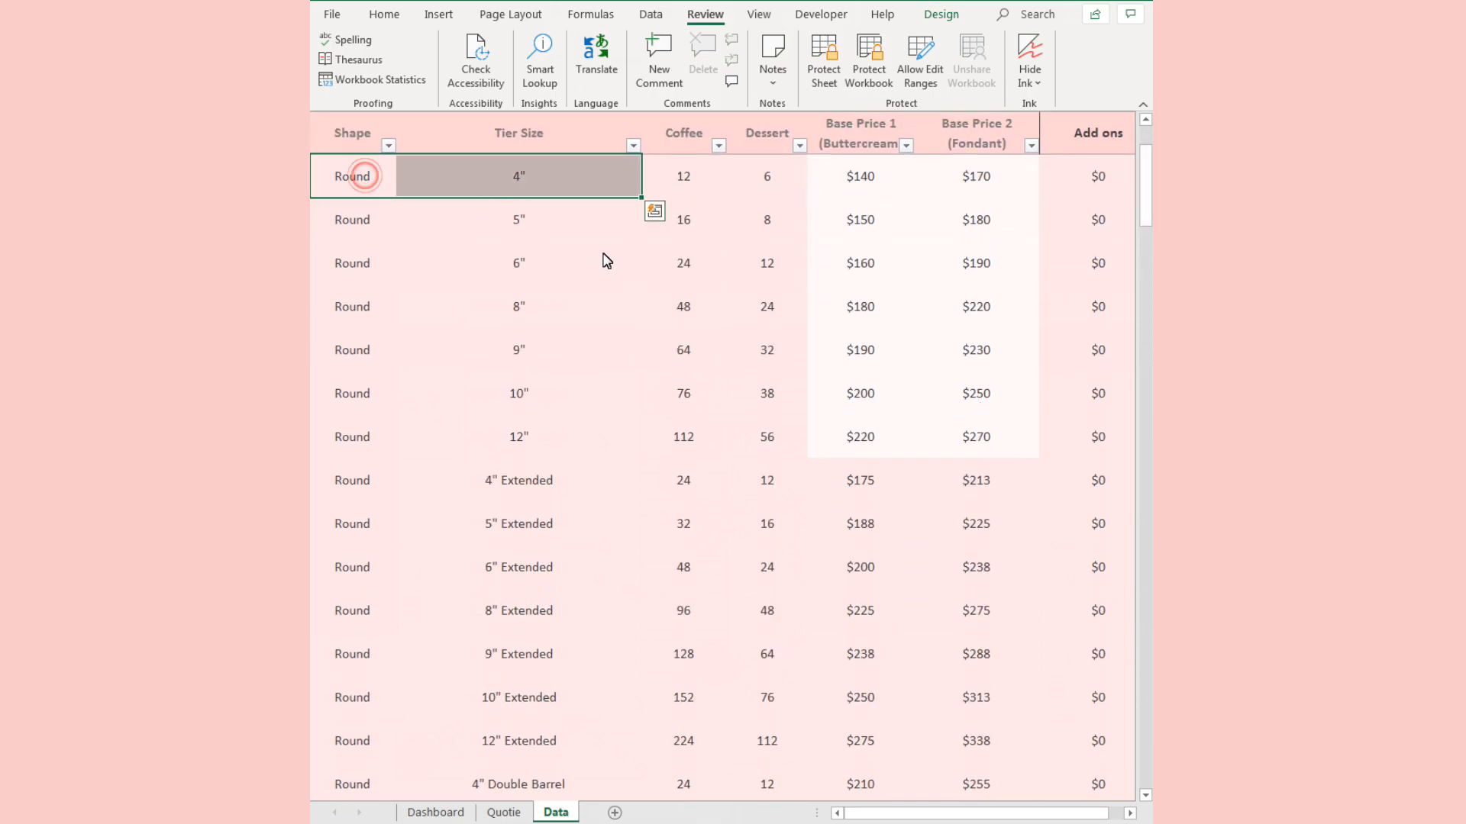
left_click(861, 176)
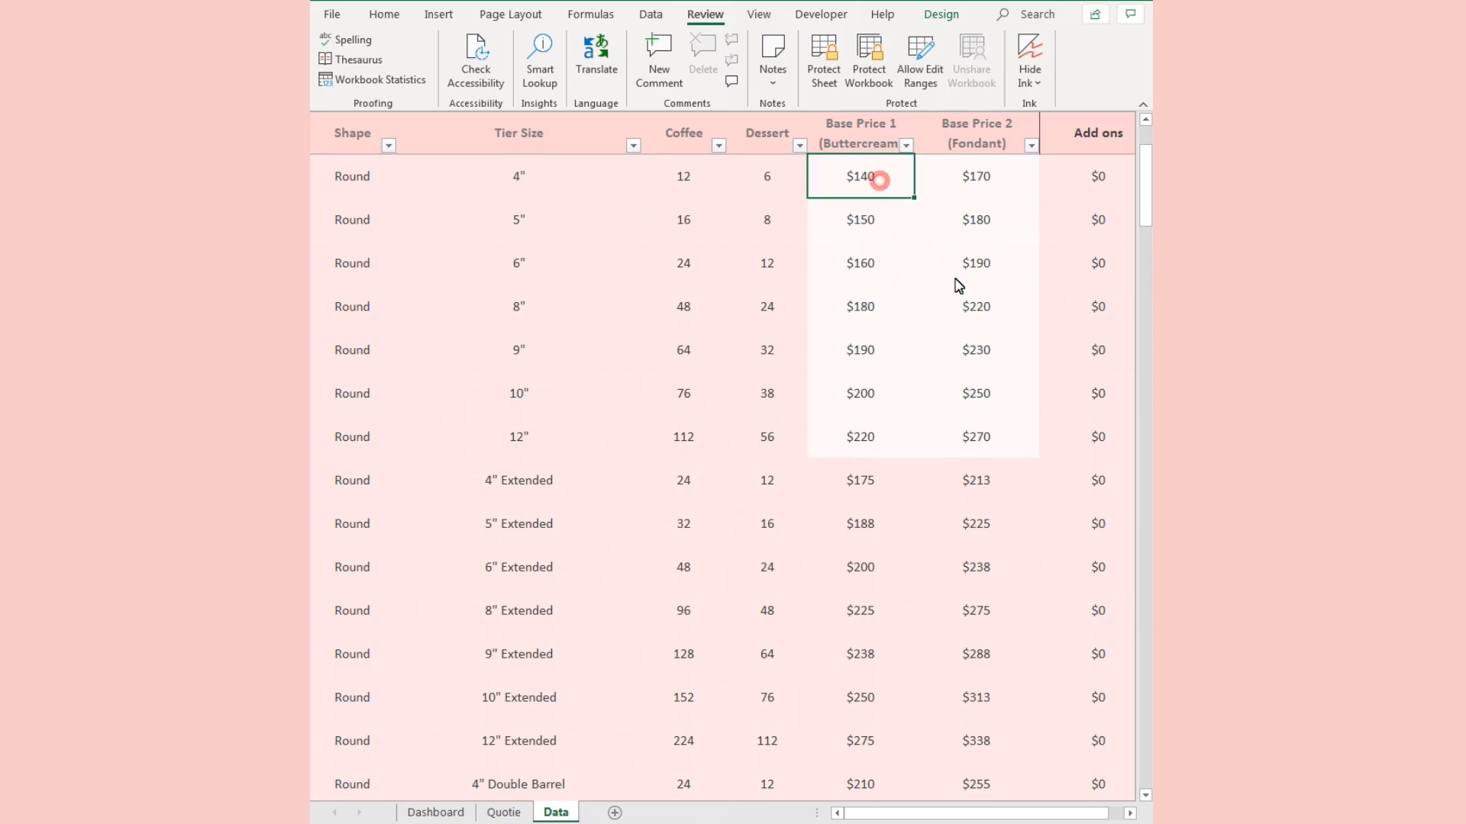
mouse_move(434, 496)
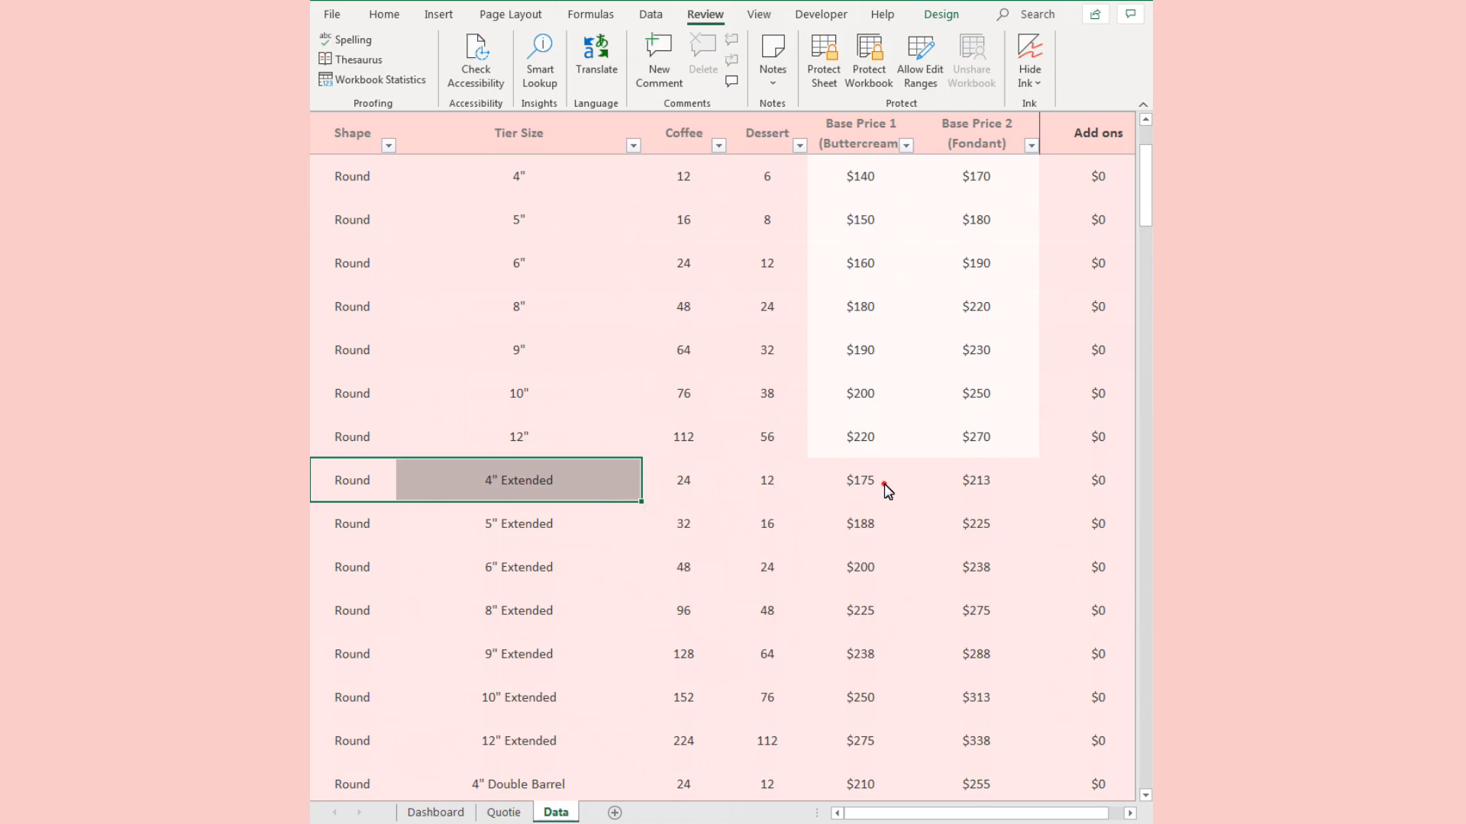
left_click(860, 480)
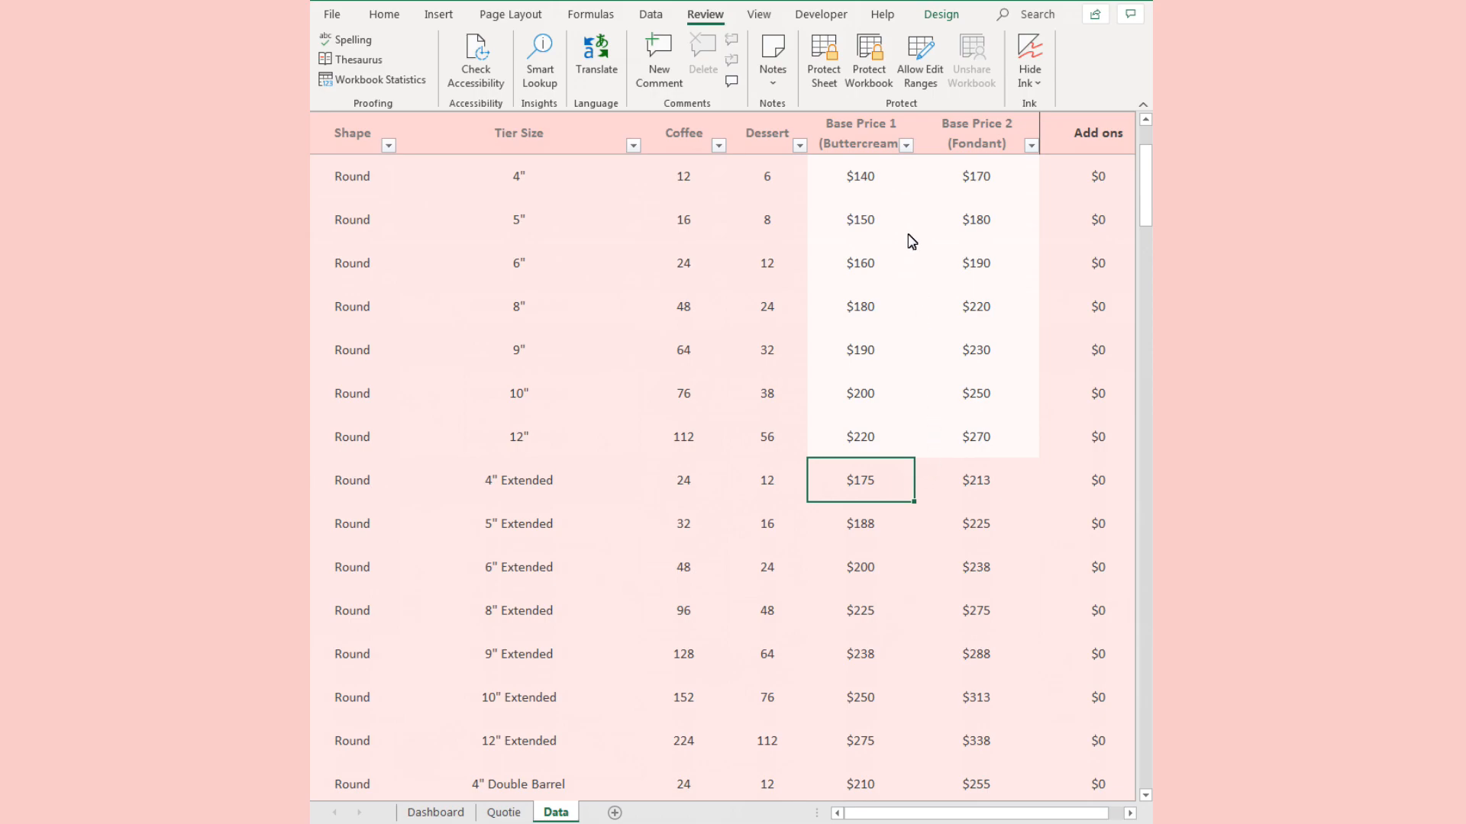
mouse_move(900, 192)
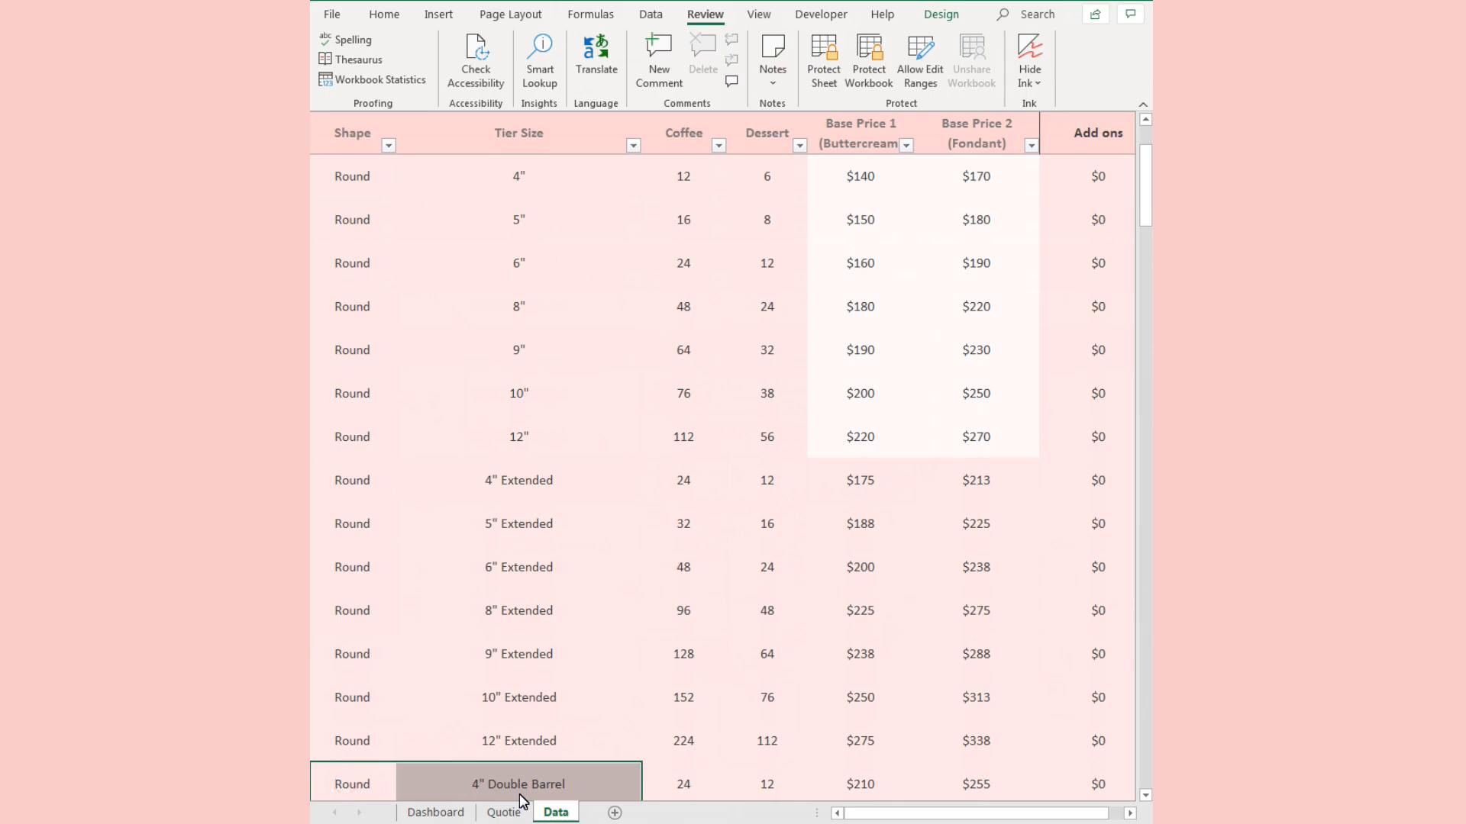
left_click(860, 785)
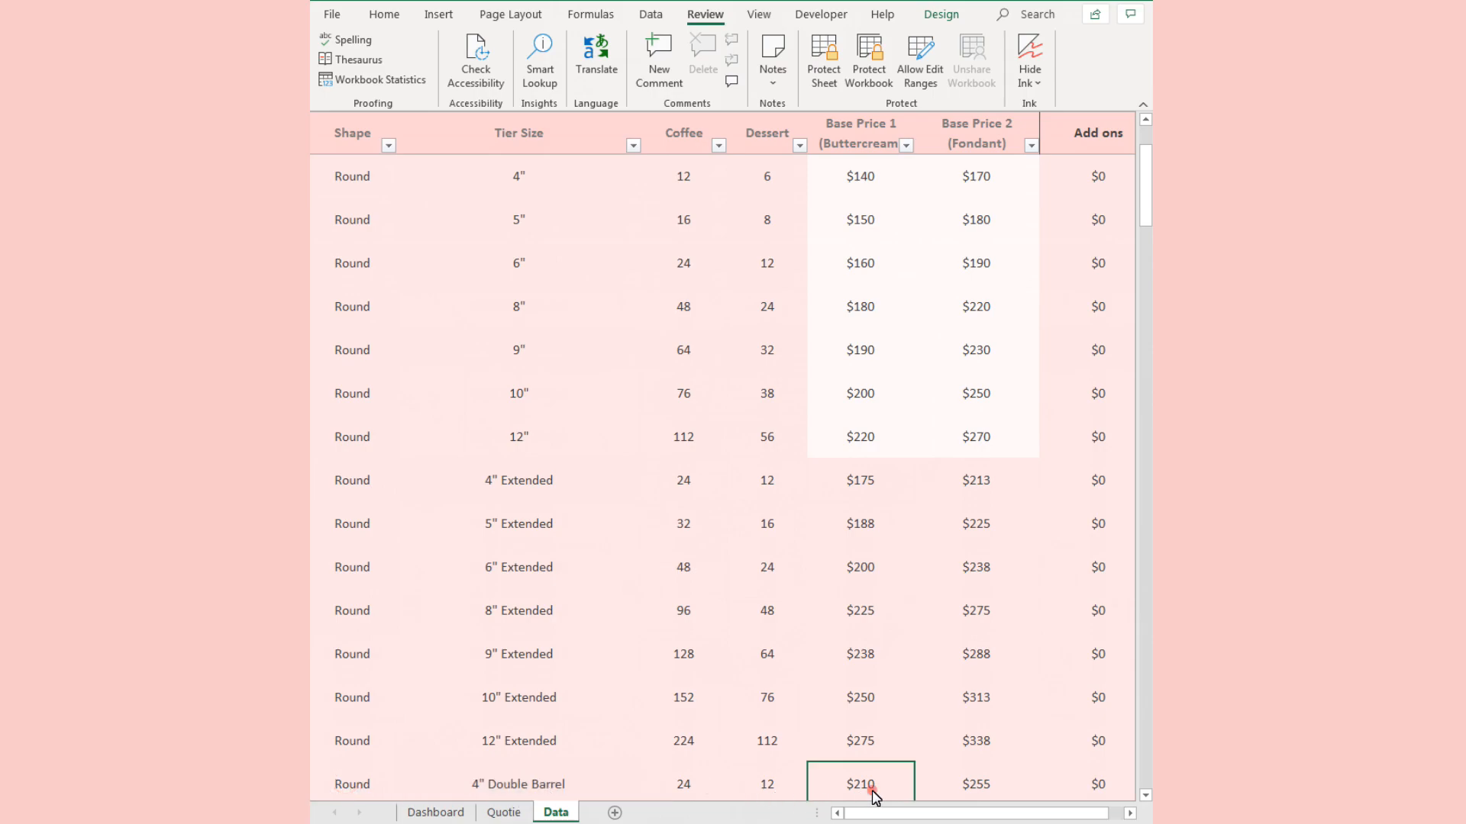
mouse_move(896, 189)
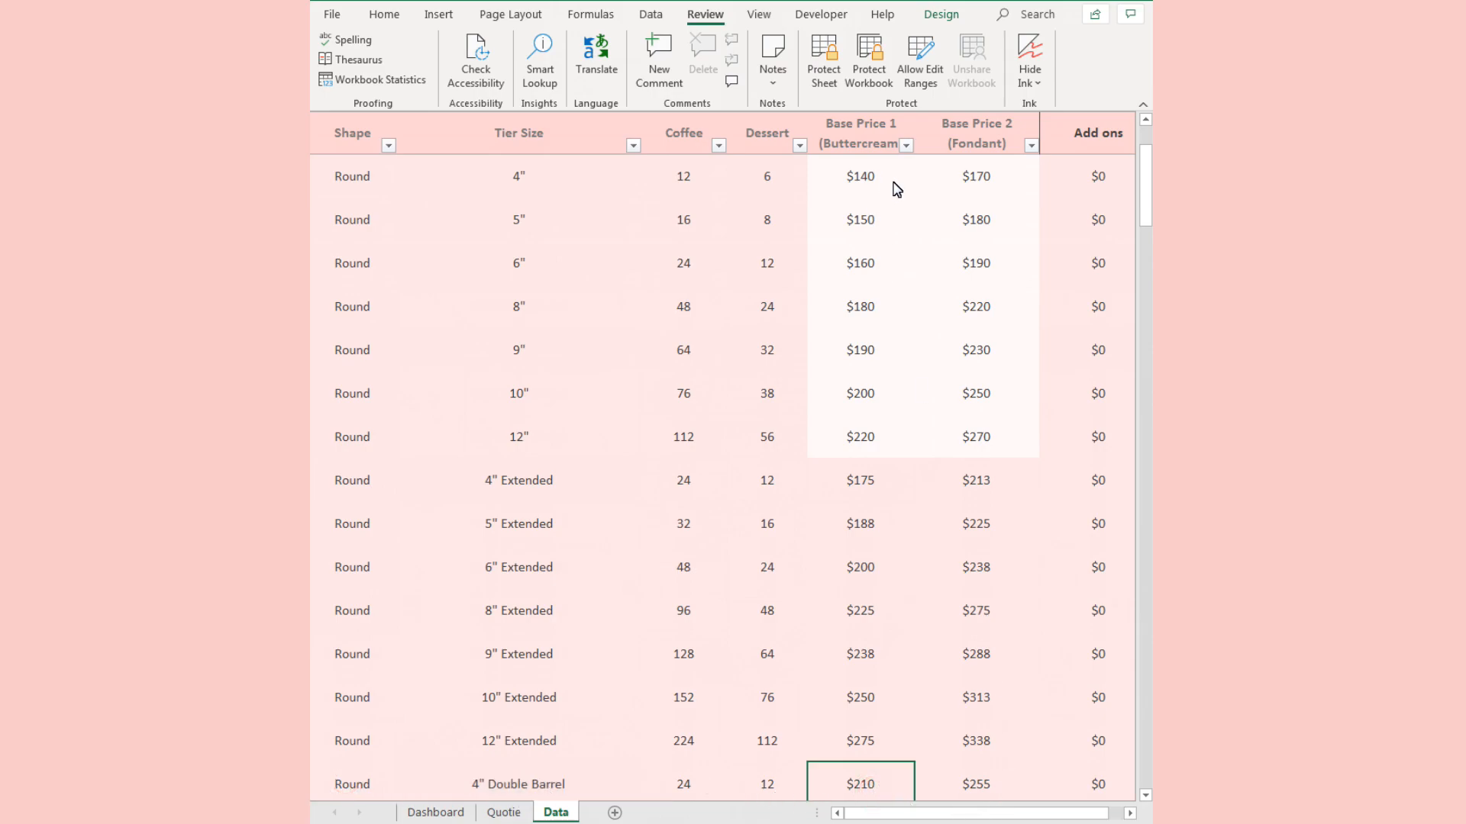
left_click(860, 177)
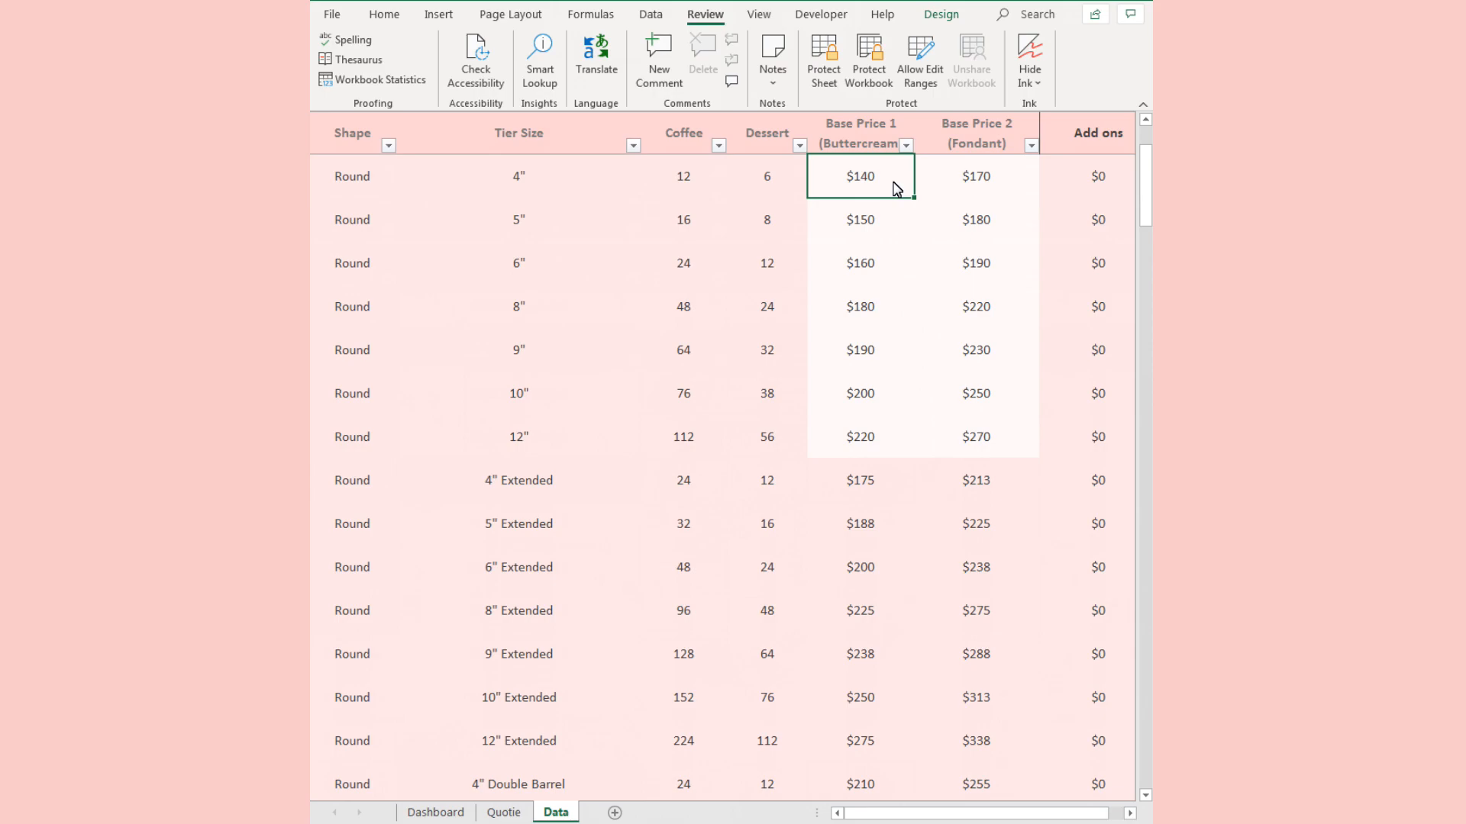
mouse_move(906, 179)
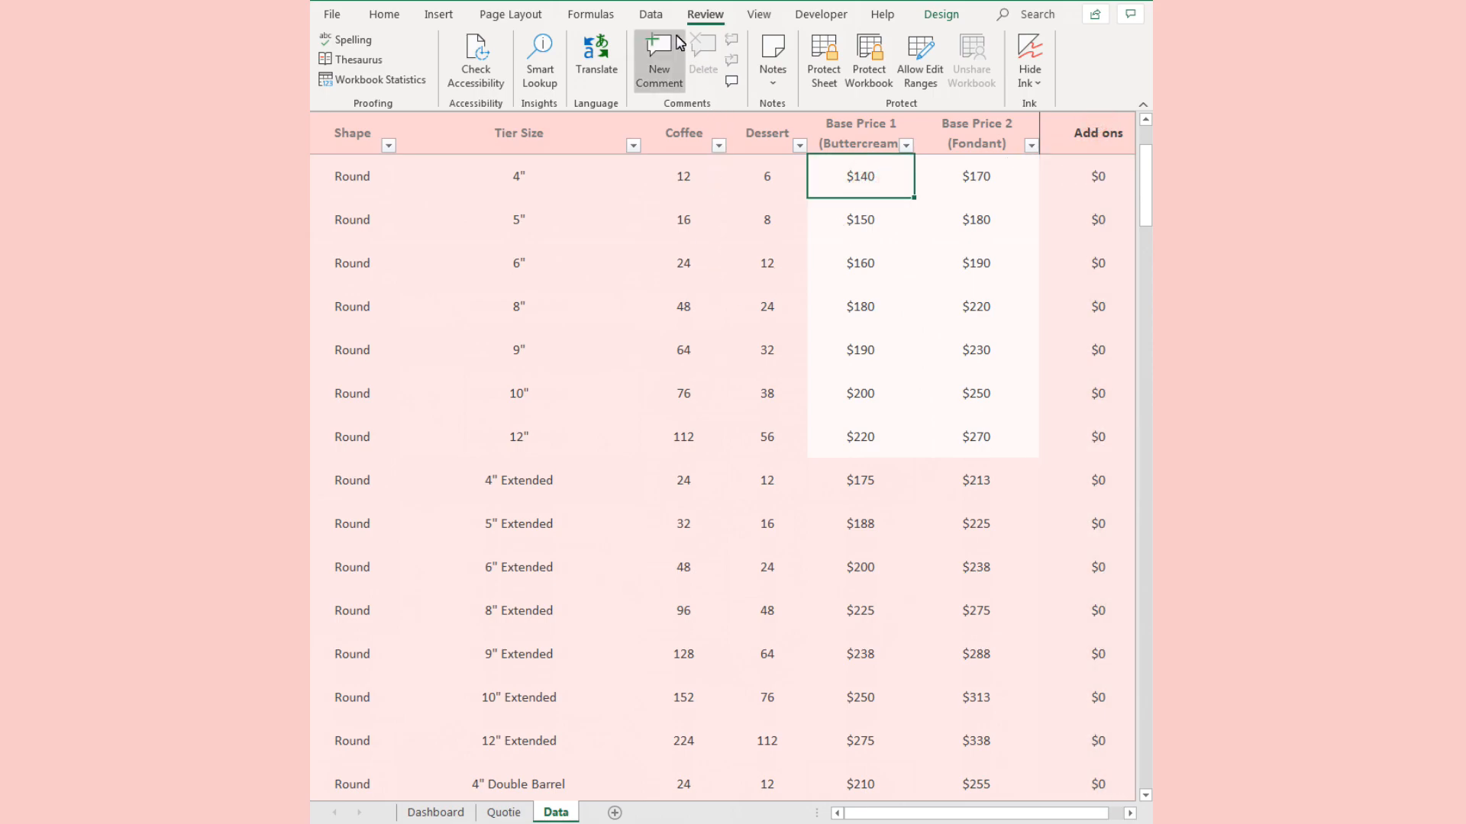
mouse_move(758, 20)
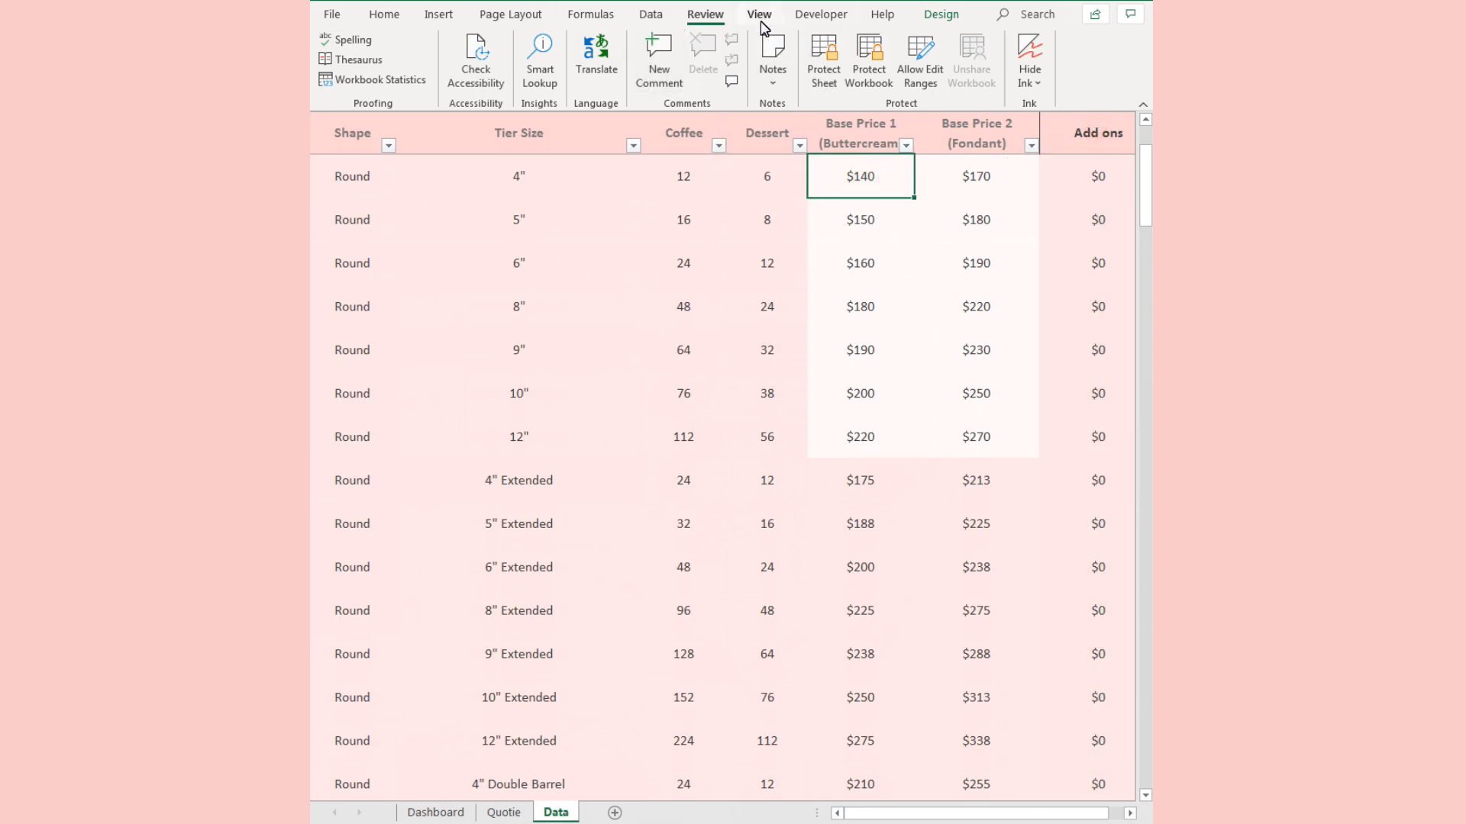
Show the formula bar and raise the 4-inch buttercream base price formula.
left_click(760, 14)
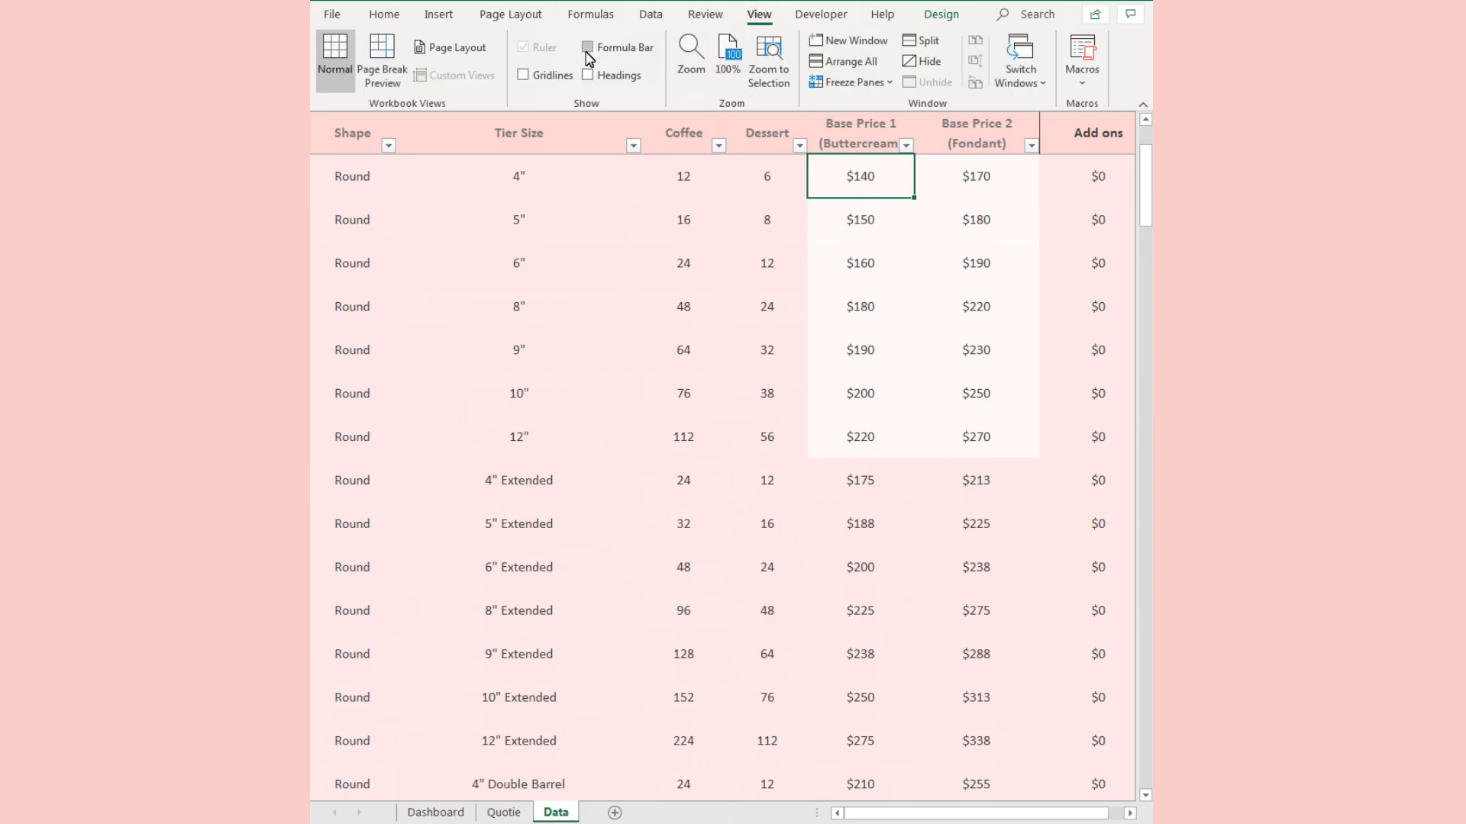
left_click(587, 47)
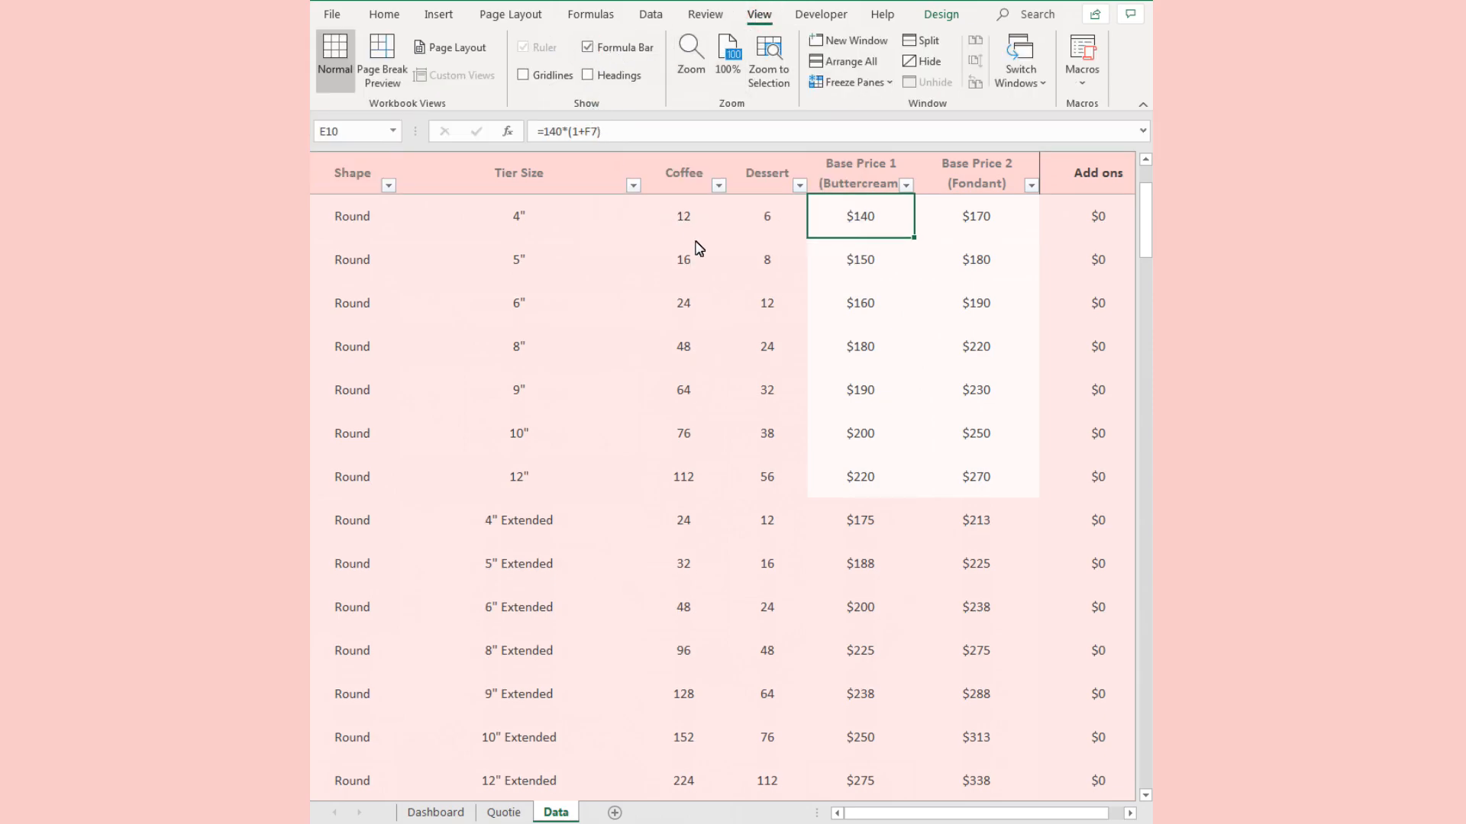
left_click(864, 258)
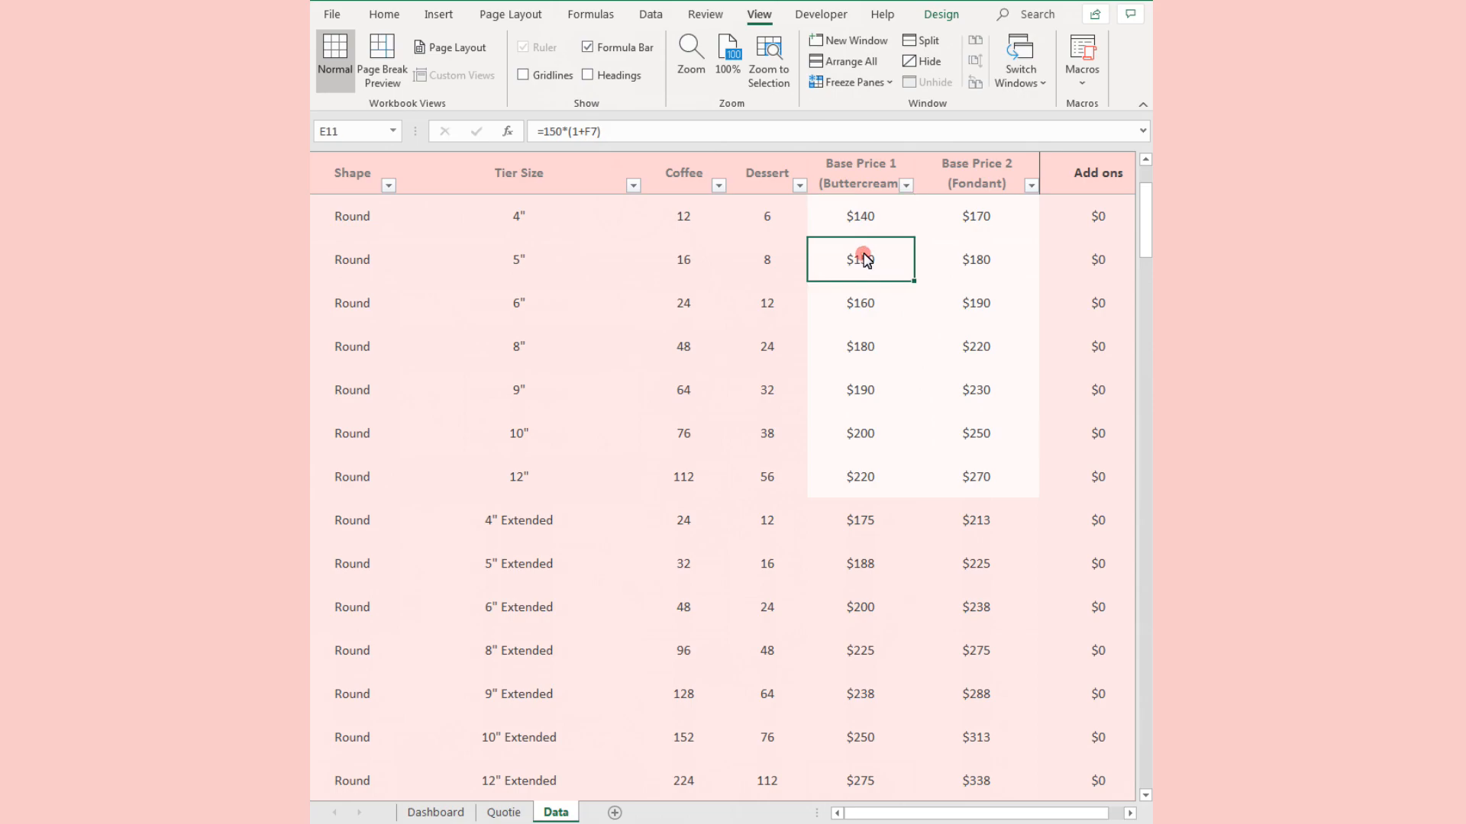
left_click(860, 216)
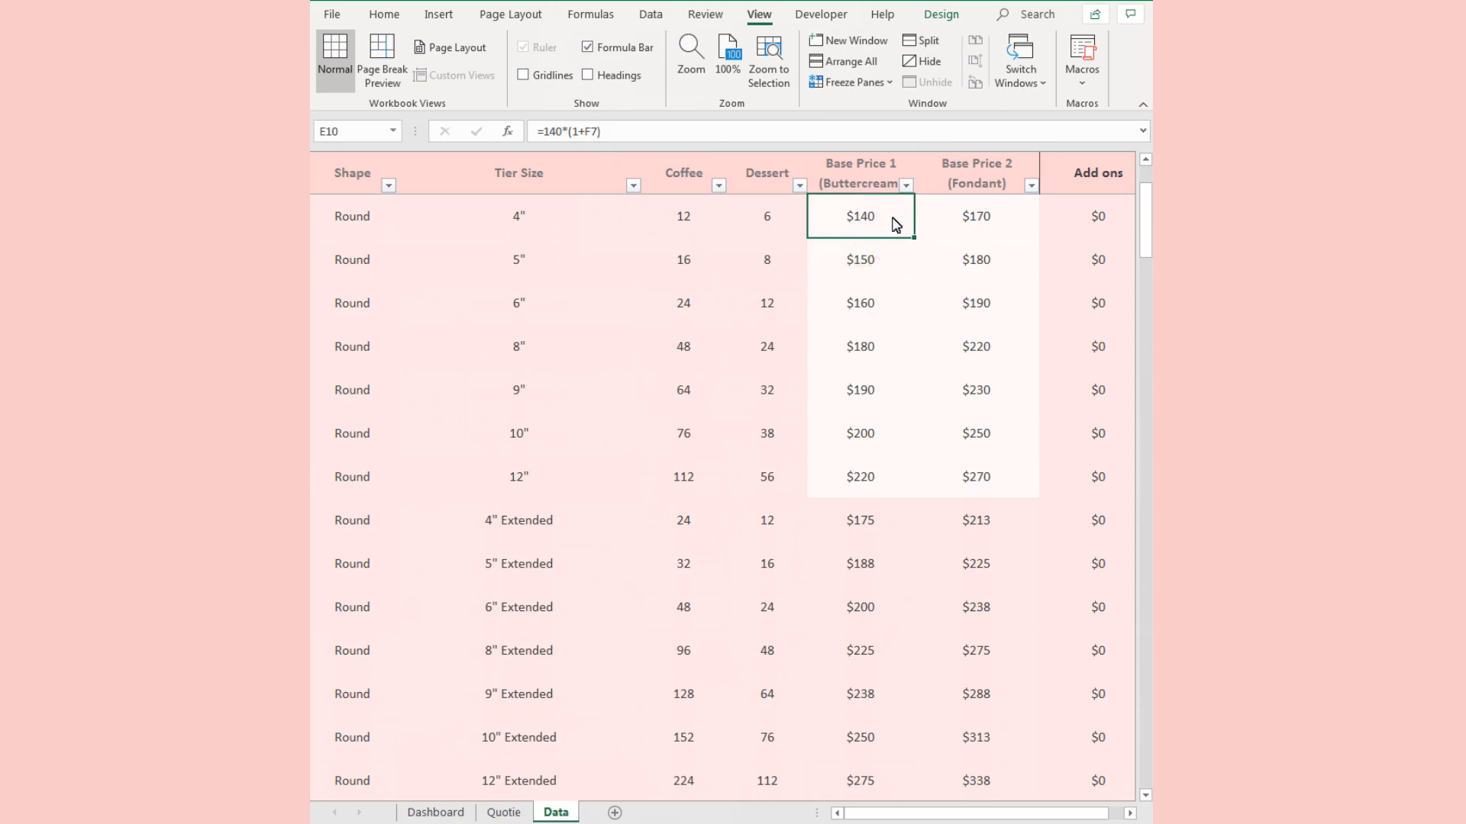
mouse_move(611, 139)
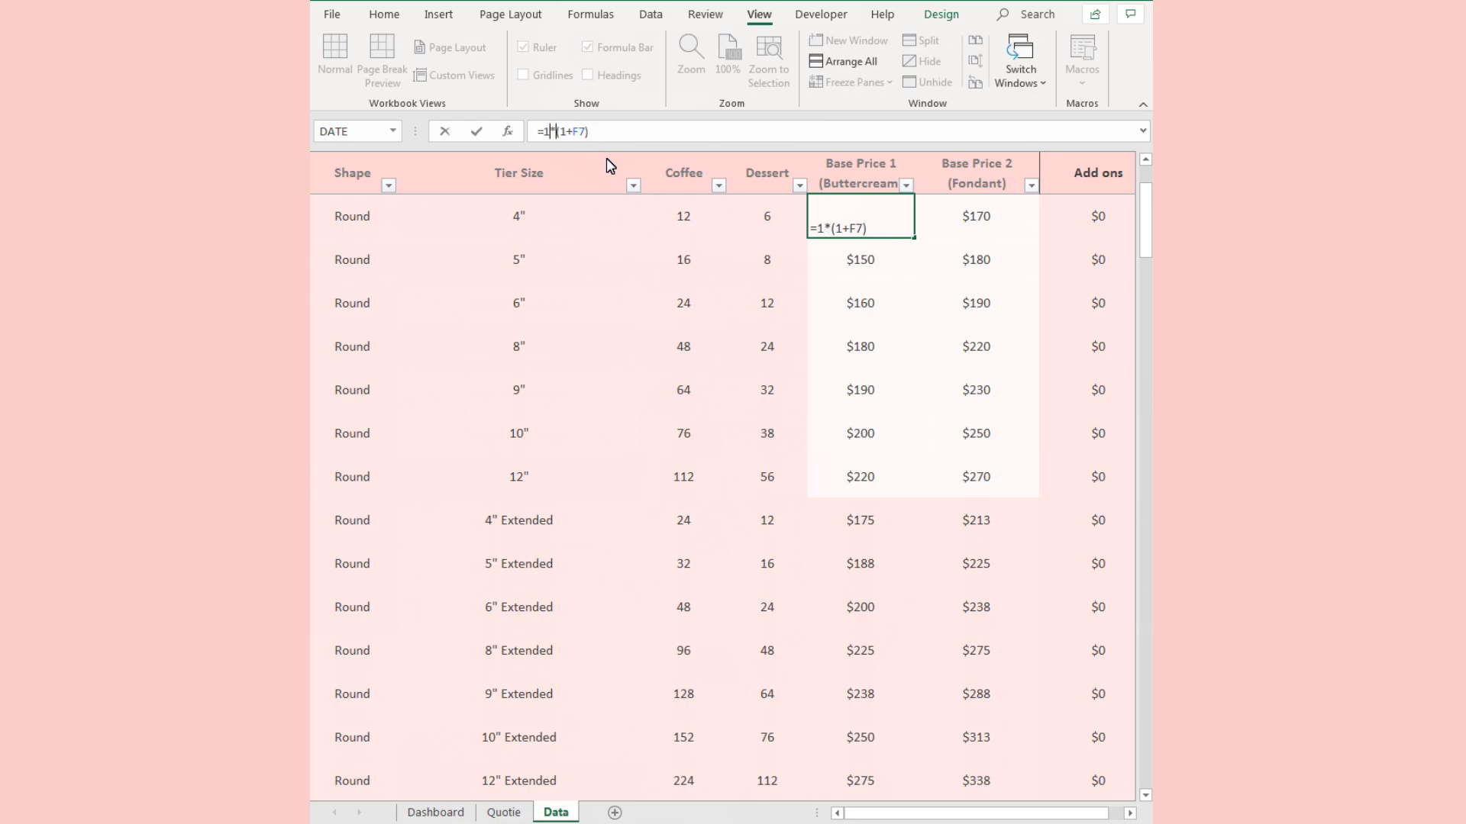
key("Enter")
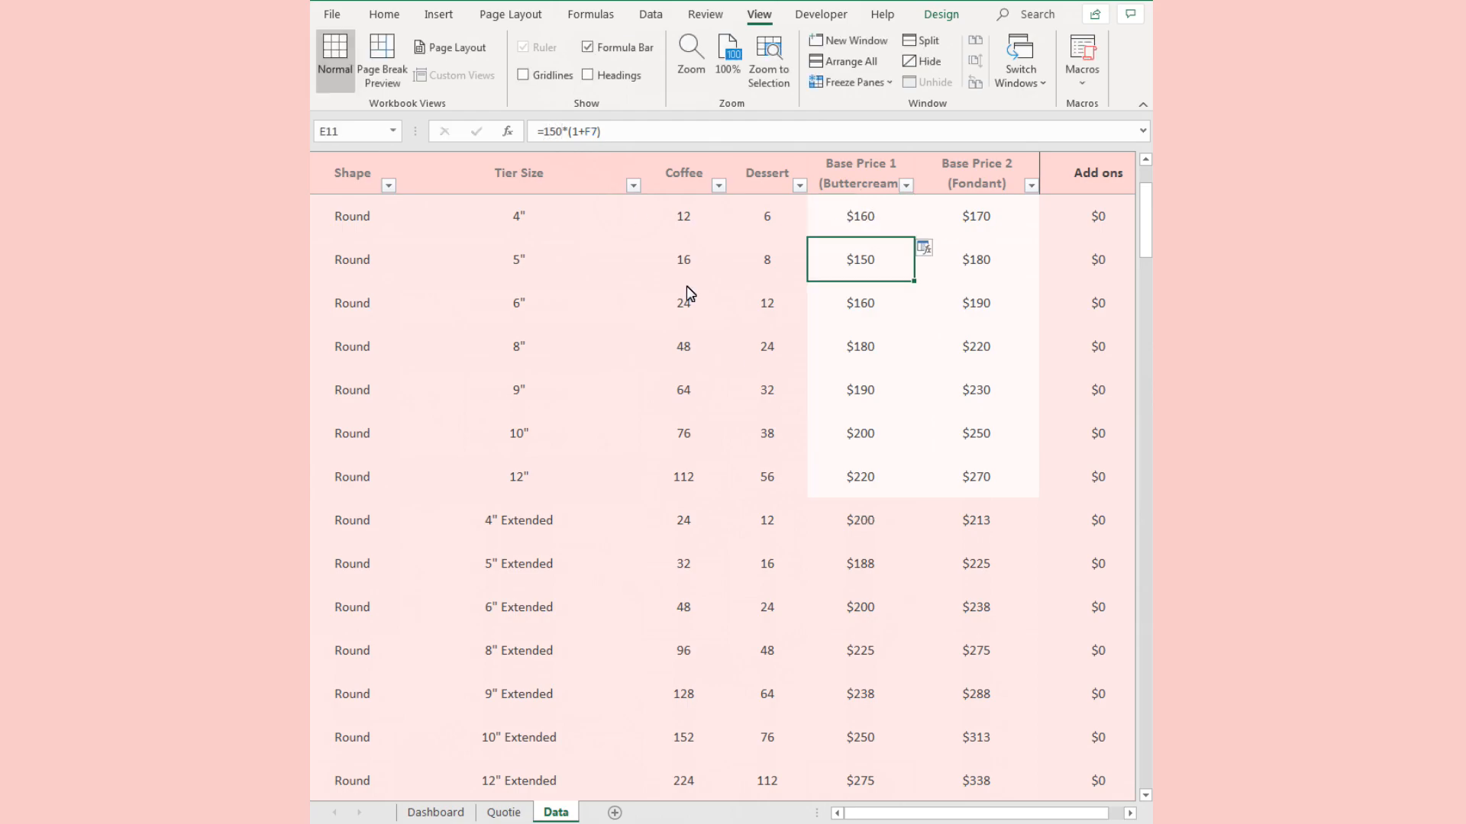
left_click(859, 520)
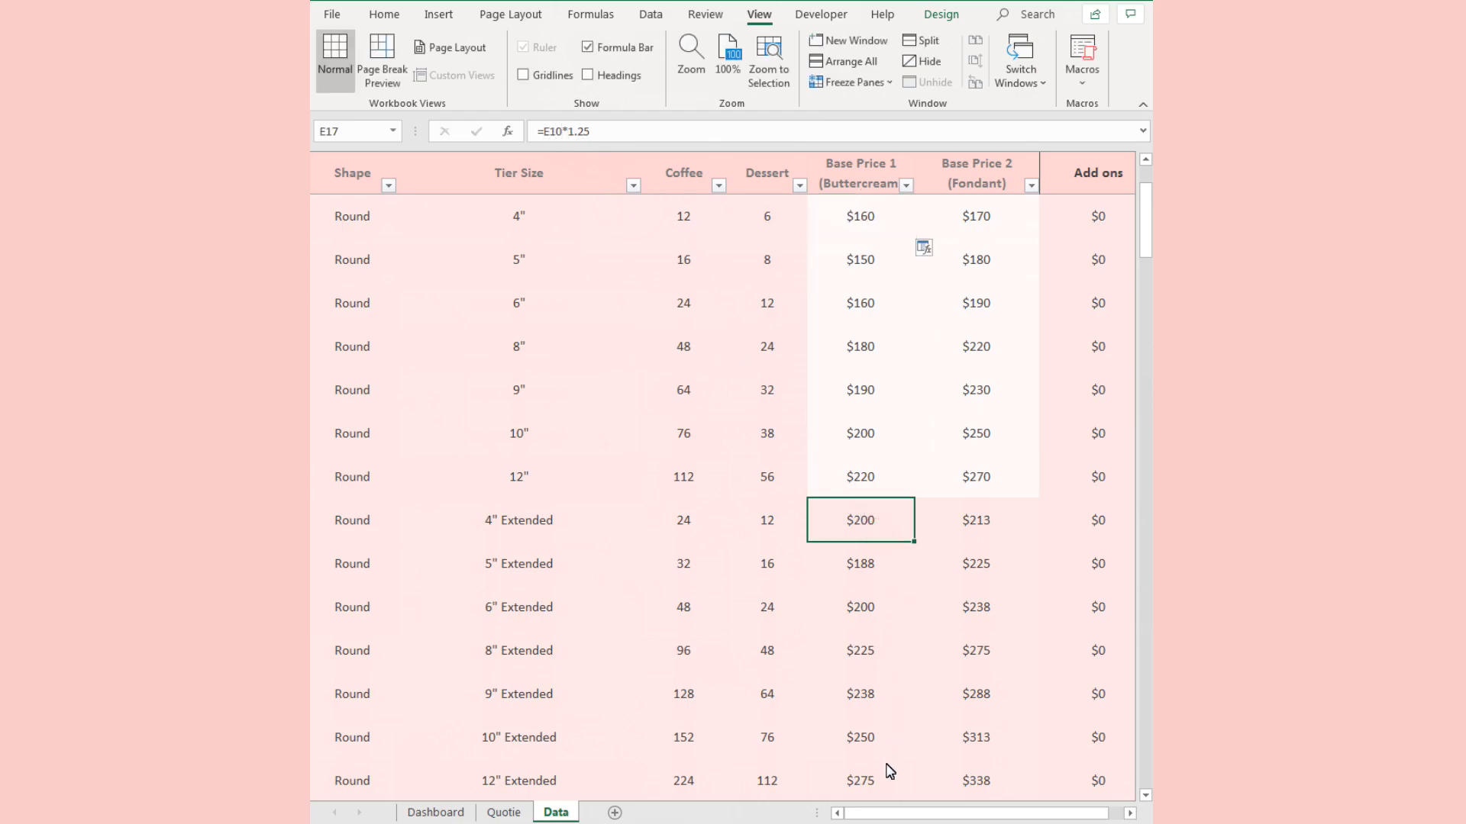
mouse_move(887, 787)
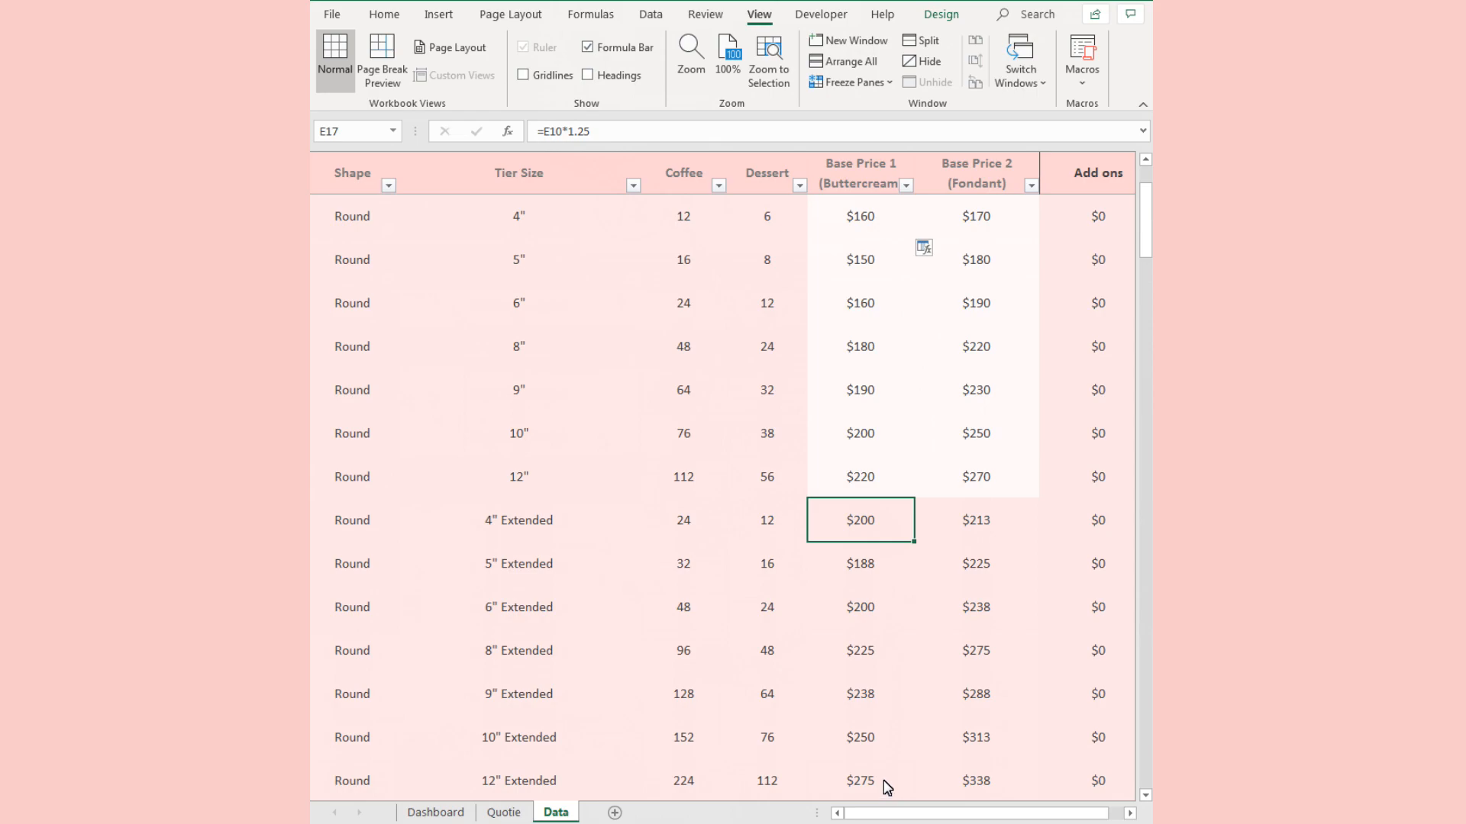
Raise the Fondant base prices through the 12-inch tier ($180–$290).
scroll("down", 3)
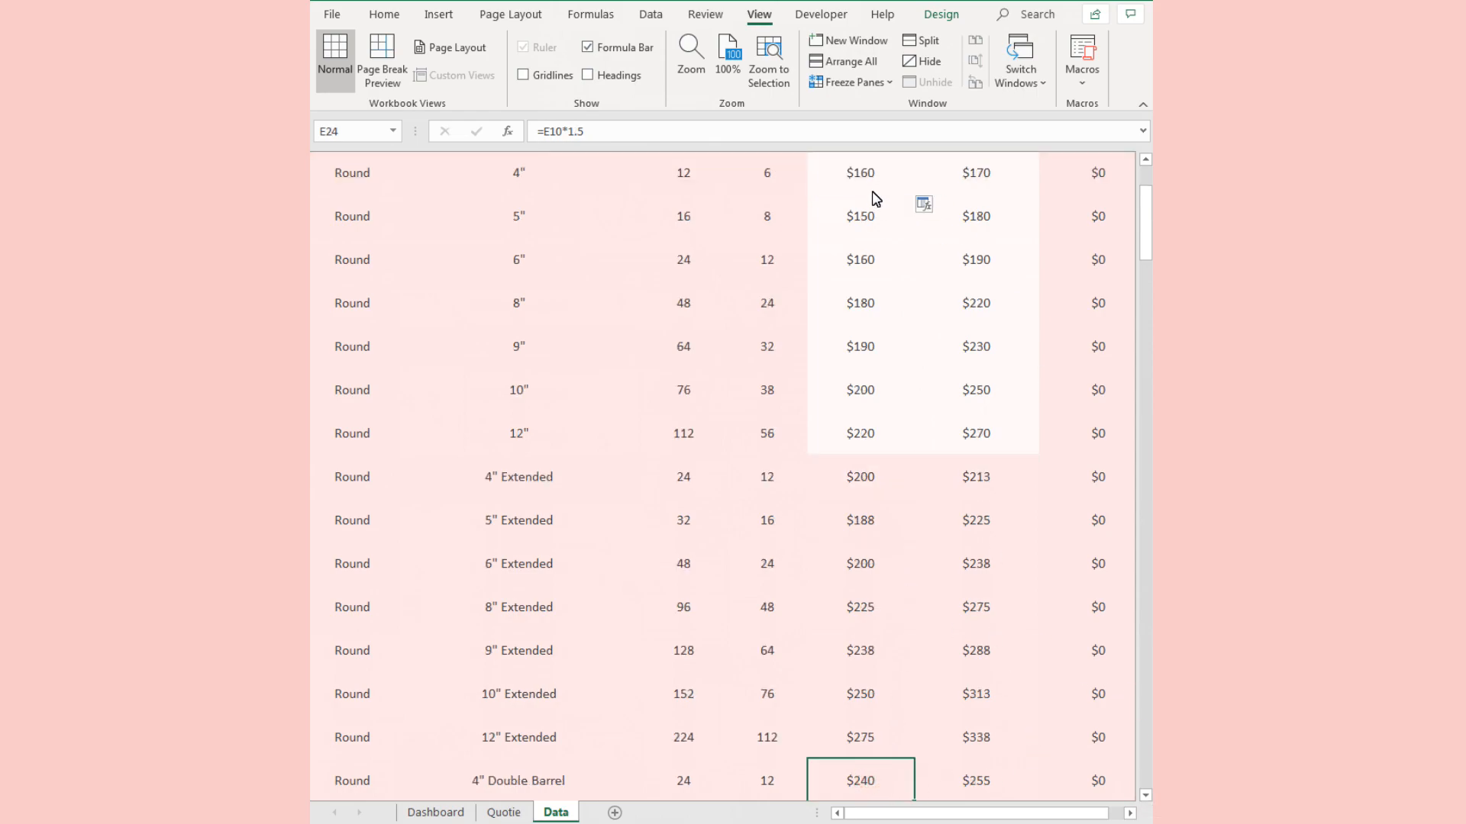
left_click(976, 173)
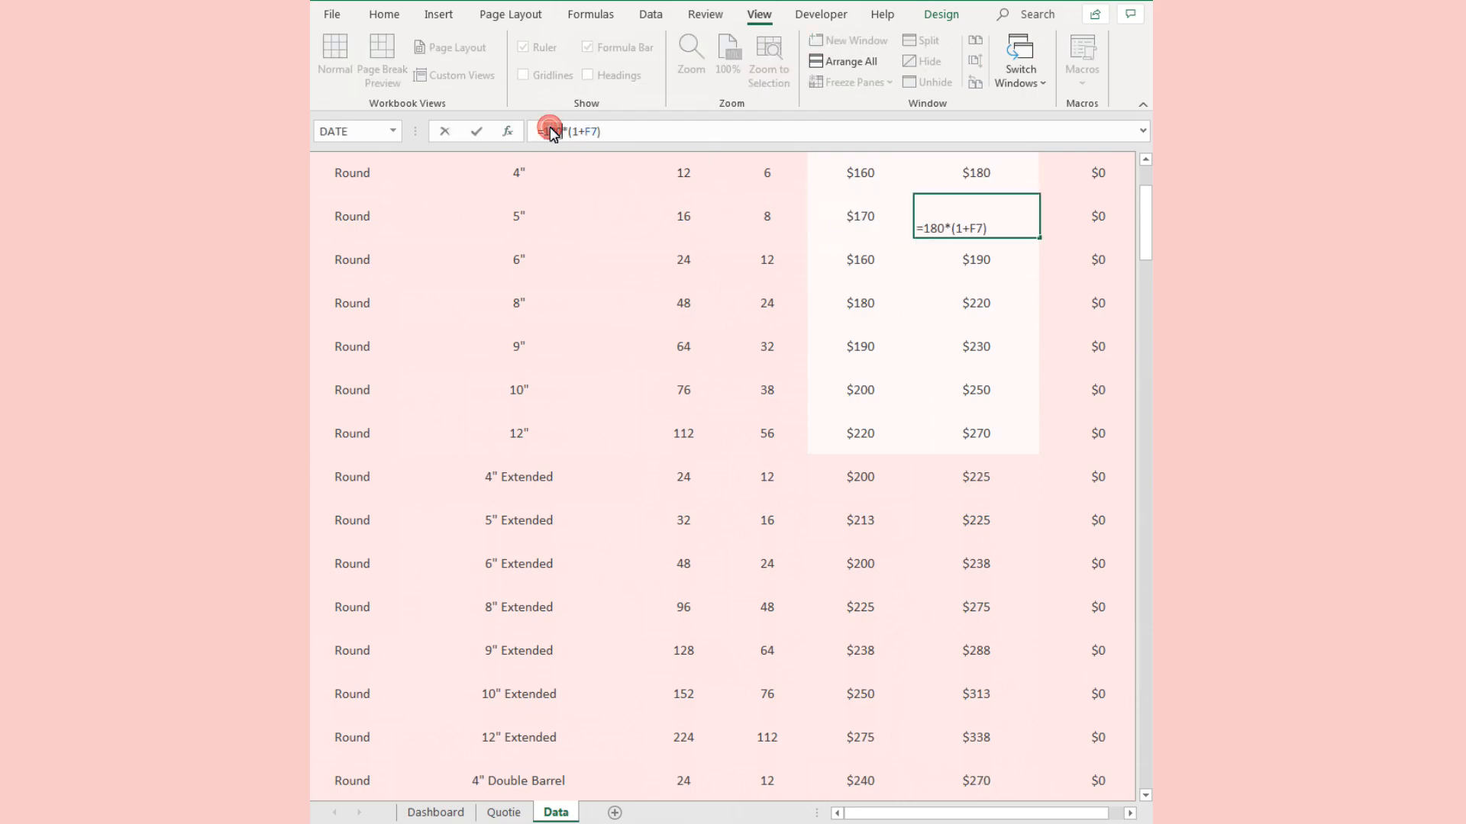
key("Enter")
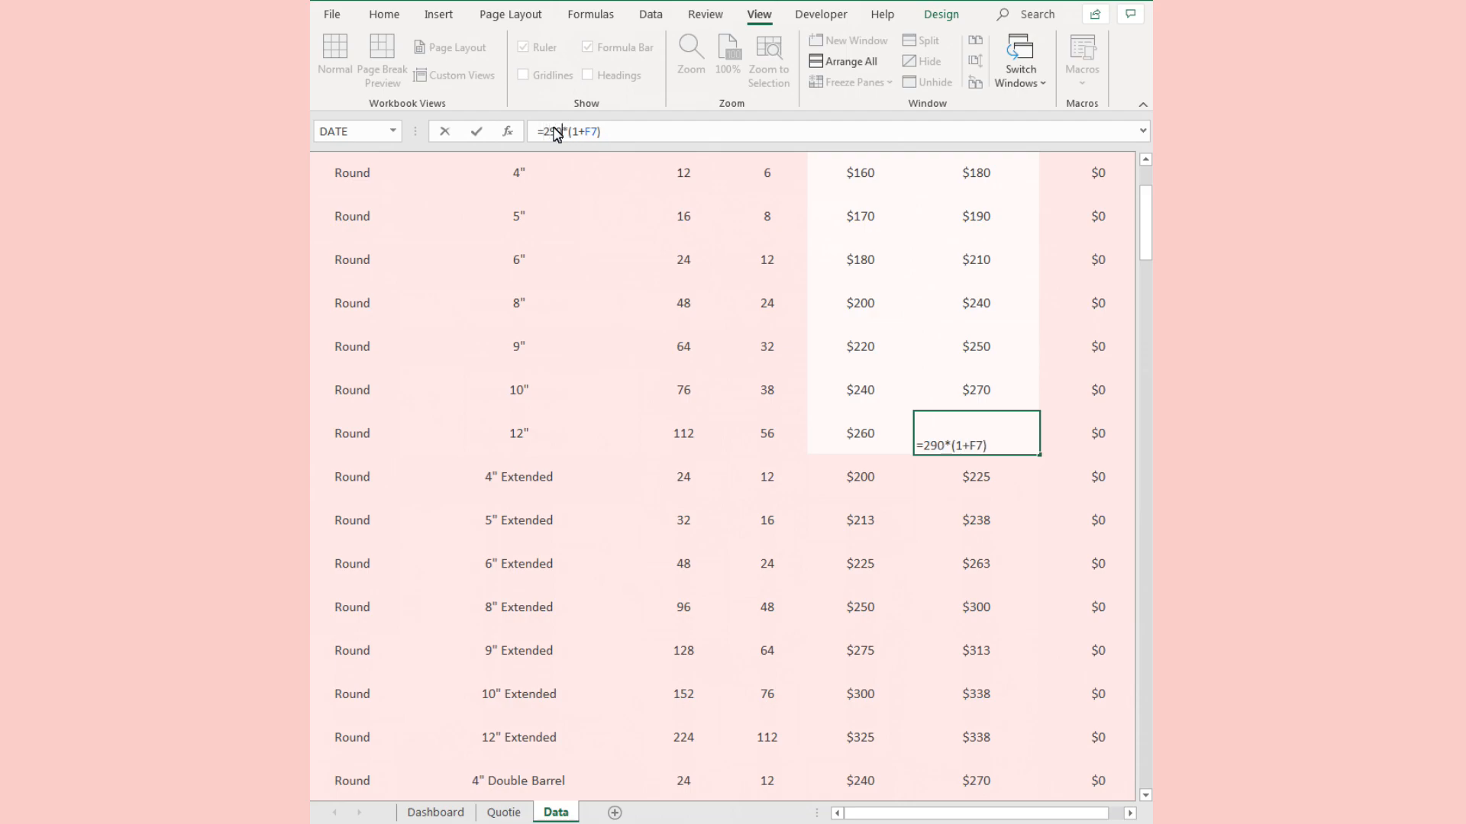
key("Enter")
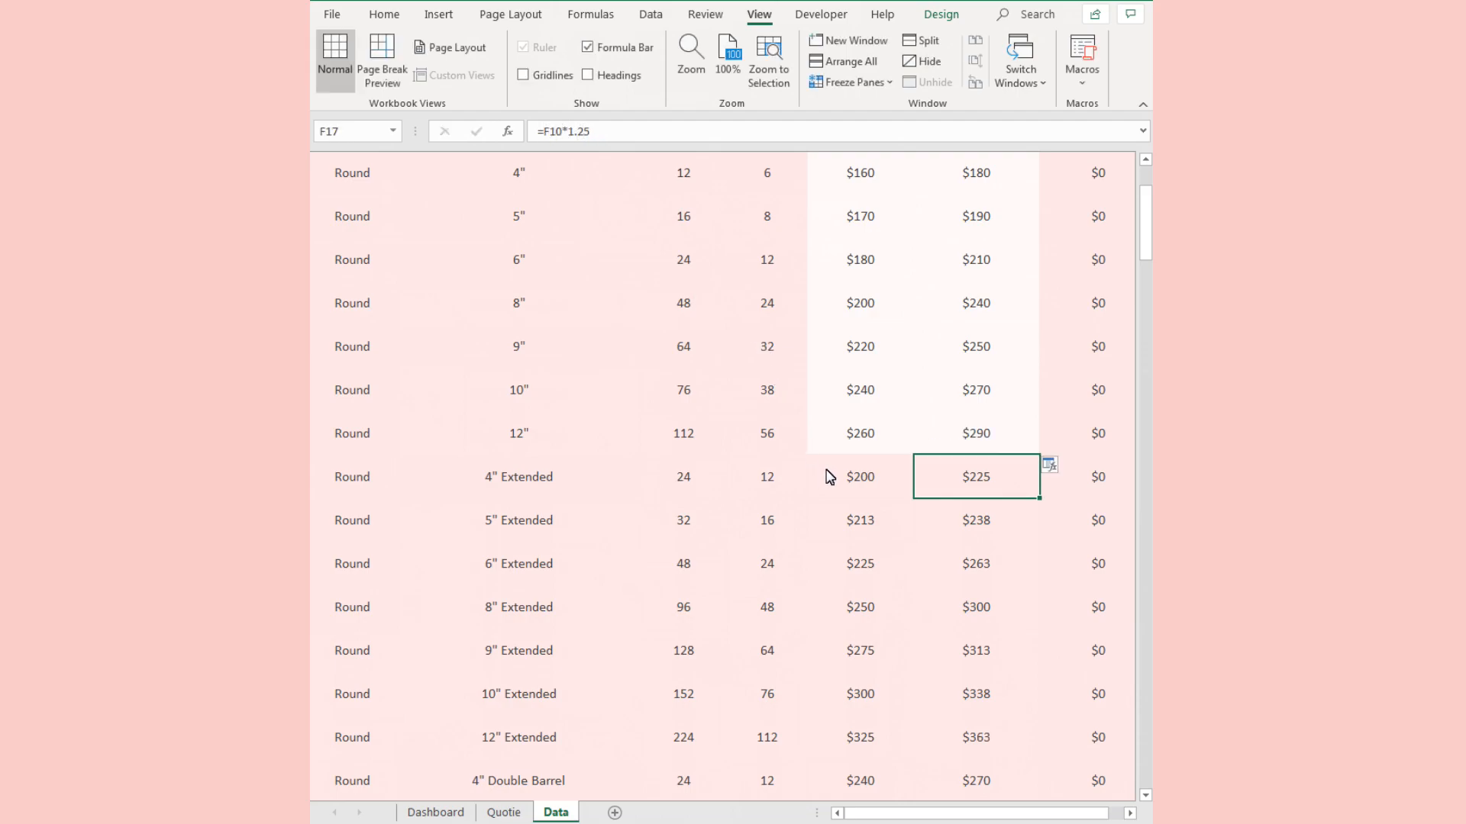
scroll("down", 3)
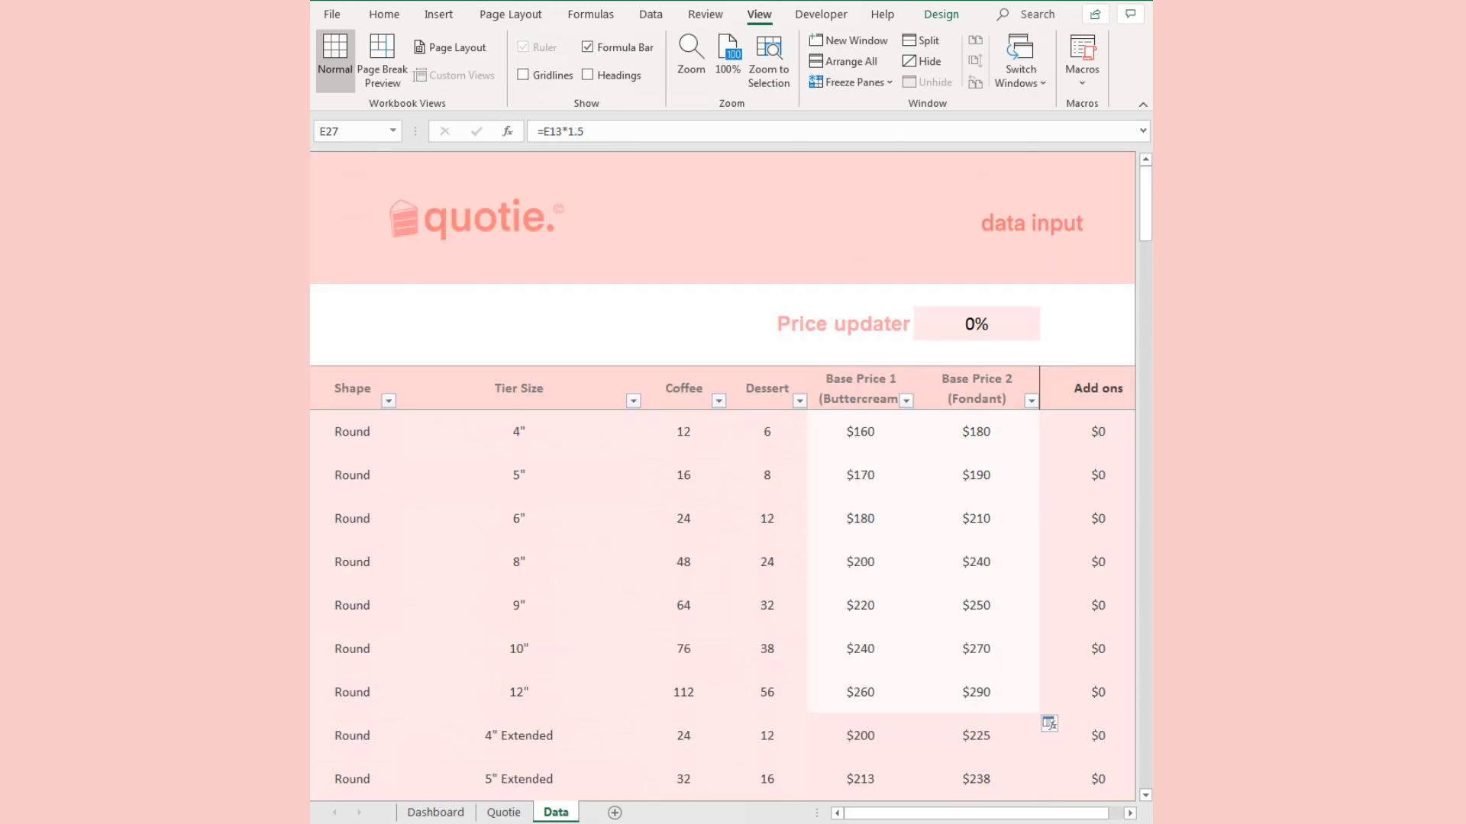
mouse_move(990, 346)
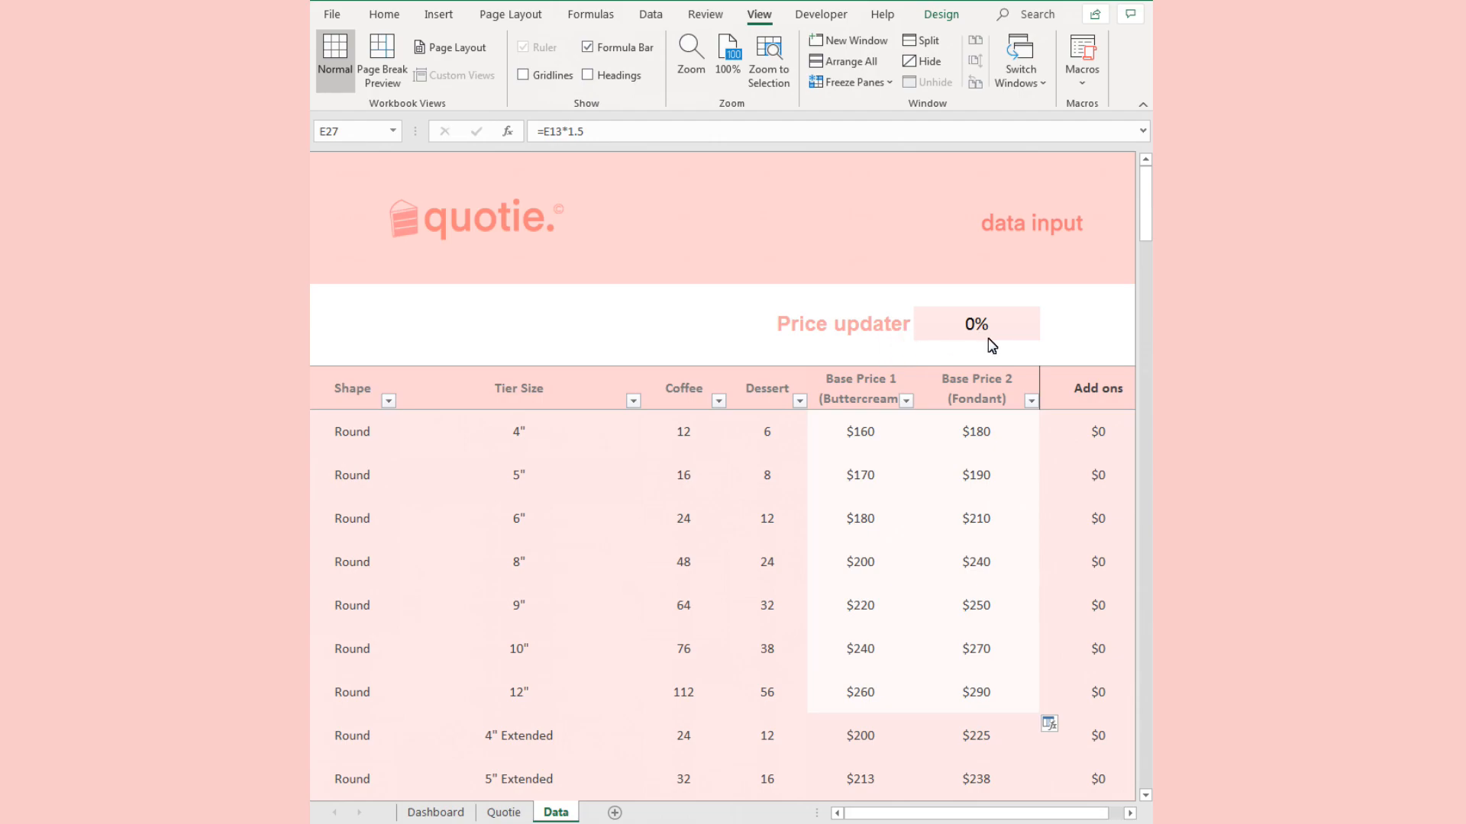
Try 10%, -10% and 50% in the Price updater, then settle on 20%.
left_click(842, 324)
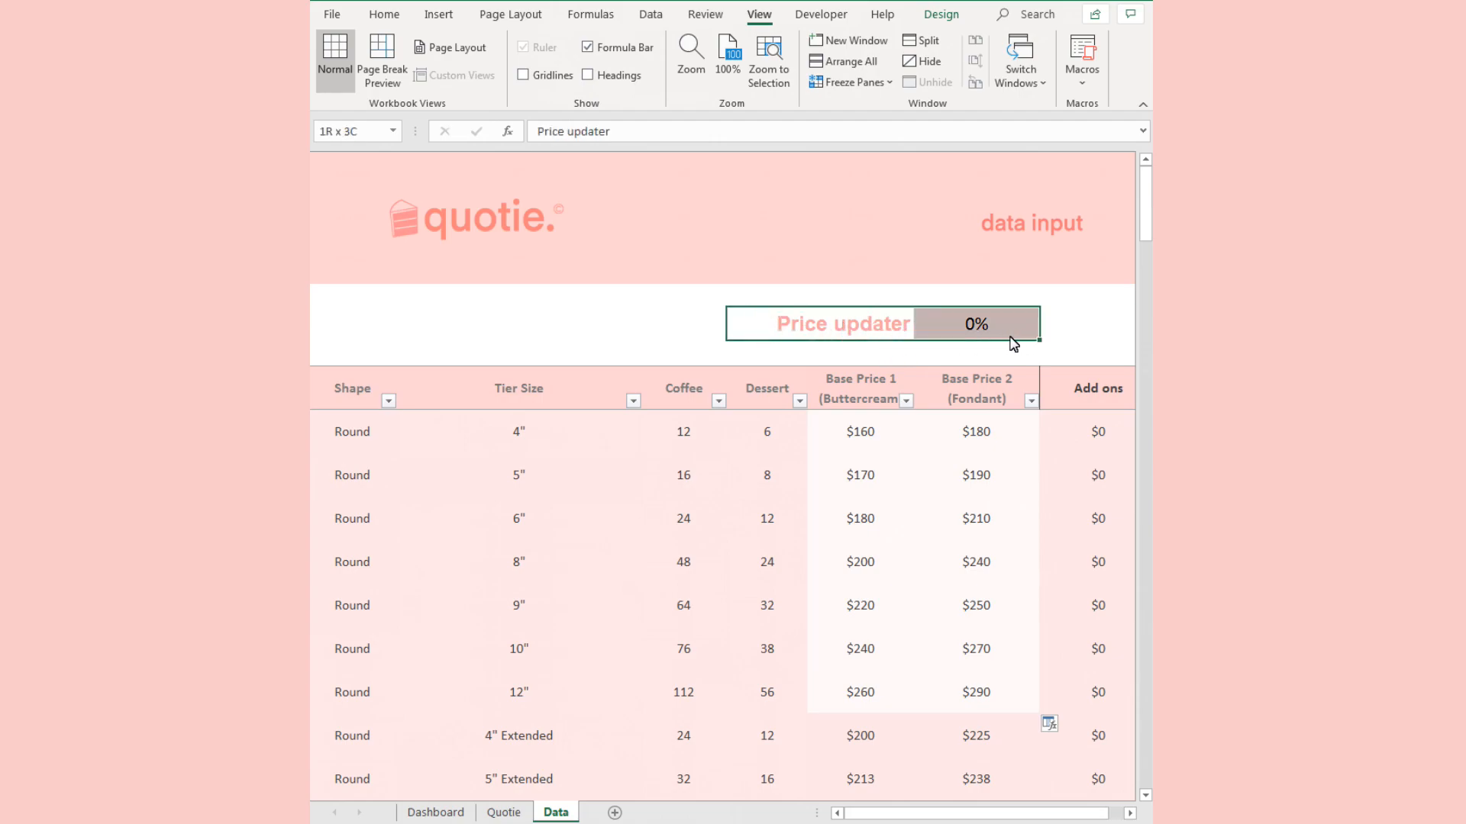
left_click(1088, 324)
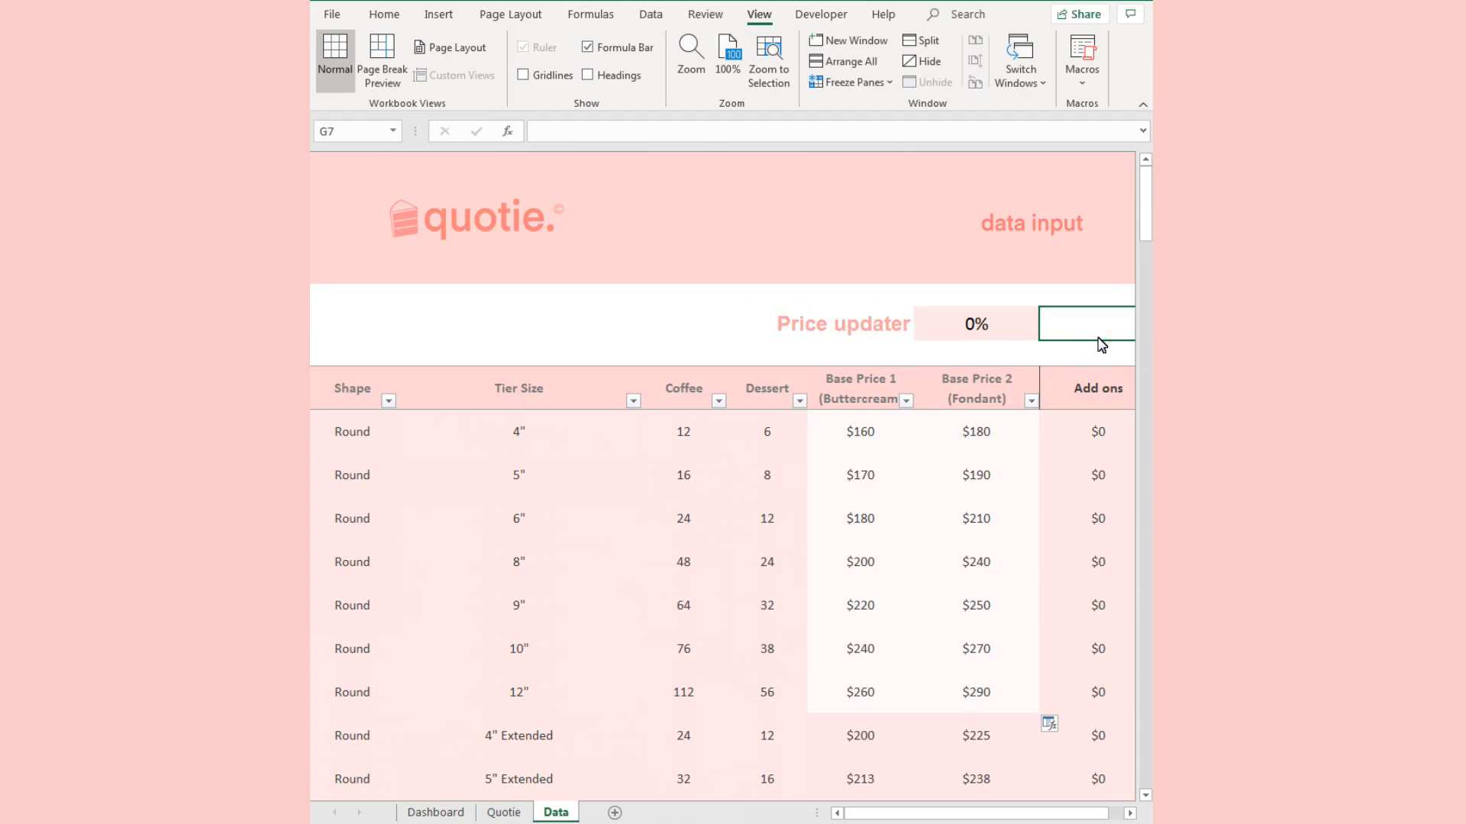
mouse_move(1129, 353)
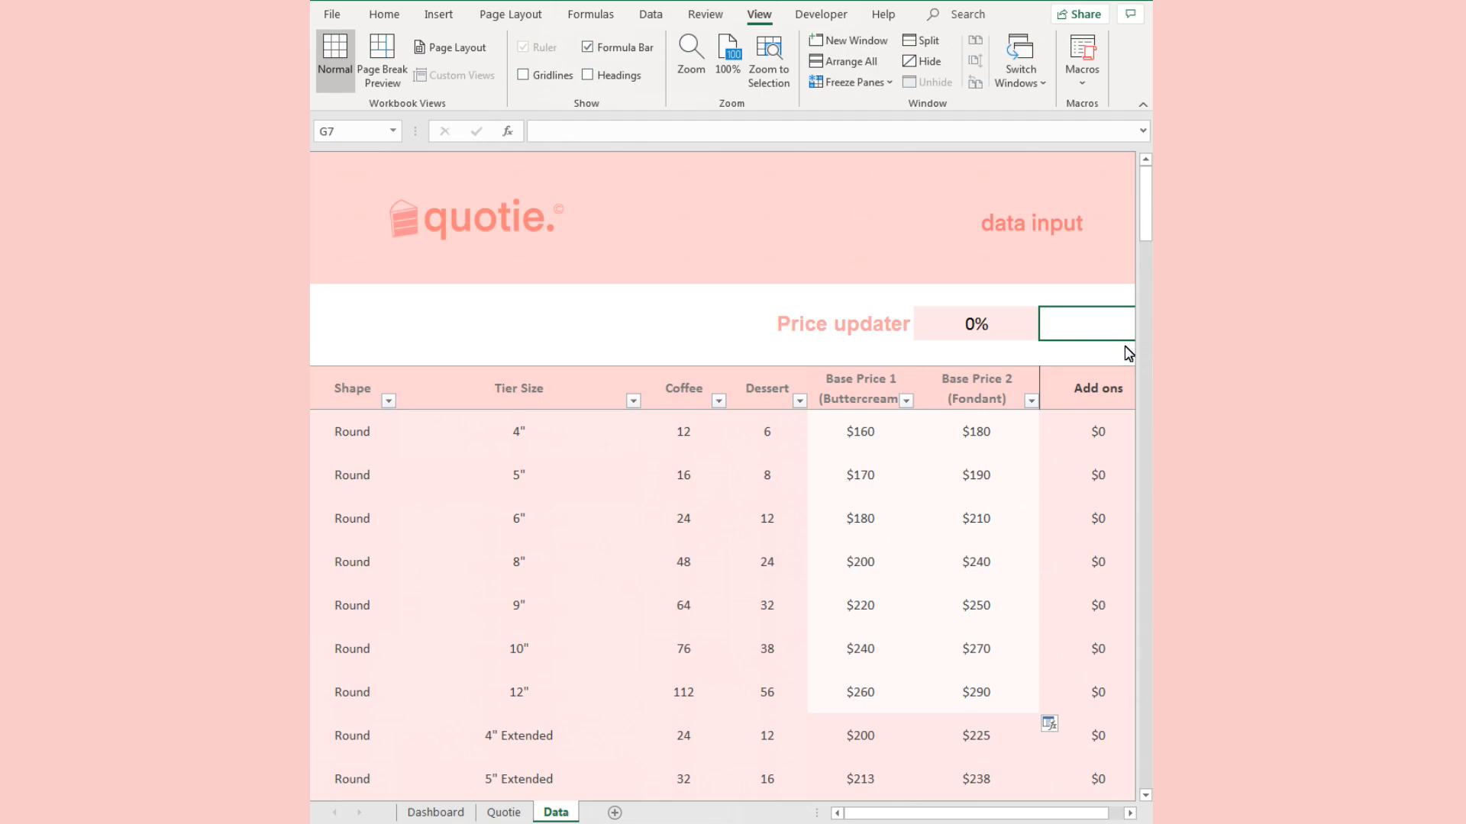
left_click(975, 323)
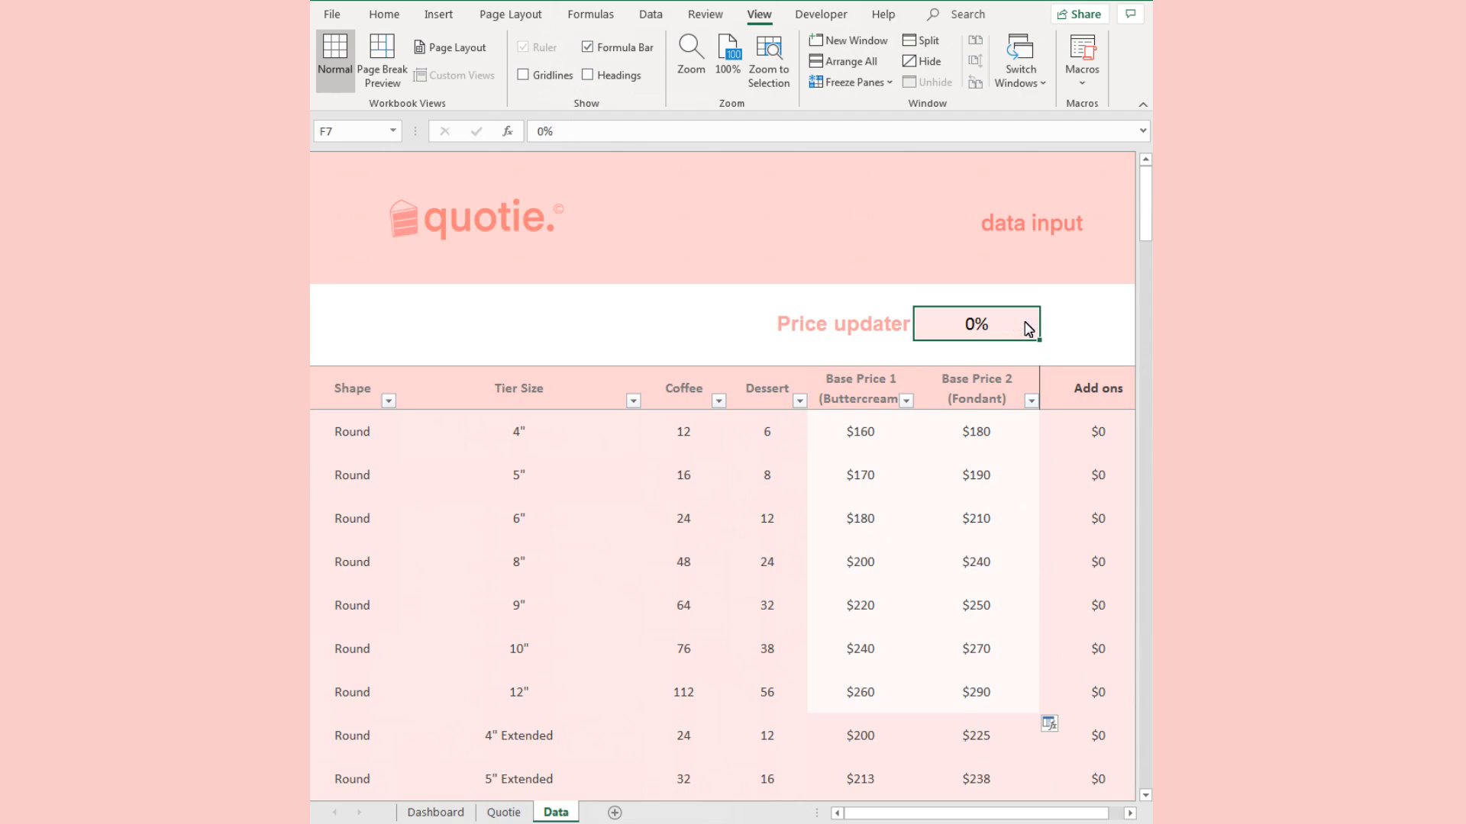
type("10%")
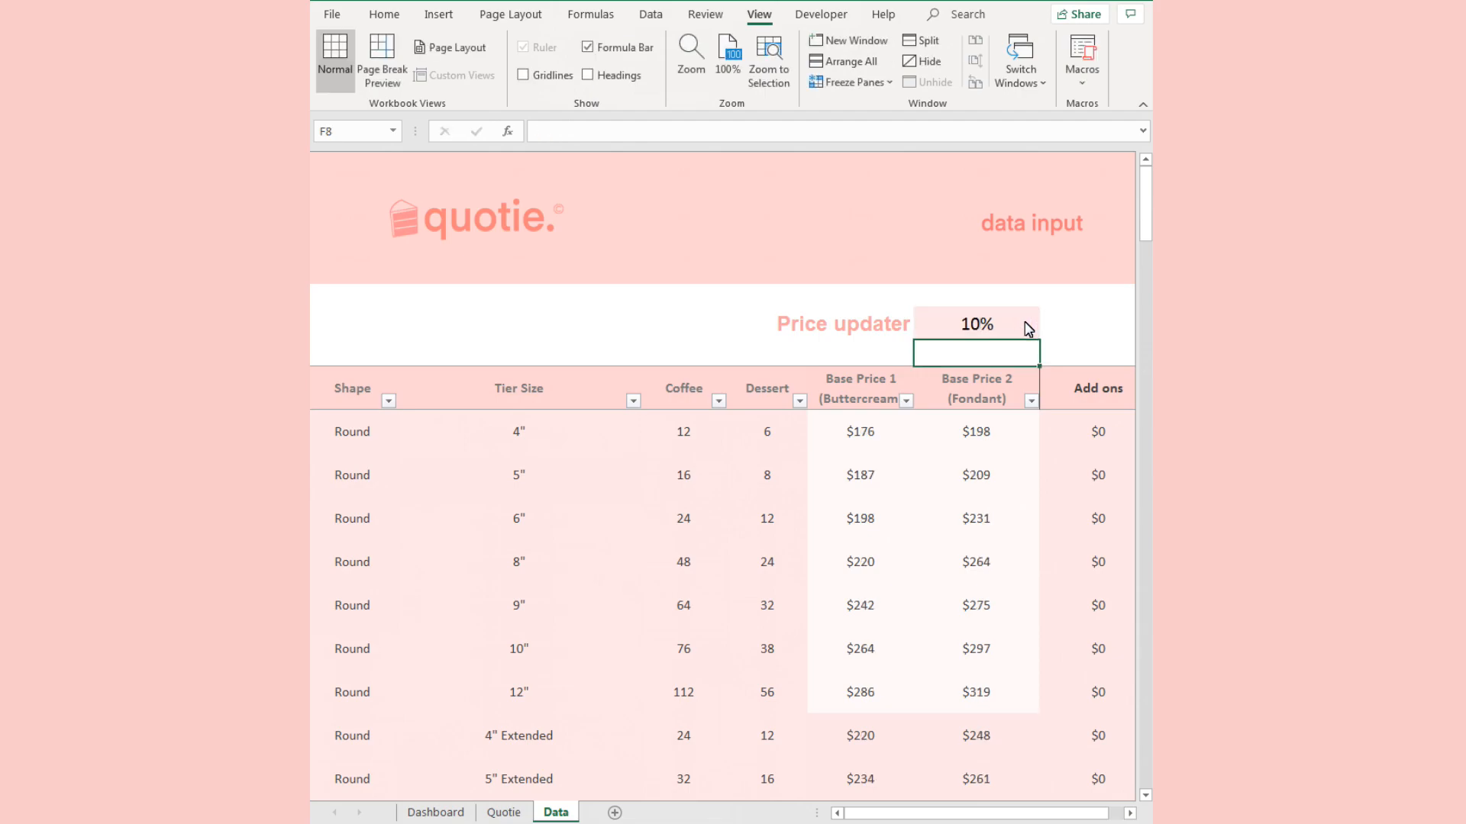
left_click_drag(859, 430, 858, 649)
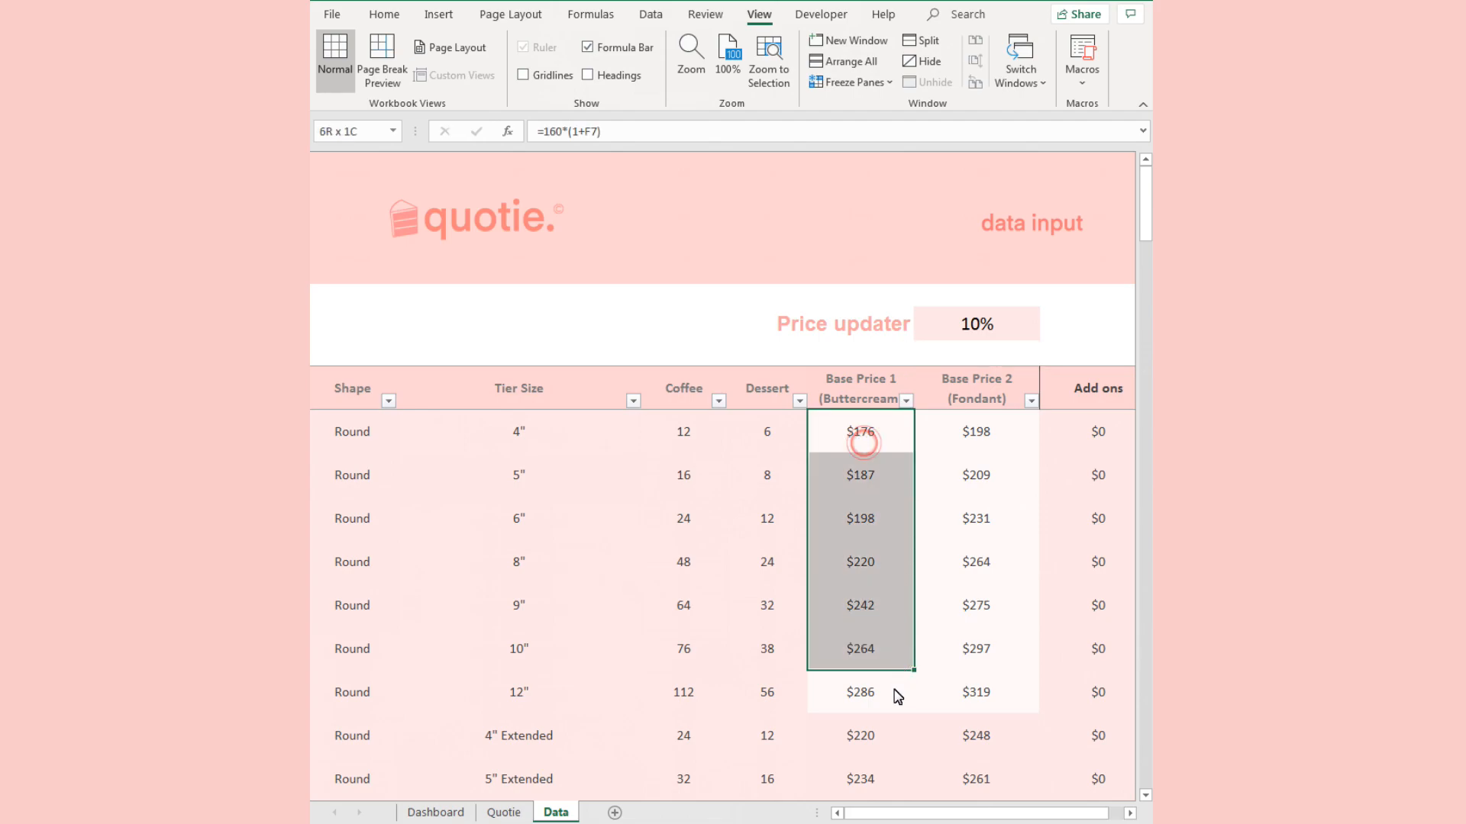
scroll("down", 3)
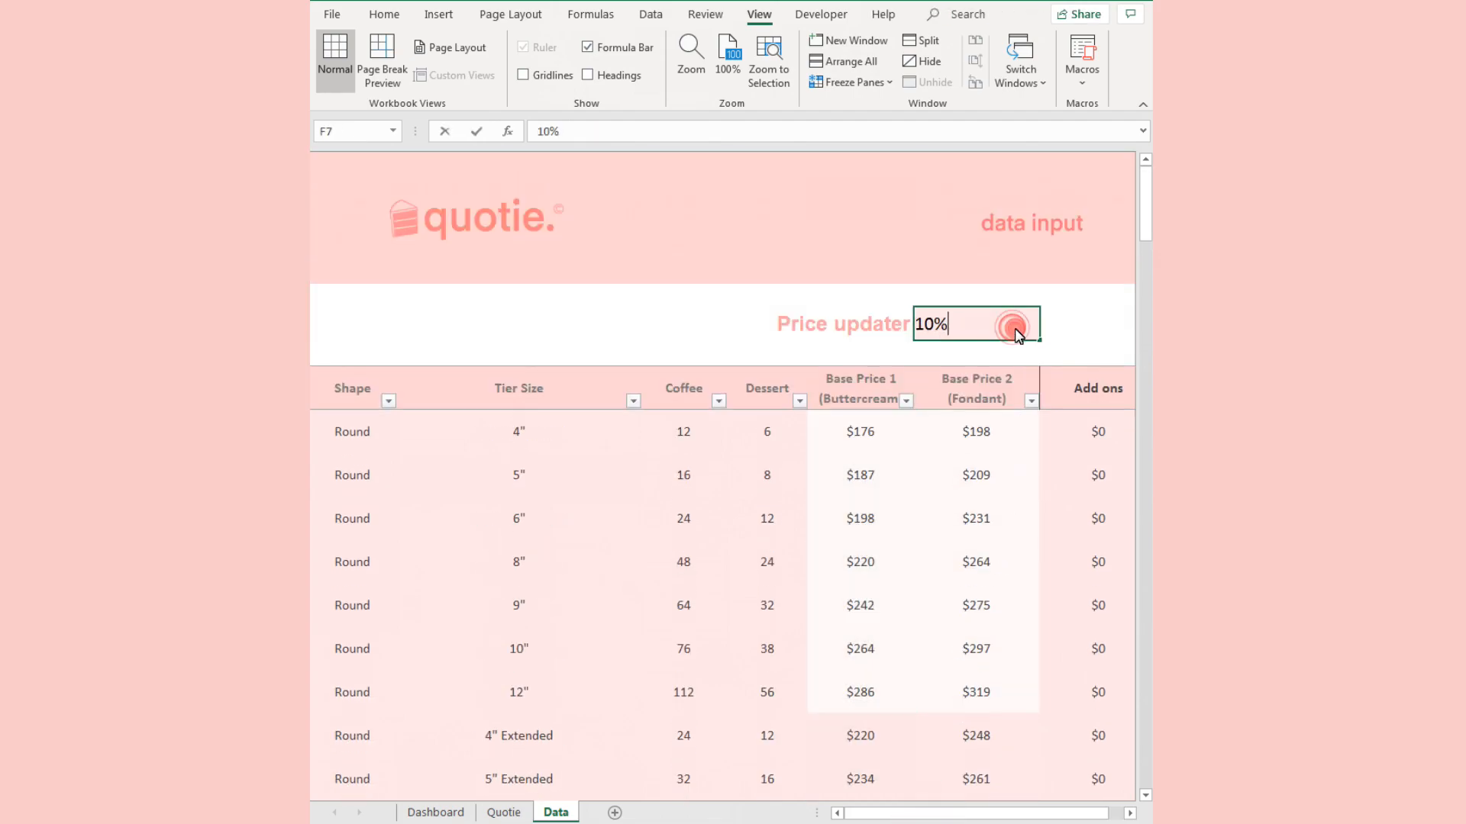
key("Delete")
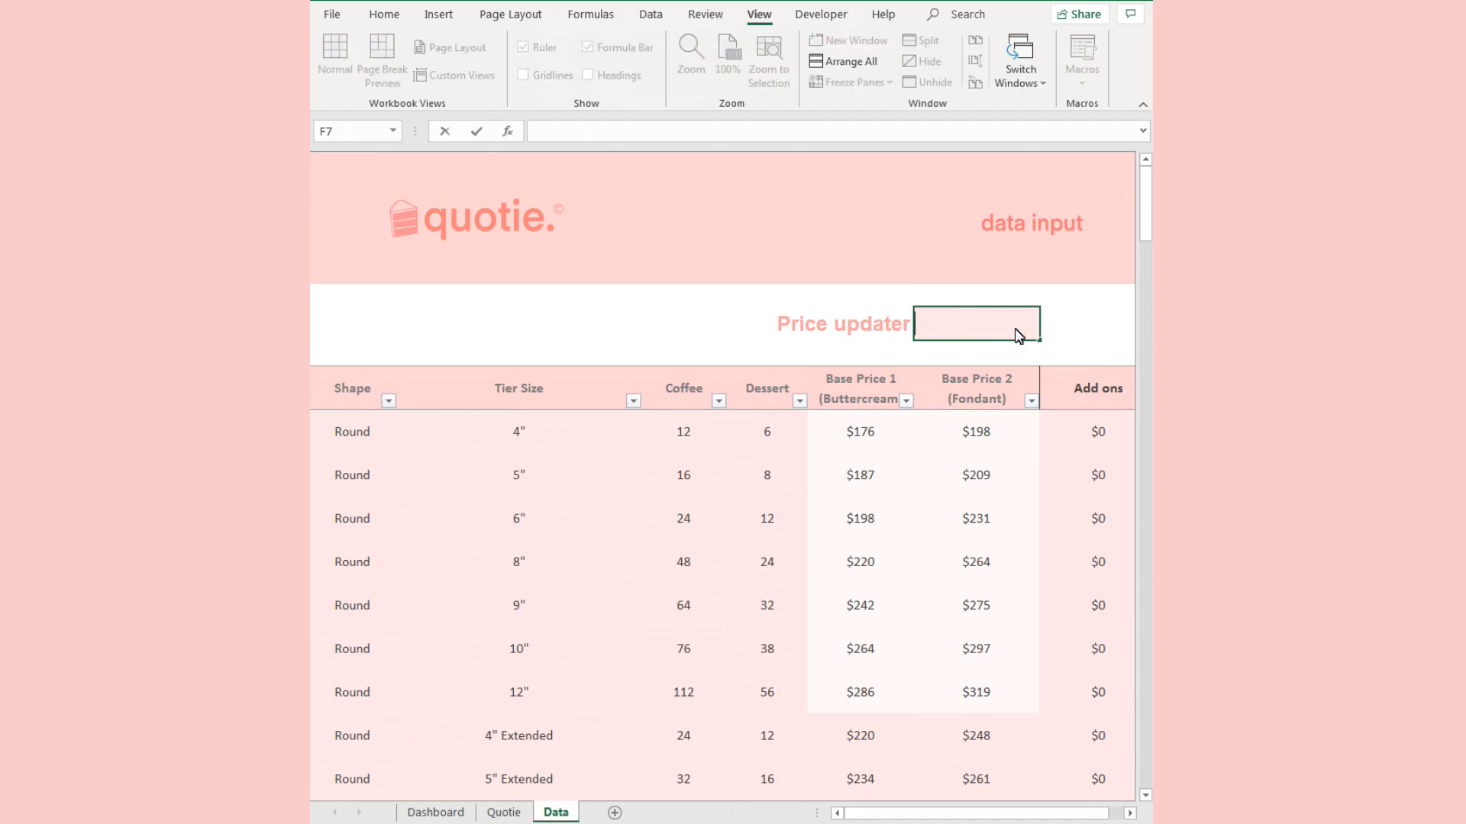
type("-10%")
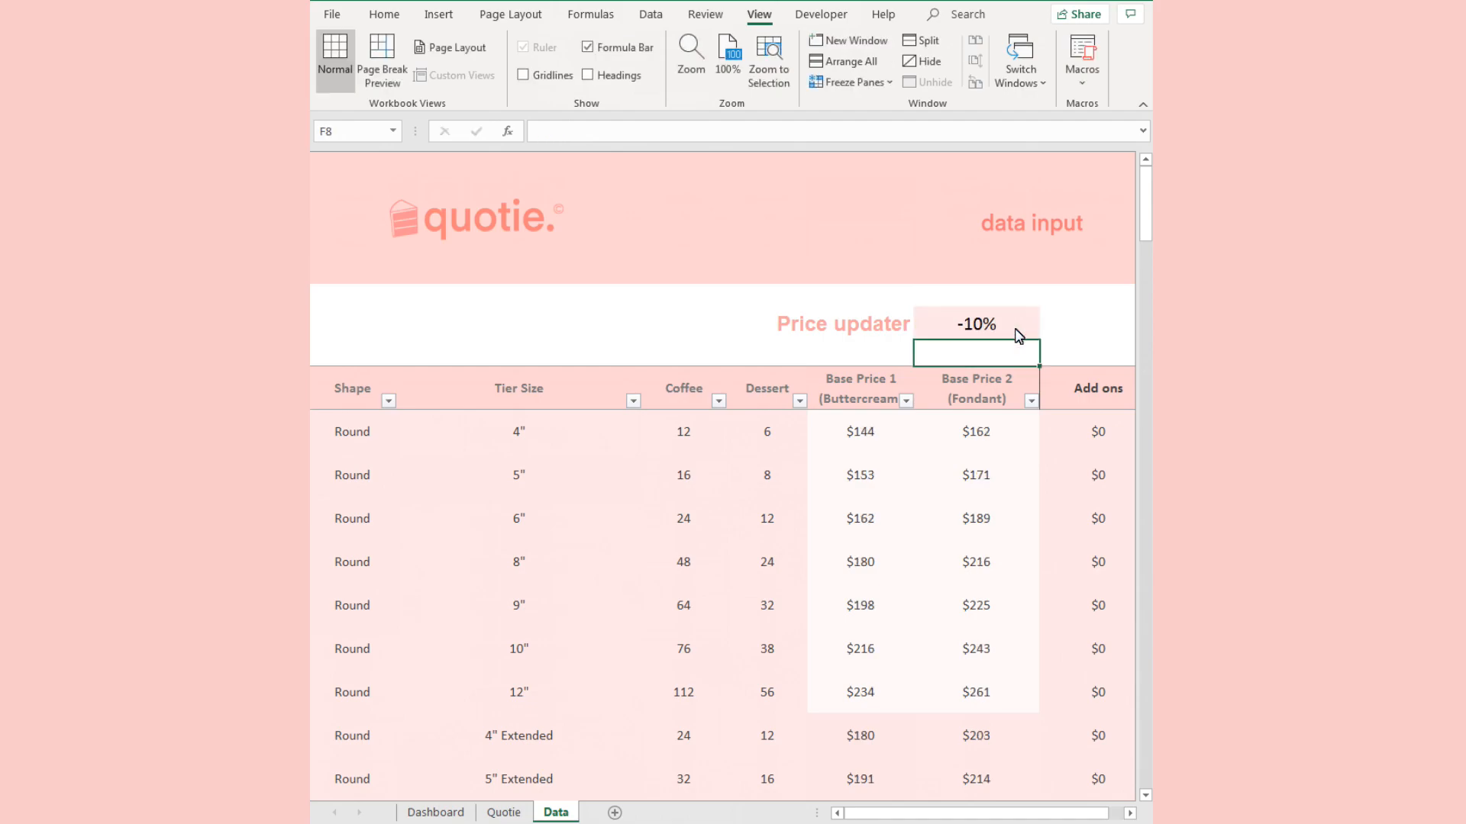
left_click(975, 324)
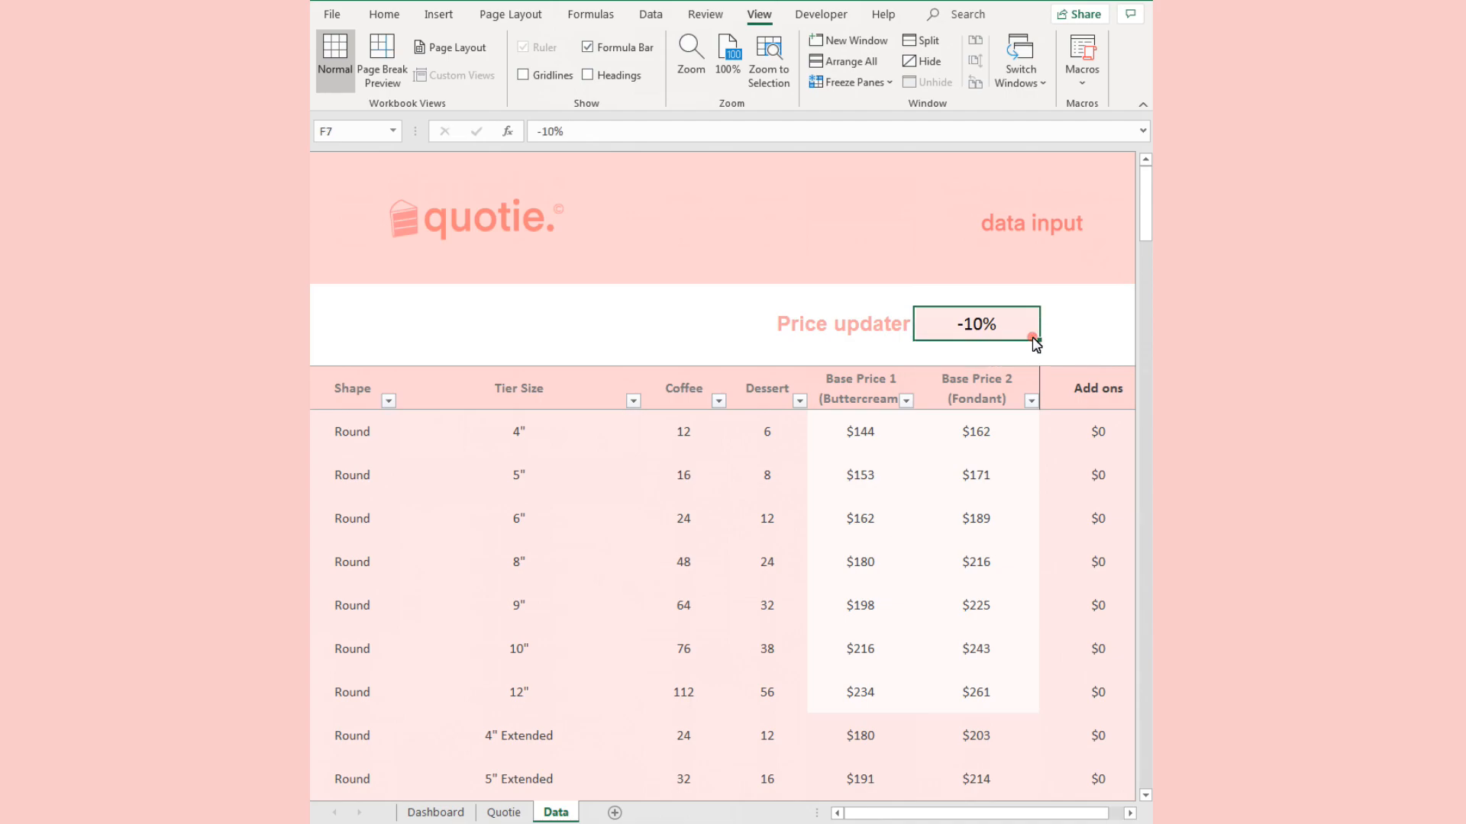
type("50%")
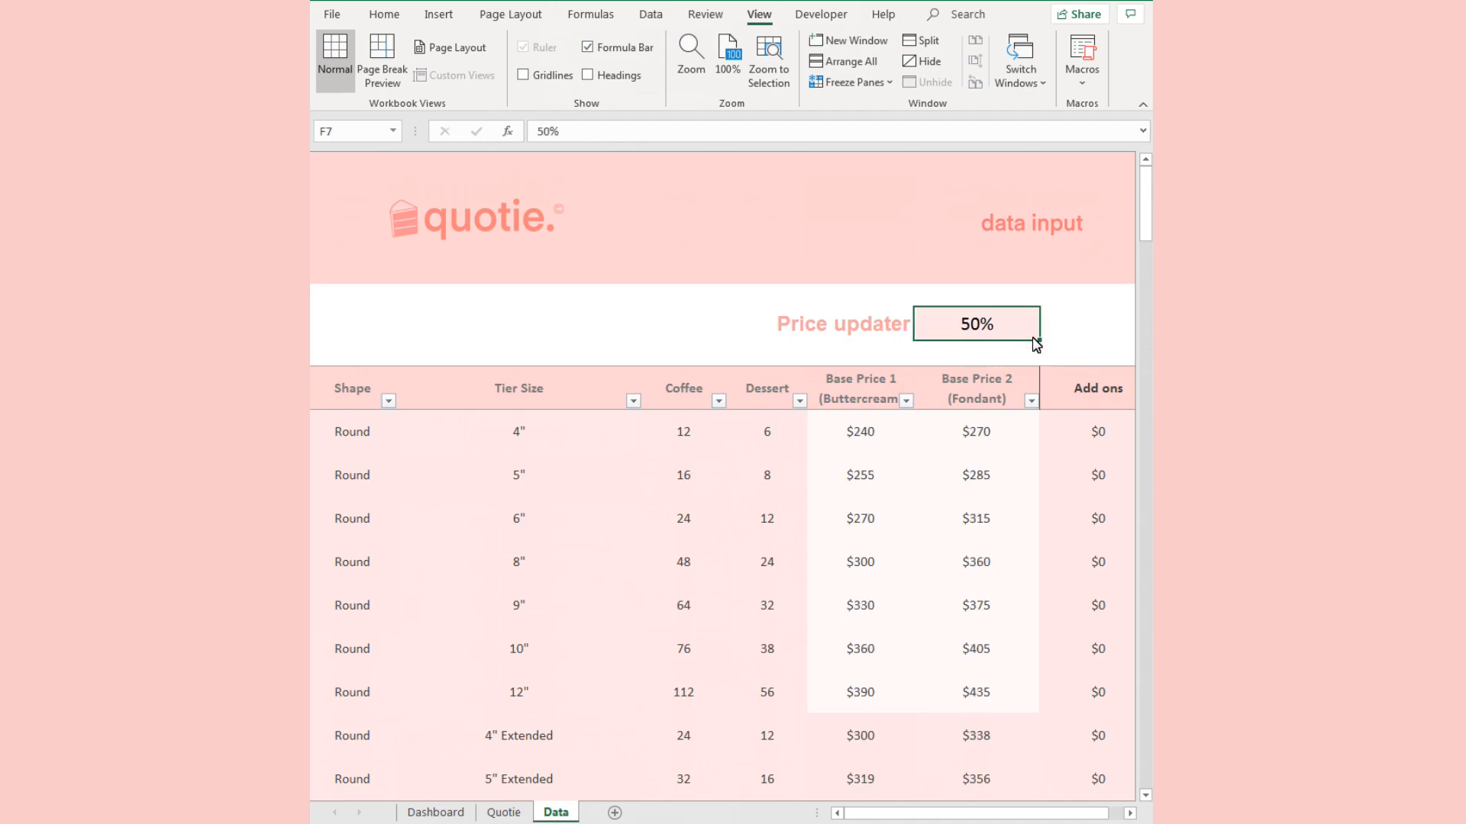
type("20%")
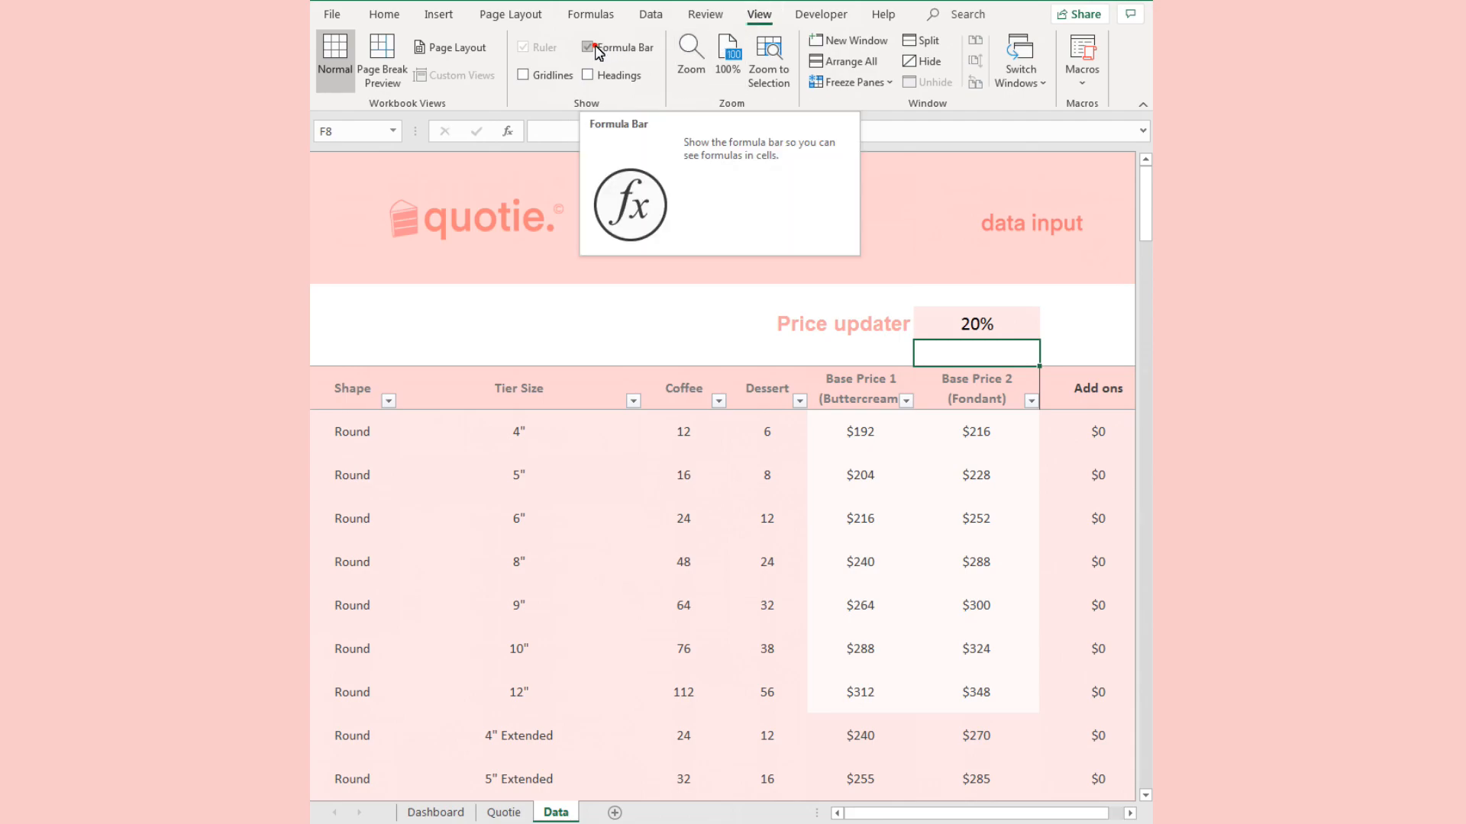
Protect the Data sheet using the default Protect Sheet options.
left_click(587, 47)
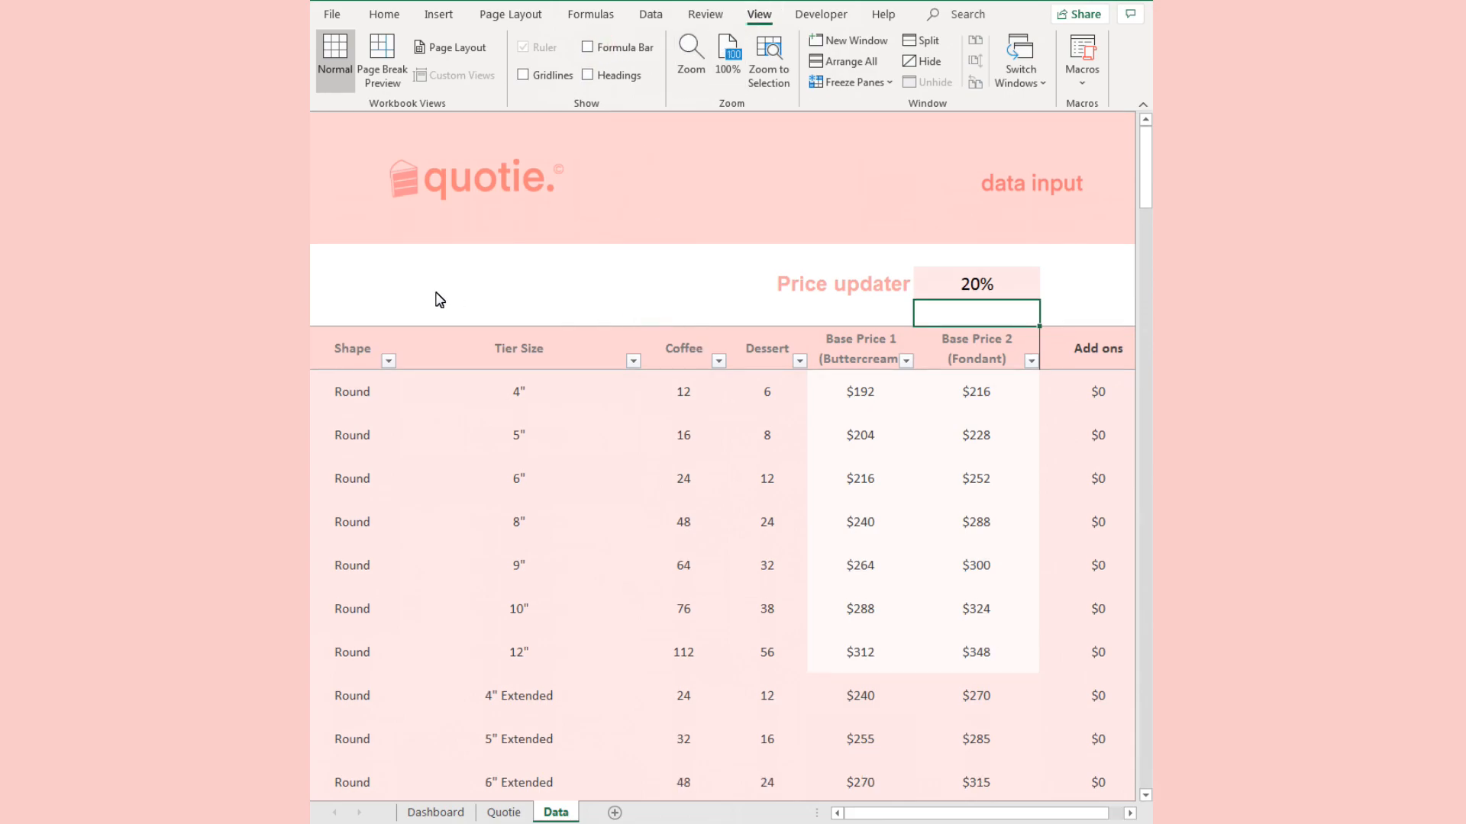
left_click(518, 283)
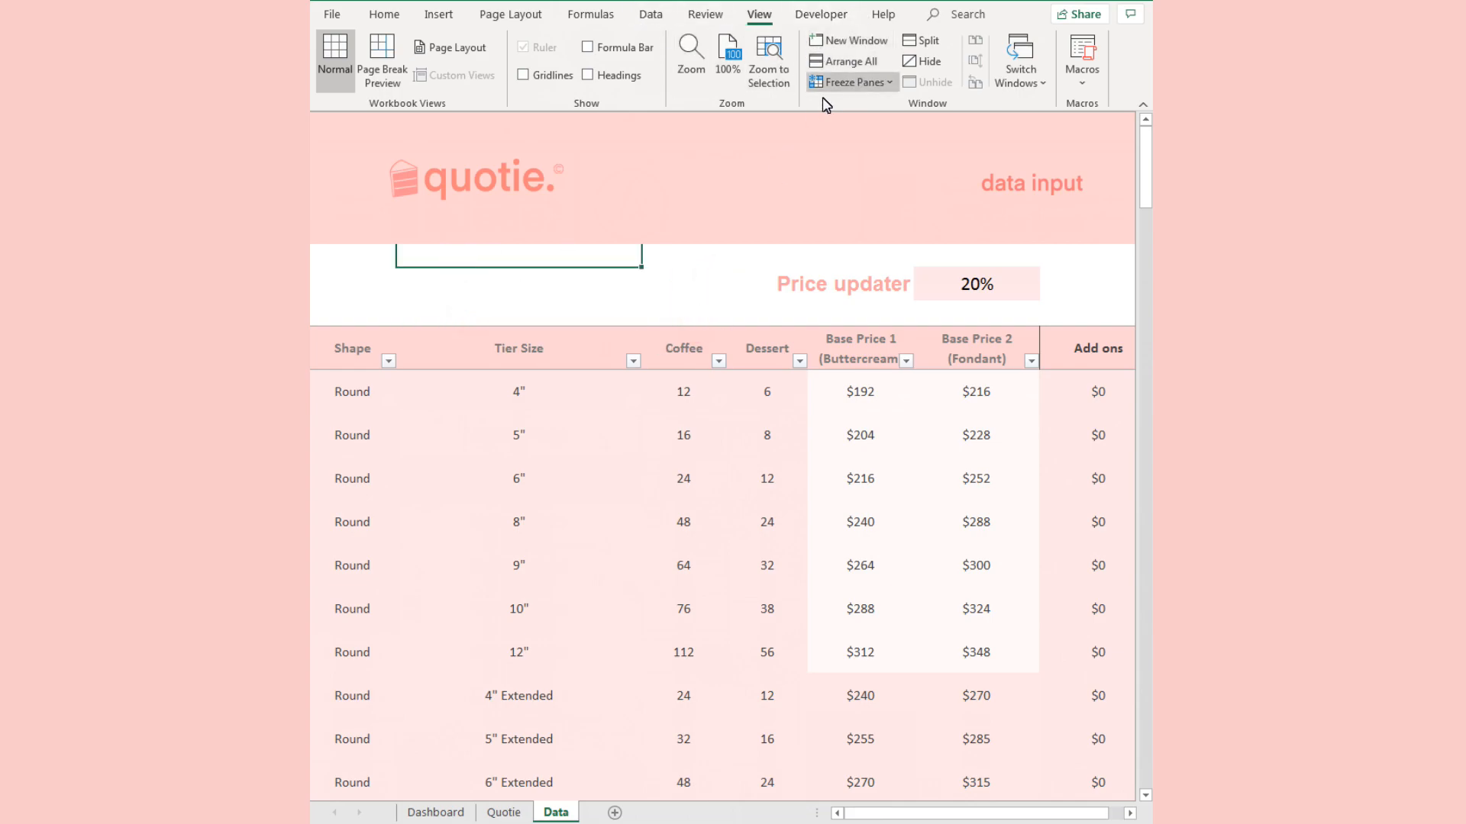
left_click(823, 57)
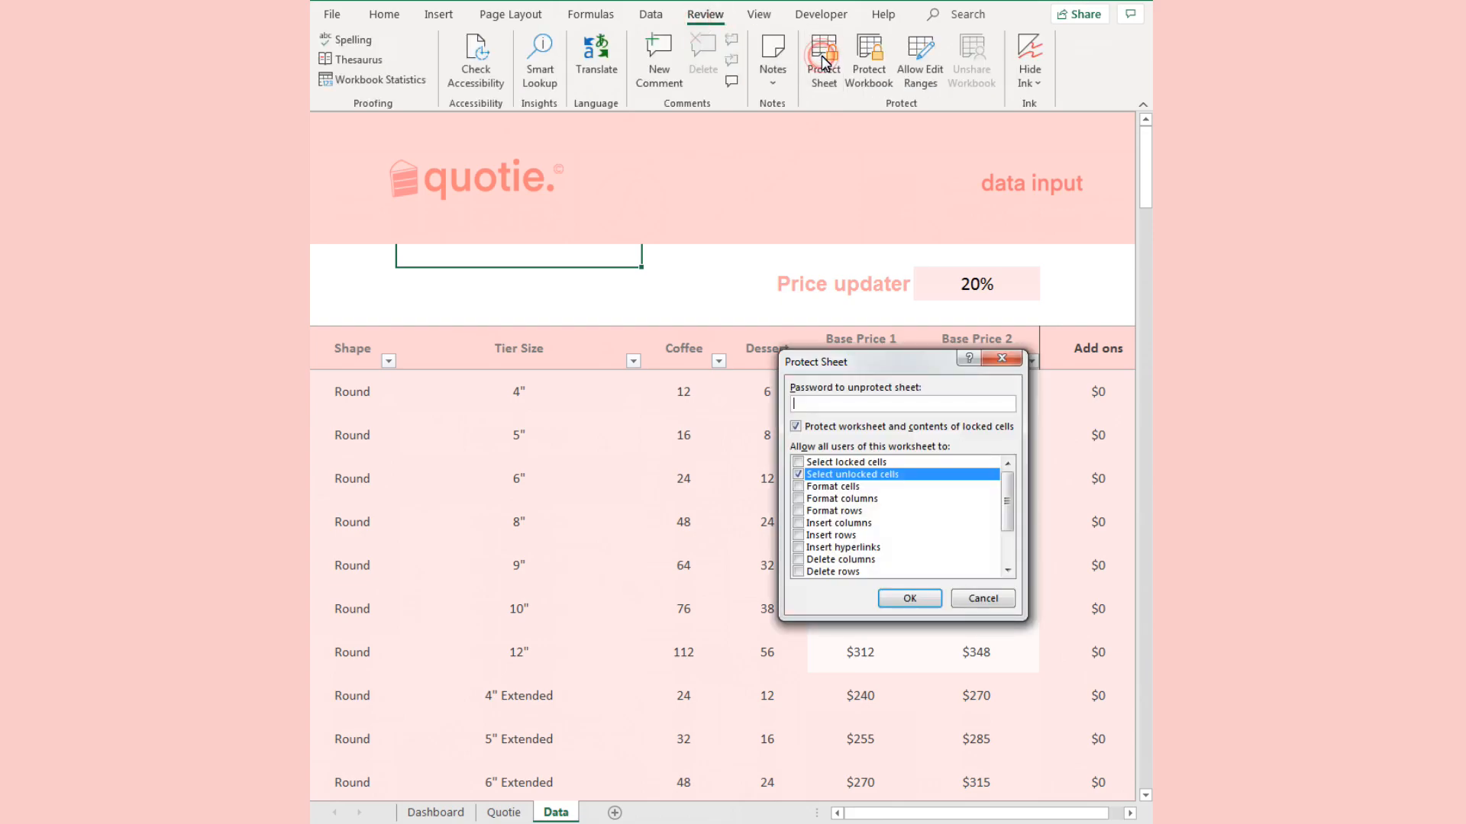
left_click(909, 598)
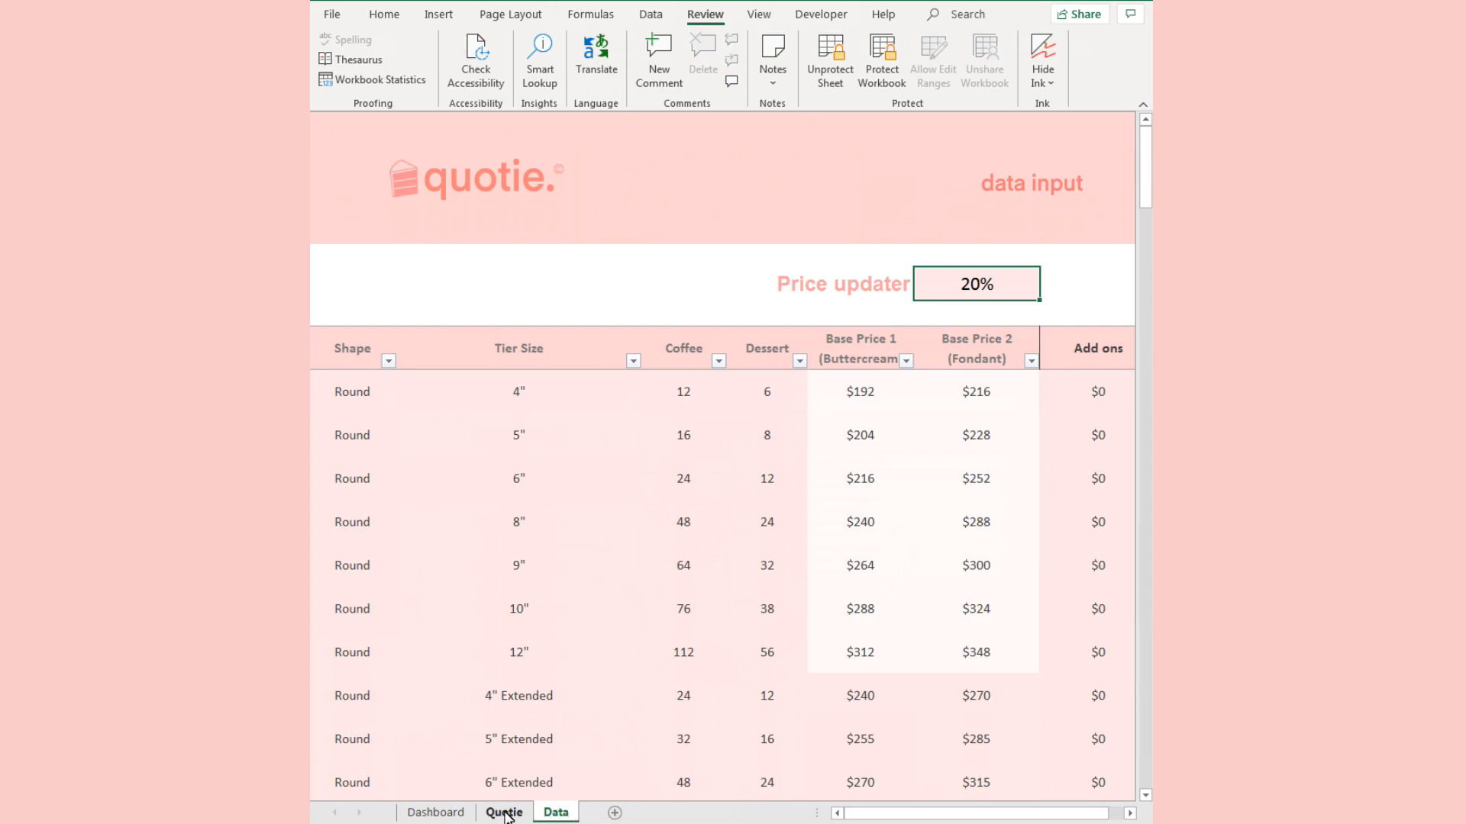
Fill the Quotie table's header row with a recent light pink colour.
left_click(502, 813)
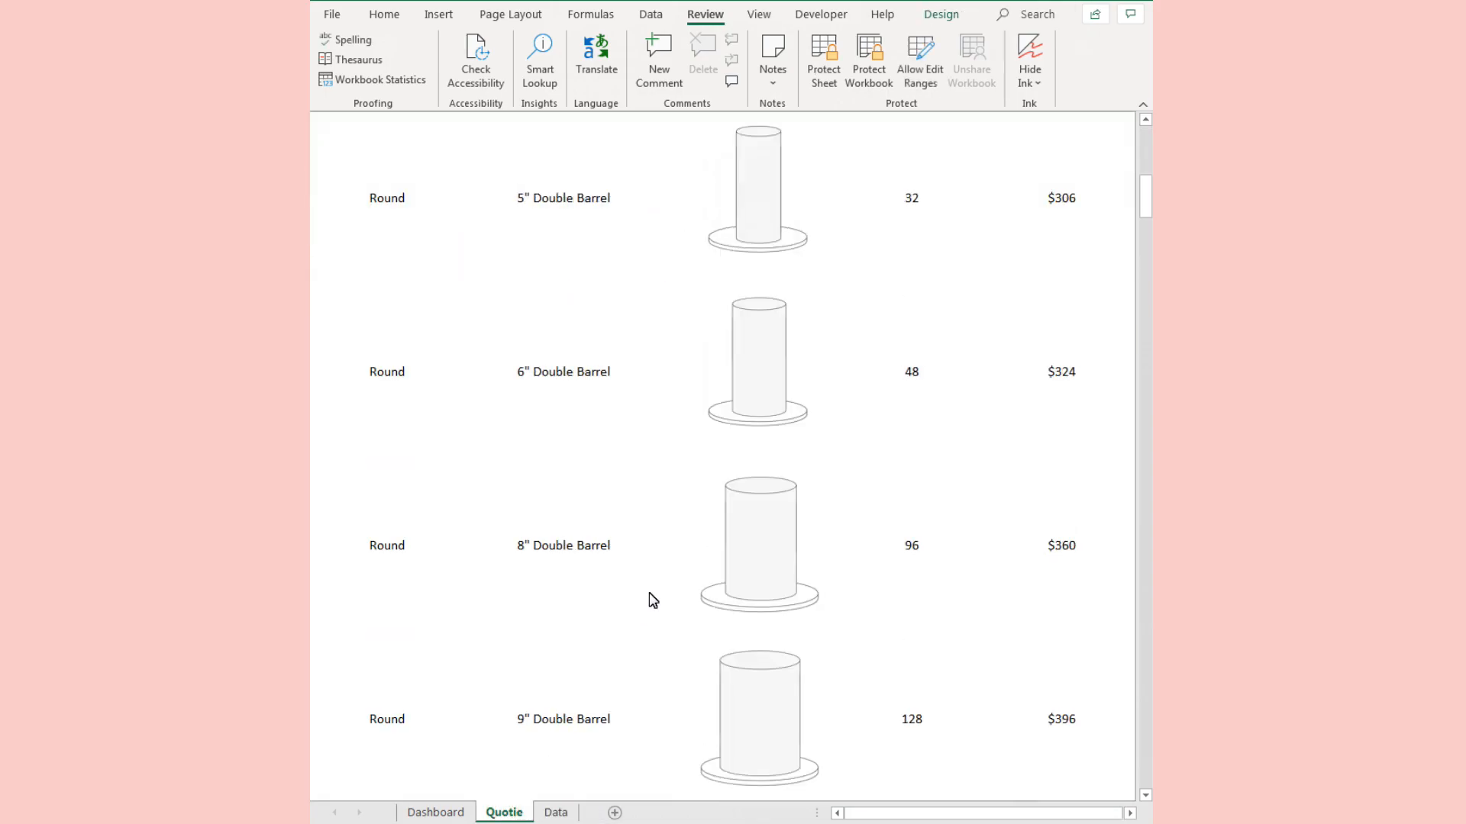
scroll("up", 3)
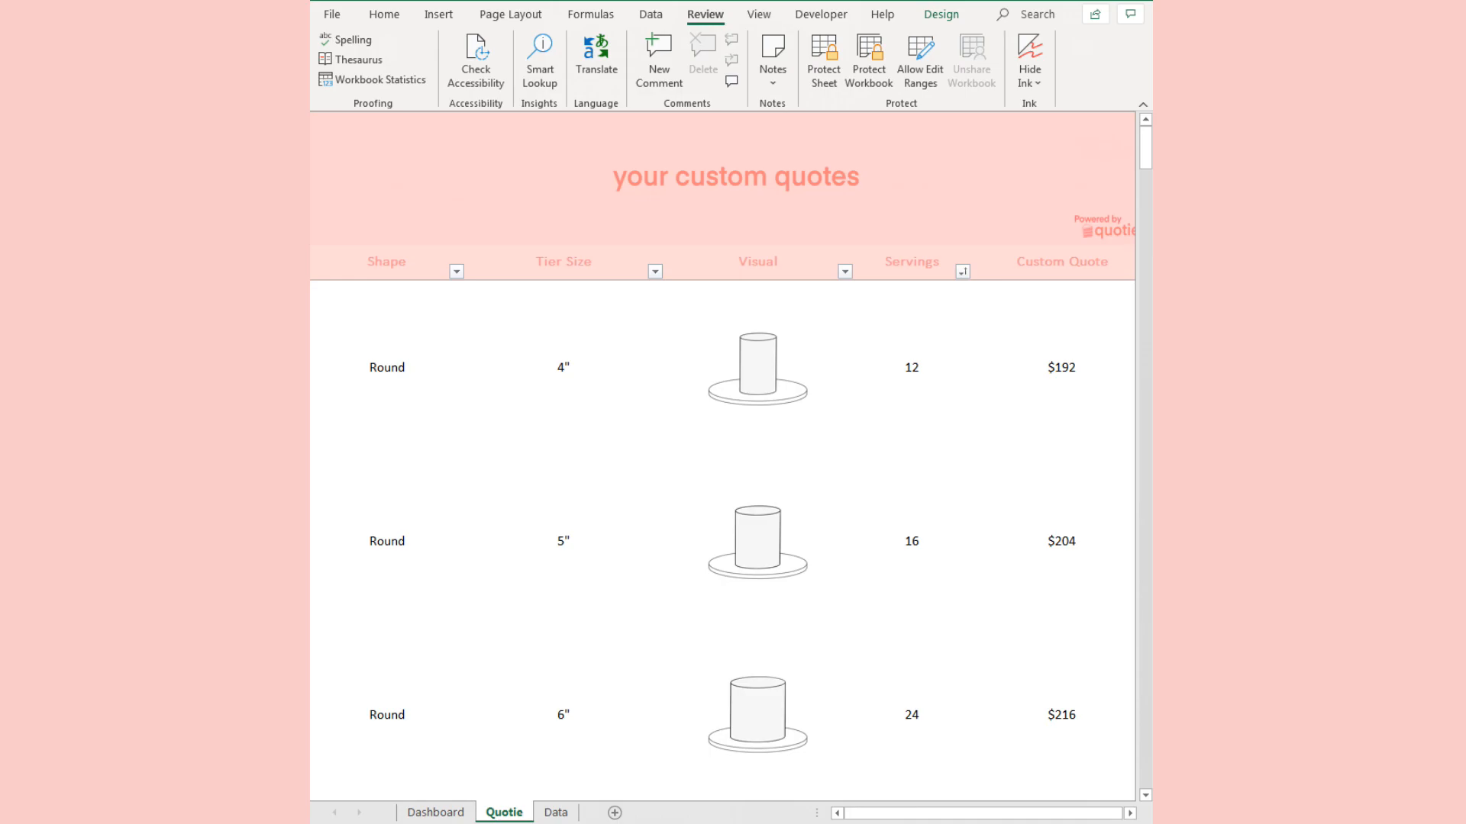
left_click(385, 262)
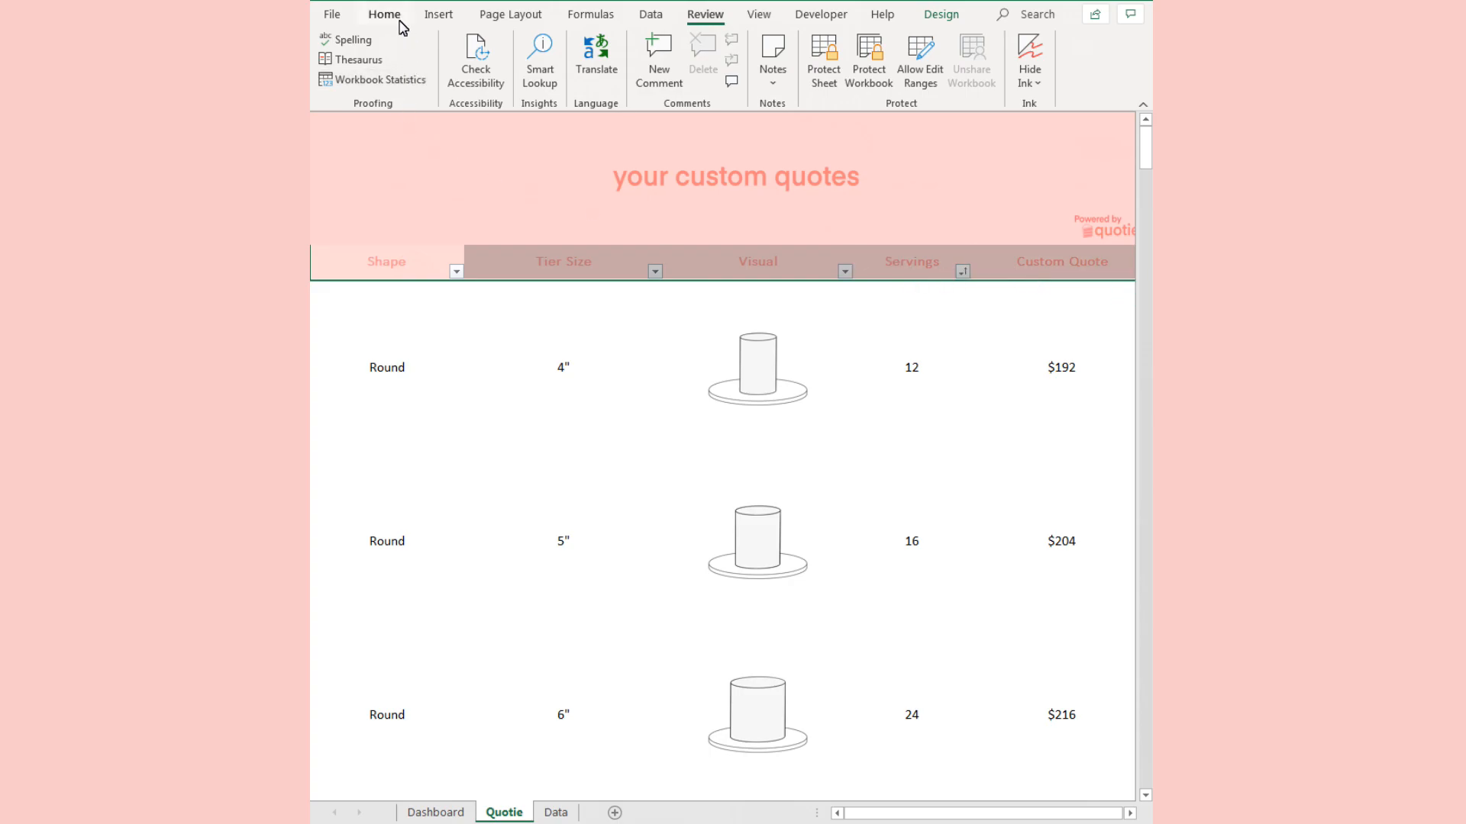
left_click(384, 14)
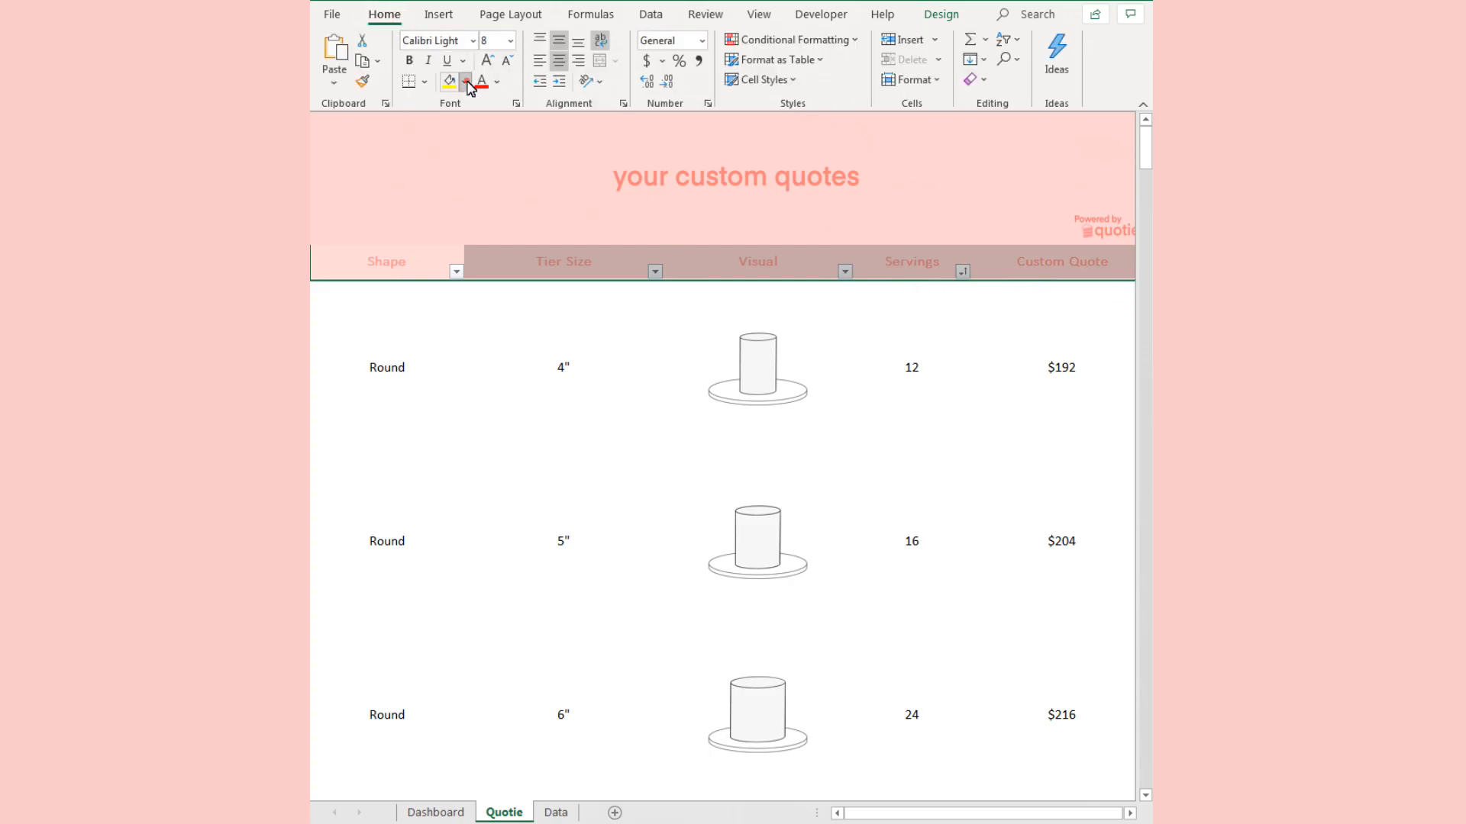
left_click(466, 82)
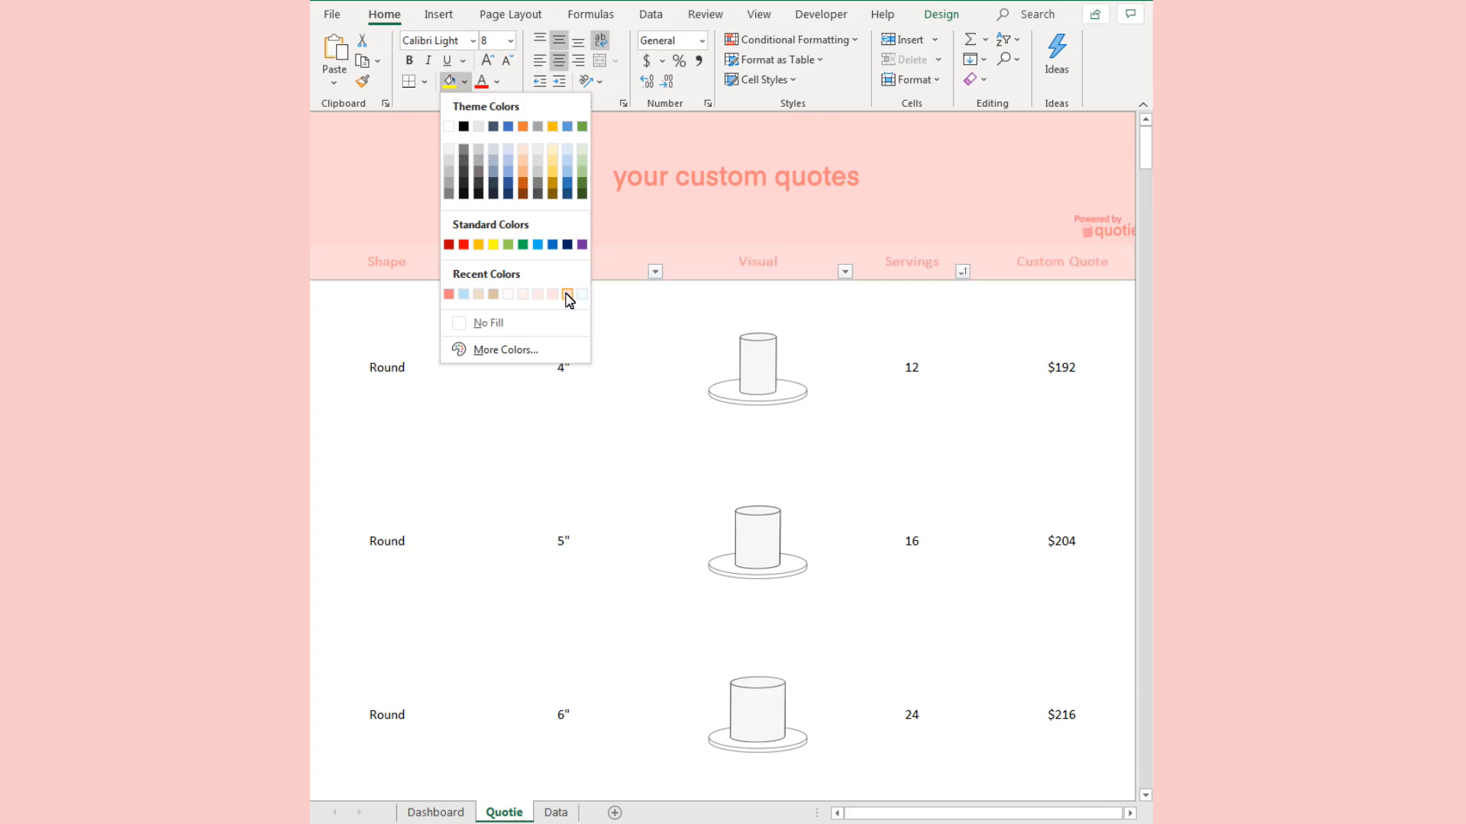
left_click(566, 294)
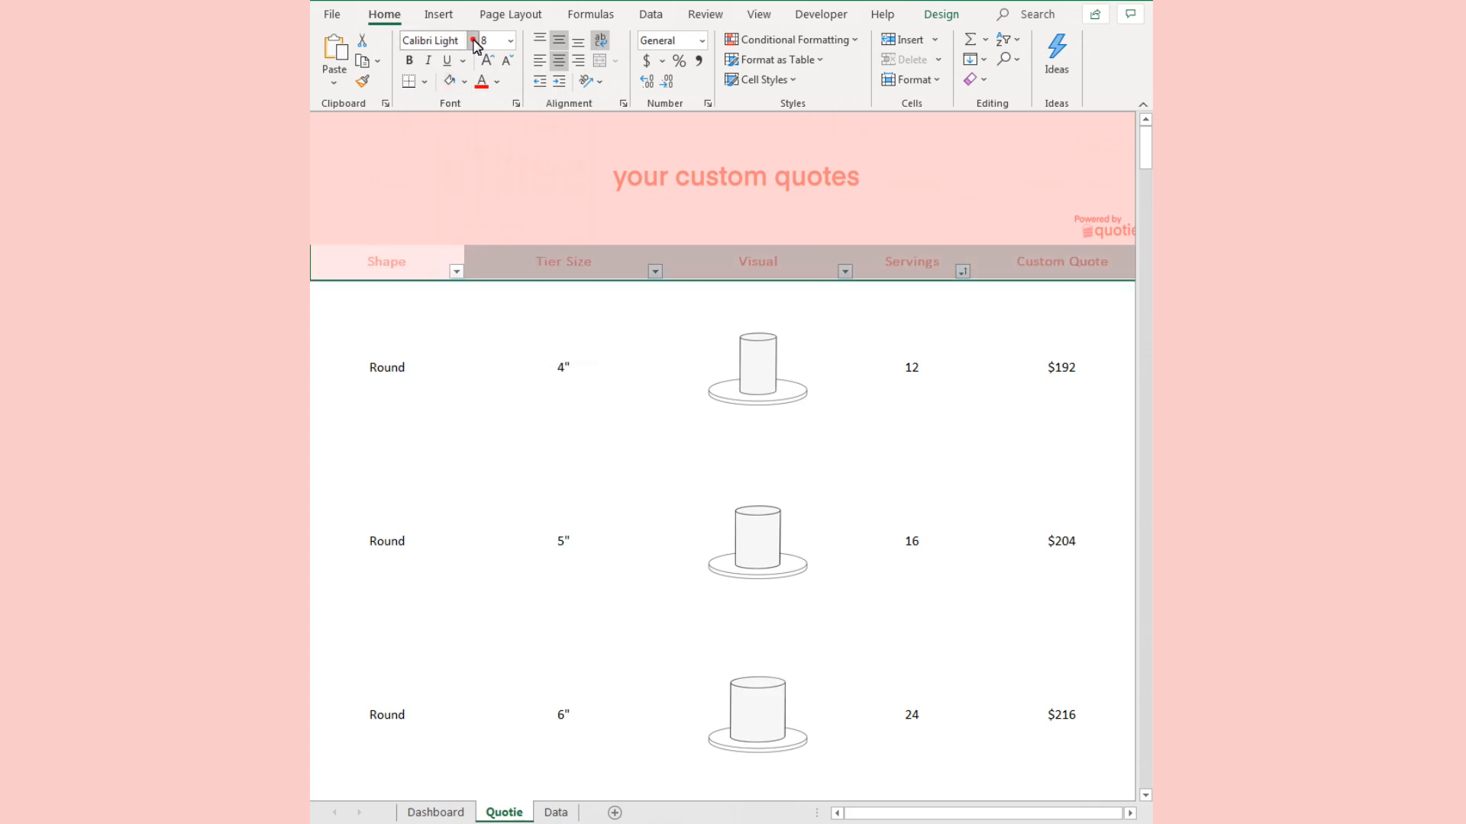
left_click(473, 41)
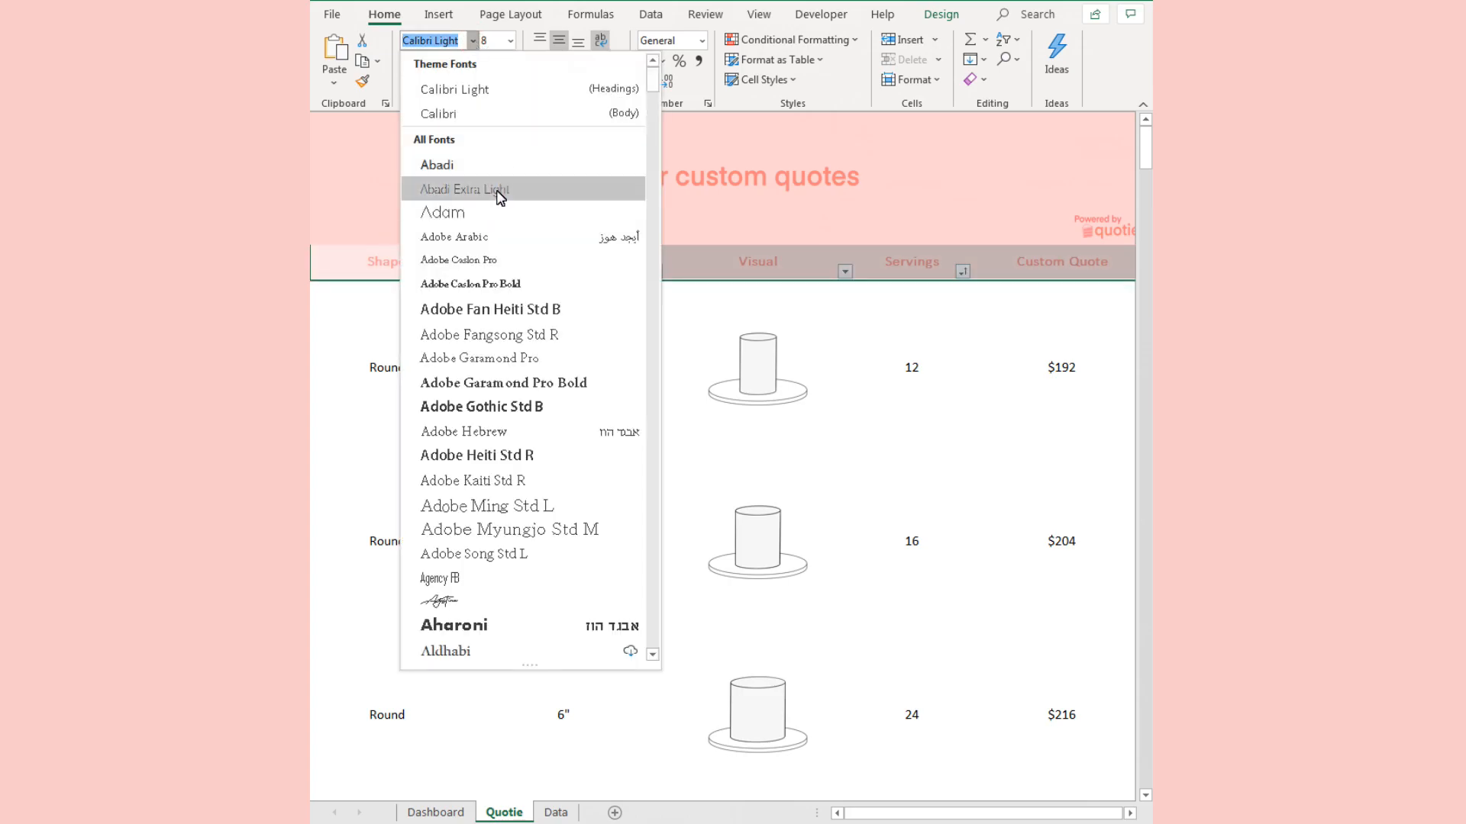
mouse_move(516, 386)
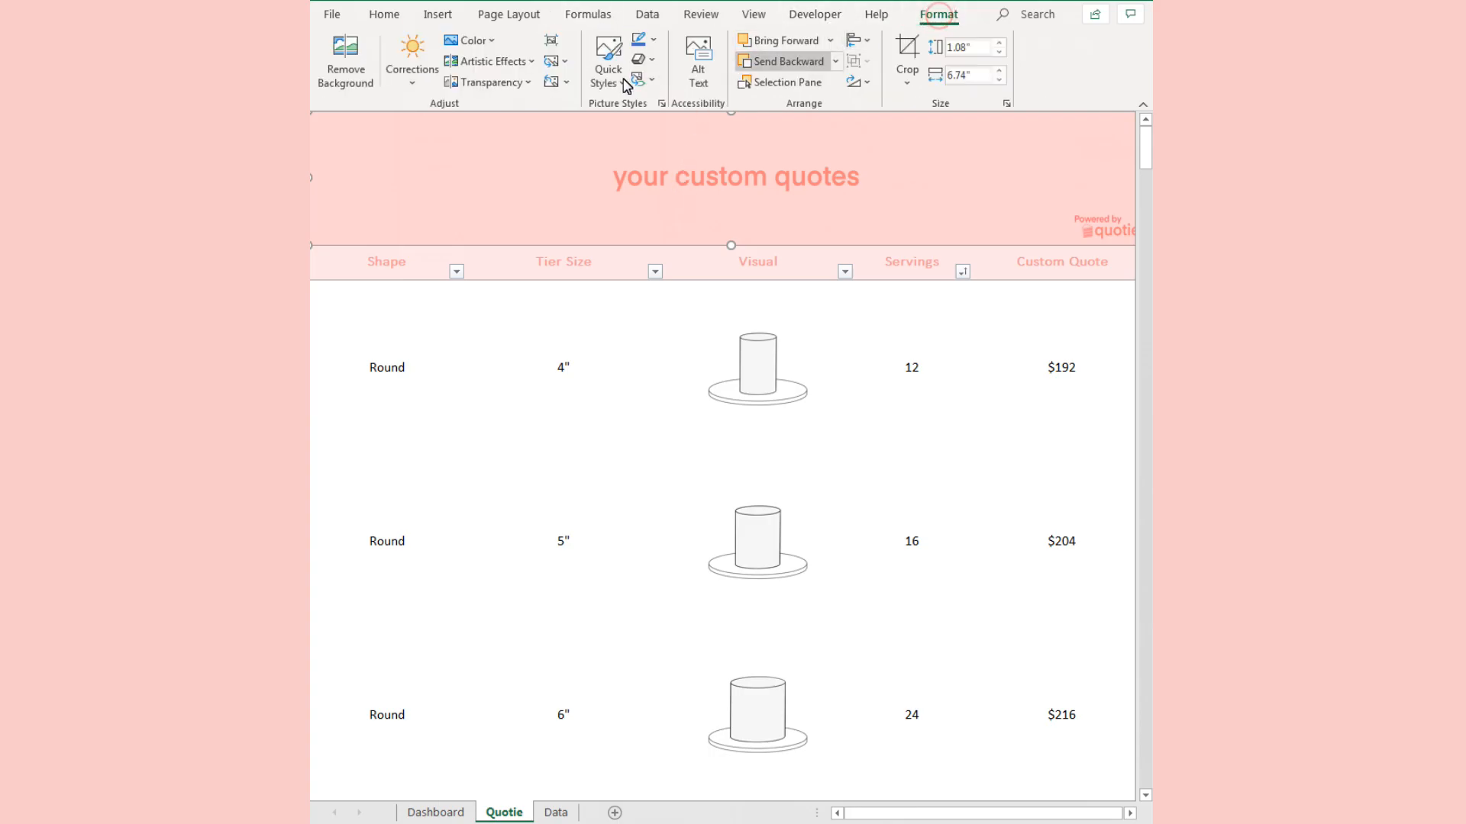
Recolour the banner picture, then insert the Slice cake logo and drag it into place.
left_click(467, 40)
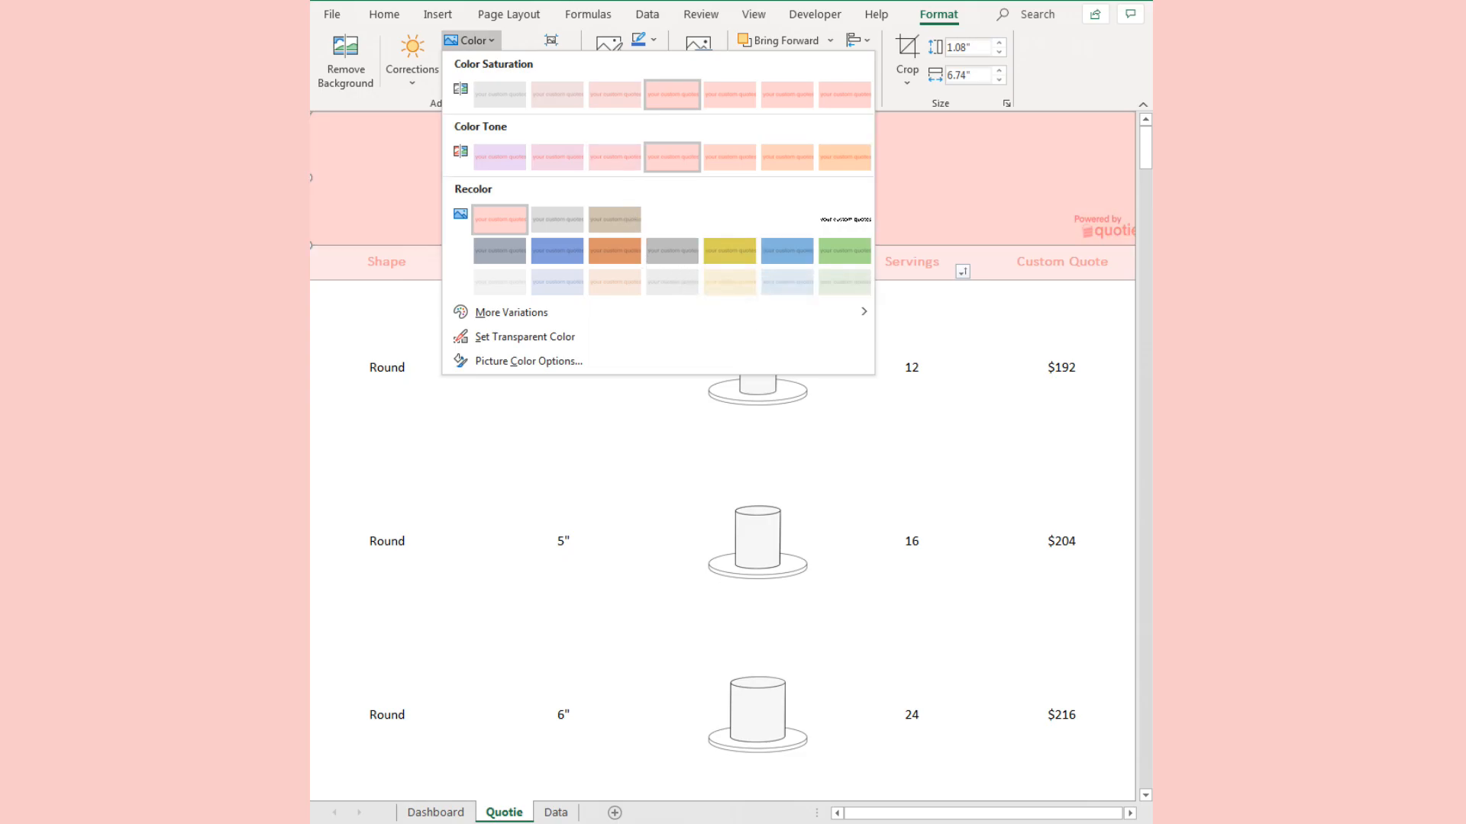
left_click(469, 40)
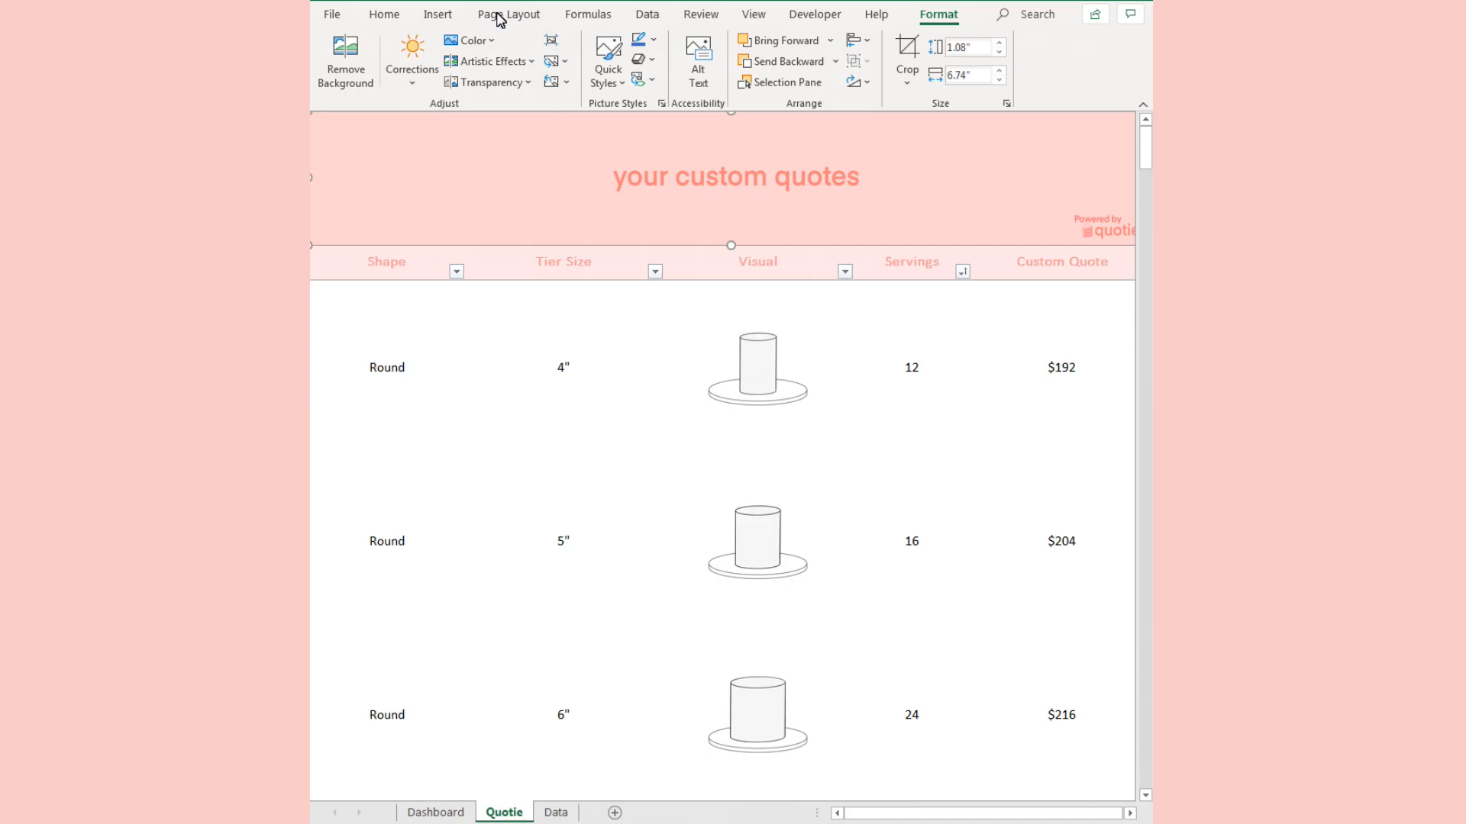
left_click(437, 14)
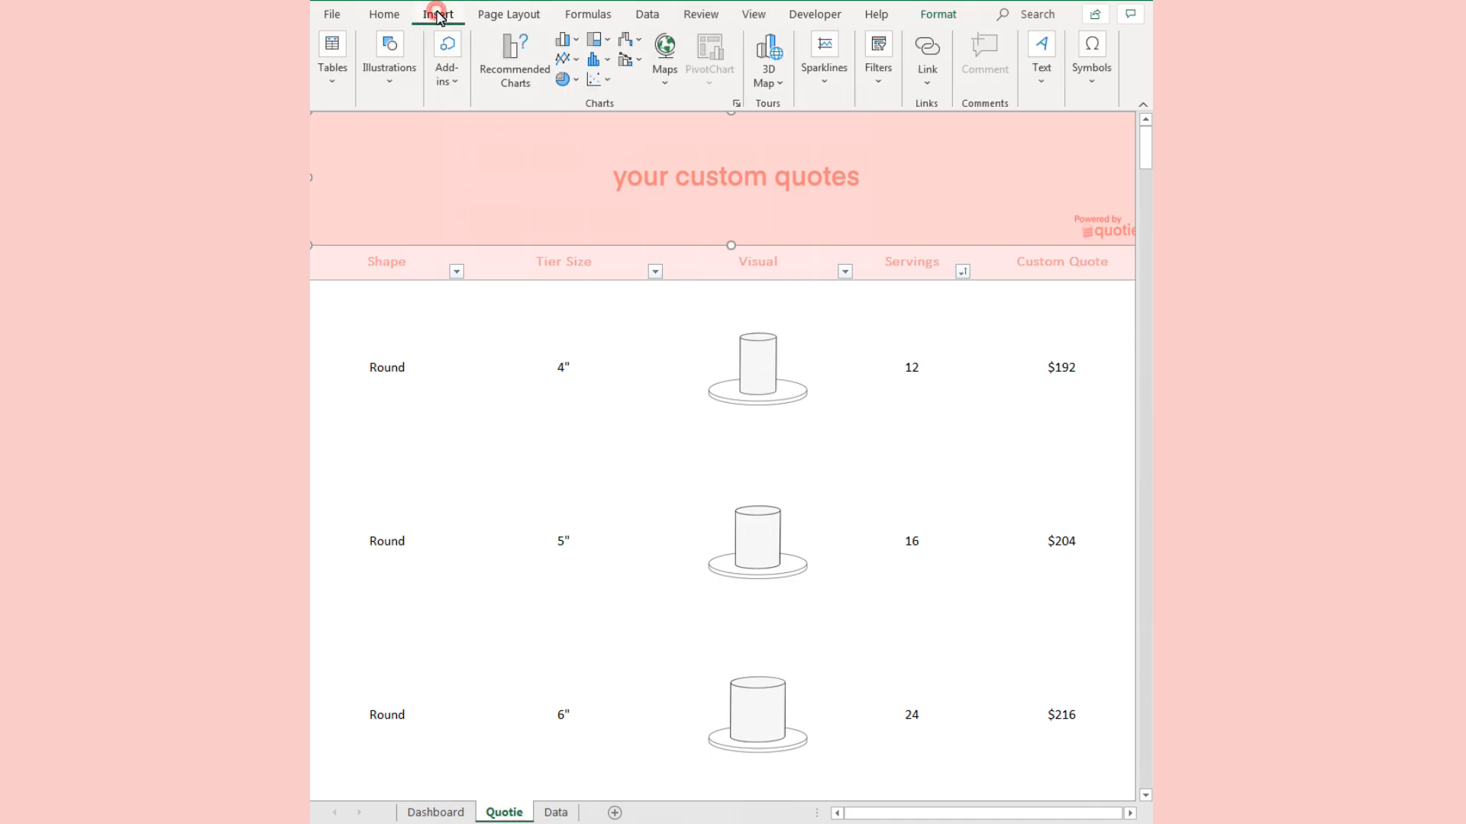
left_click(617, 364)
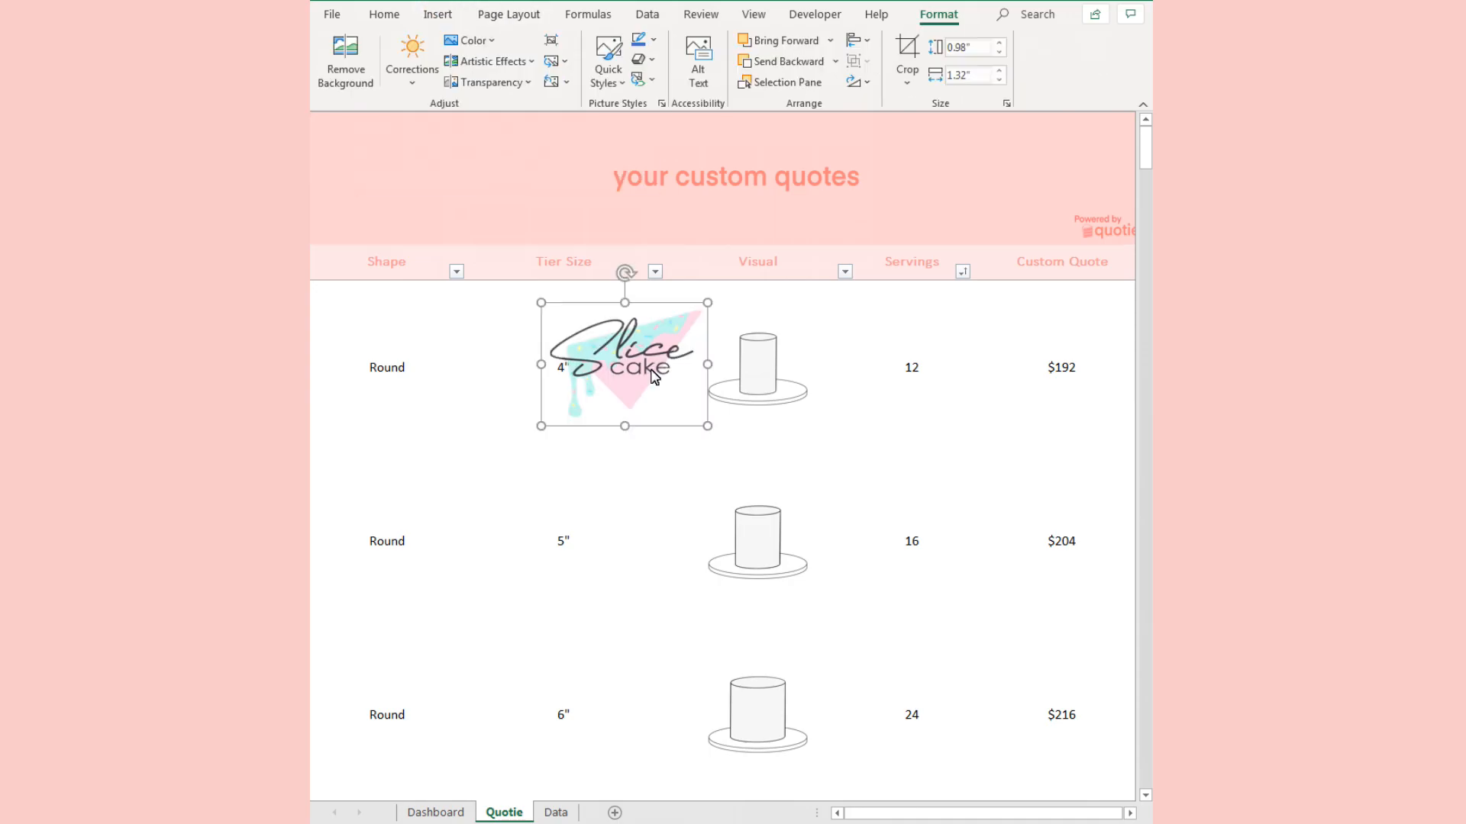
left_click_drag(624, 365, 434, 173)
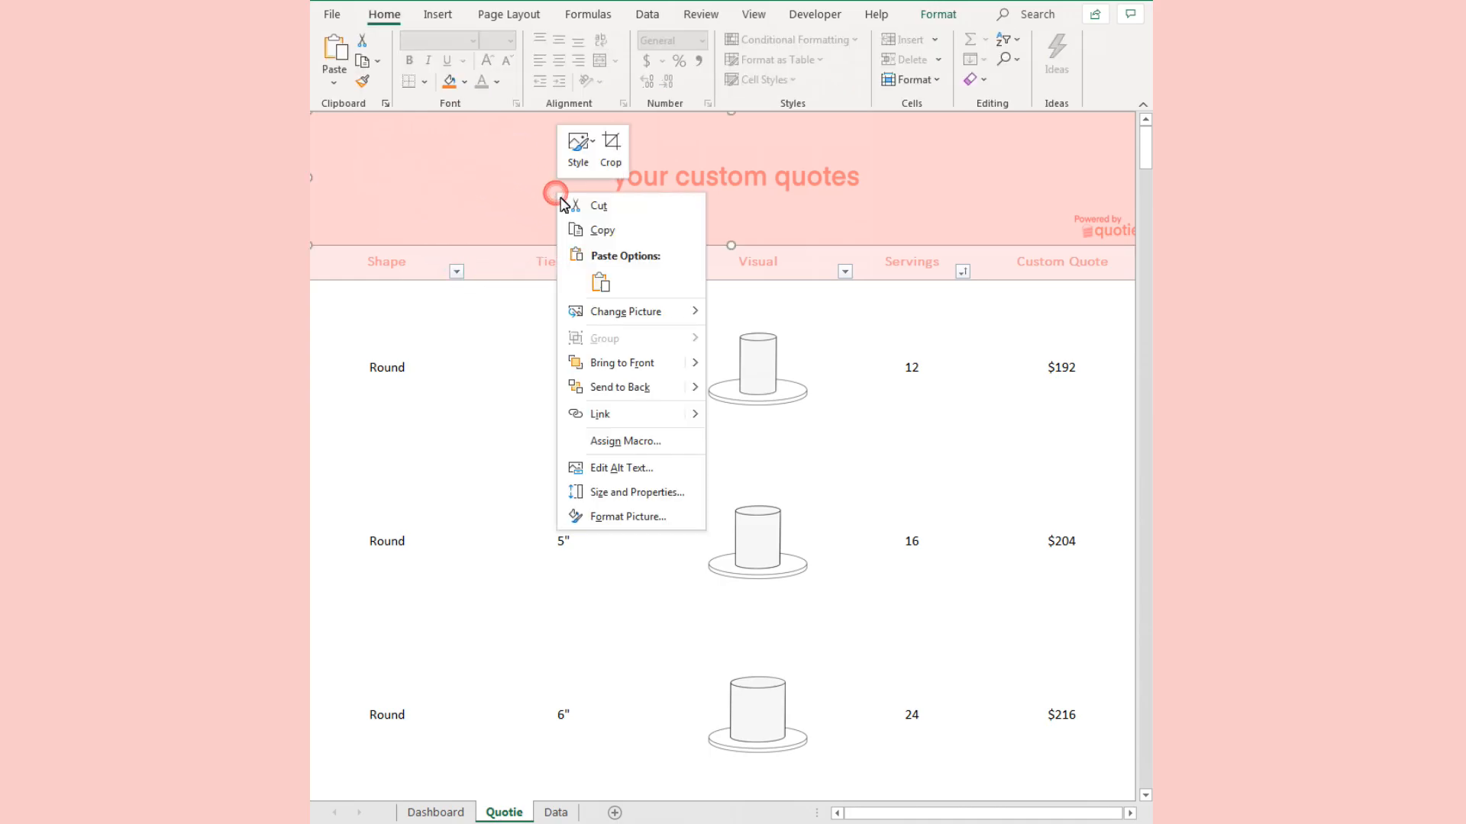
Change the 'your custom quotes' banner picture to the pink-and-blue drip banner reading 'here's your quotes!'.
left_click(625, 311)
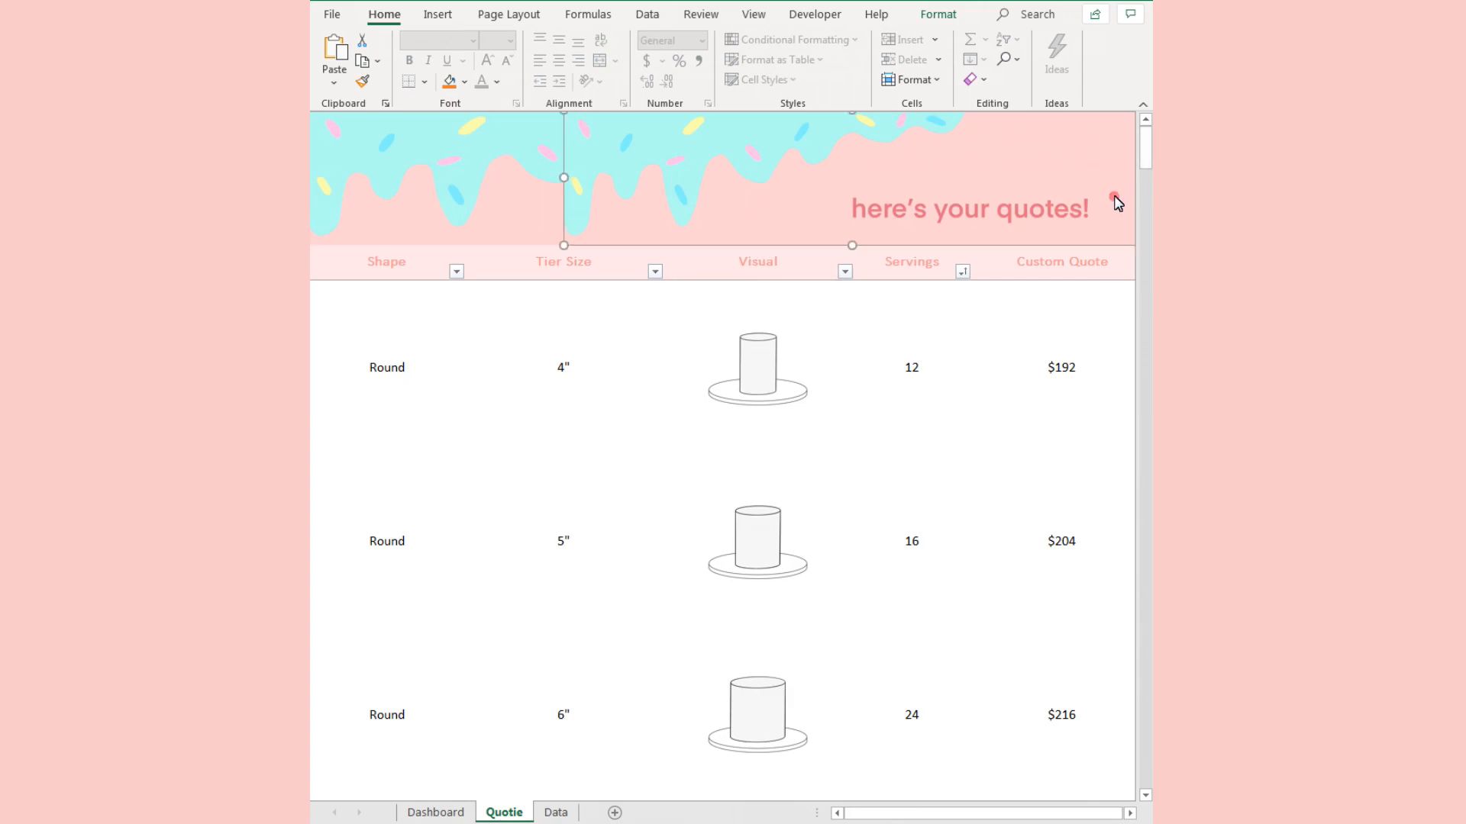
left_click(756, 375)
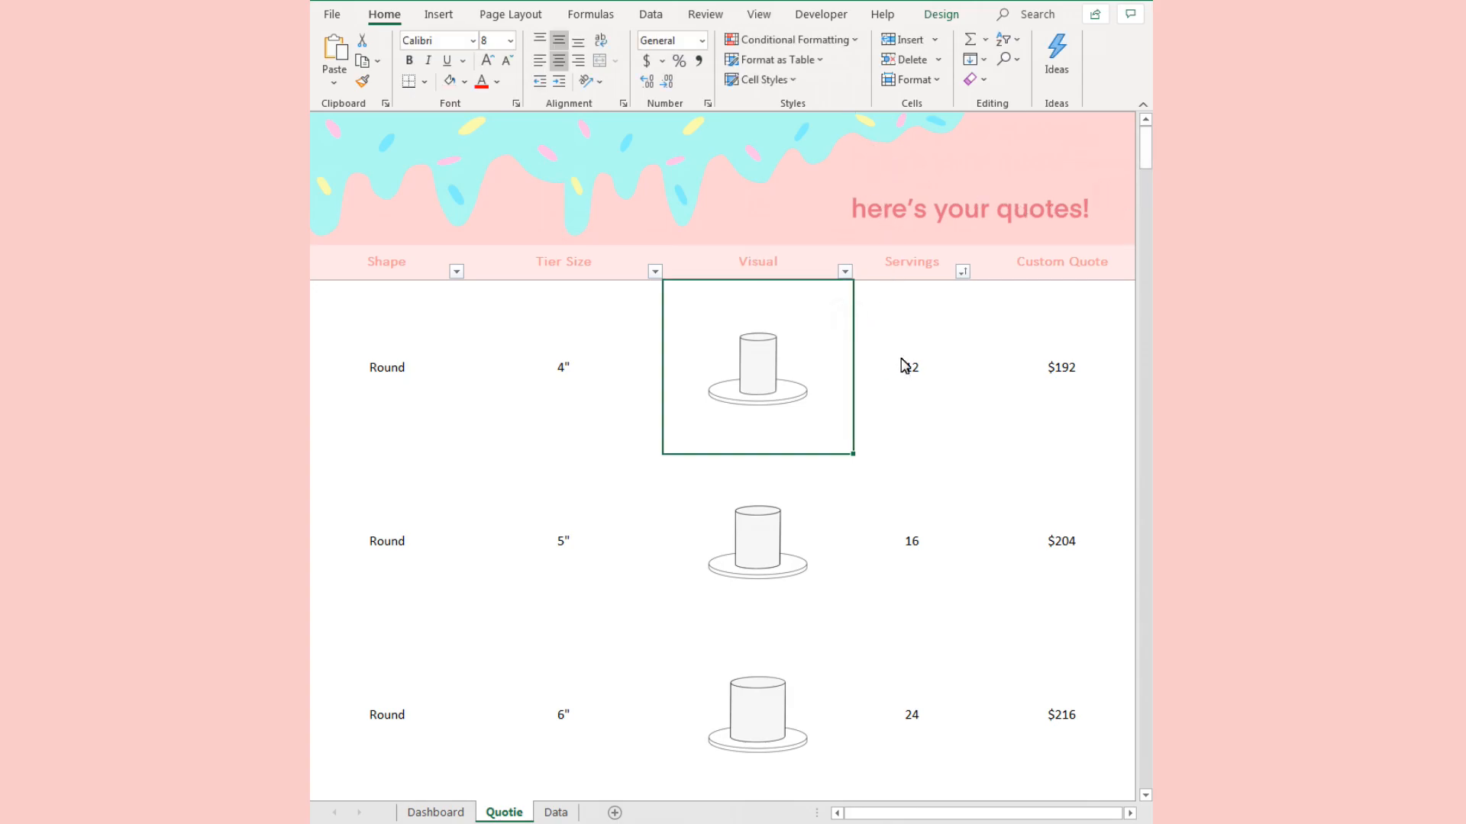
Protect the Quotie sheet from Review > Protect Sheet with no password.
left_click(705, 14)
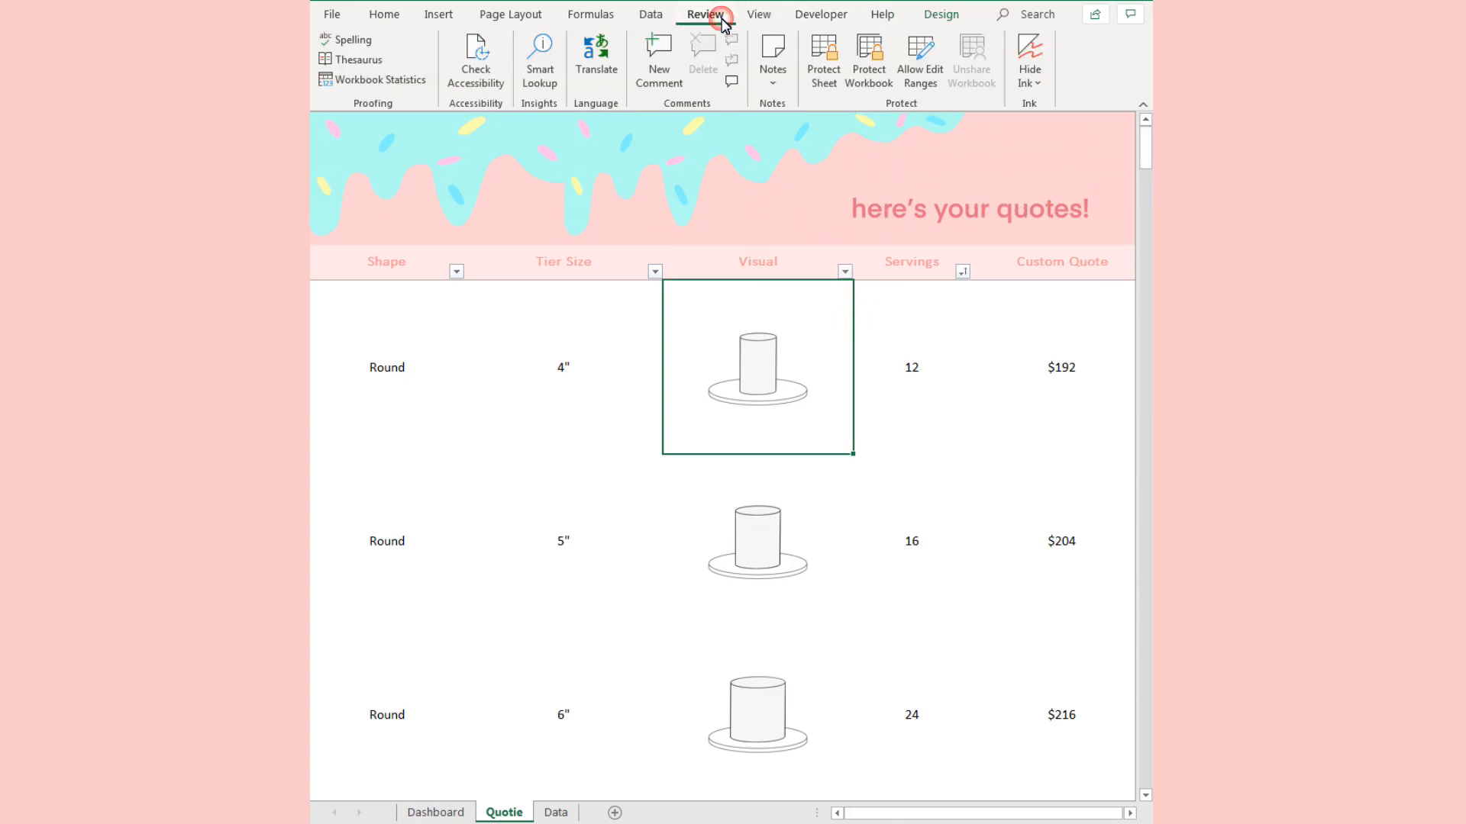
left_click(824, 58)
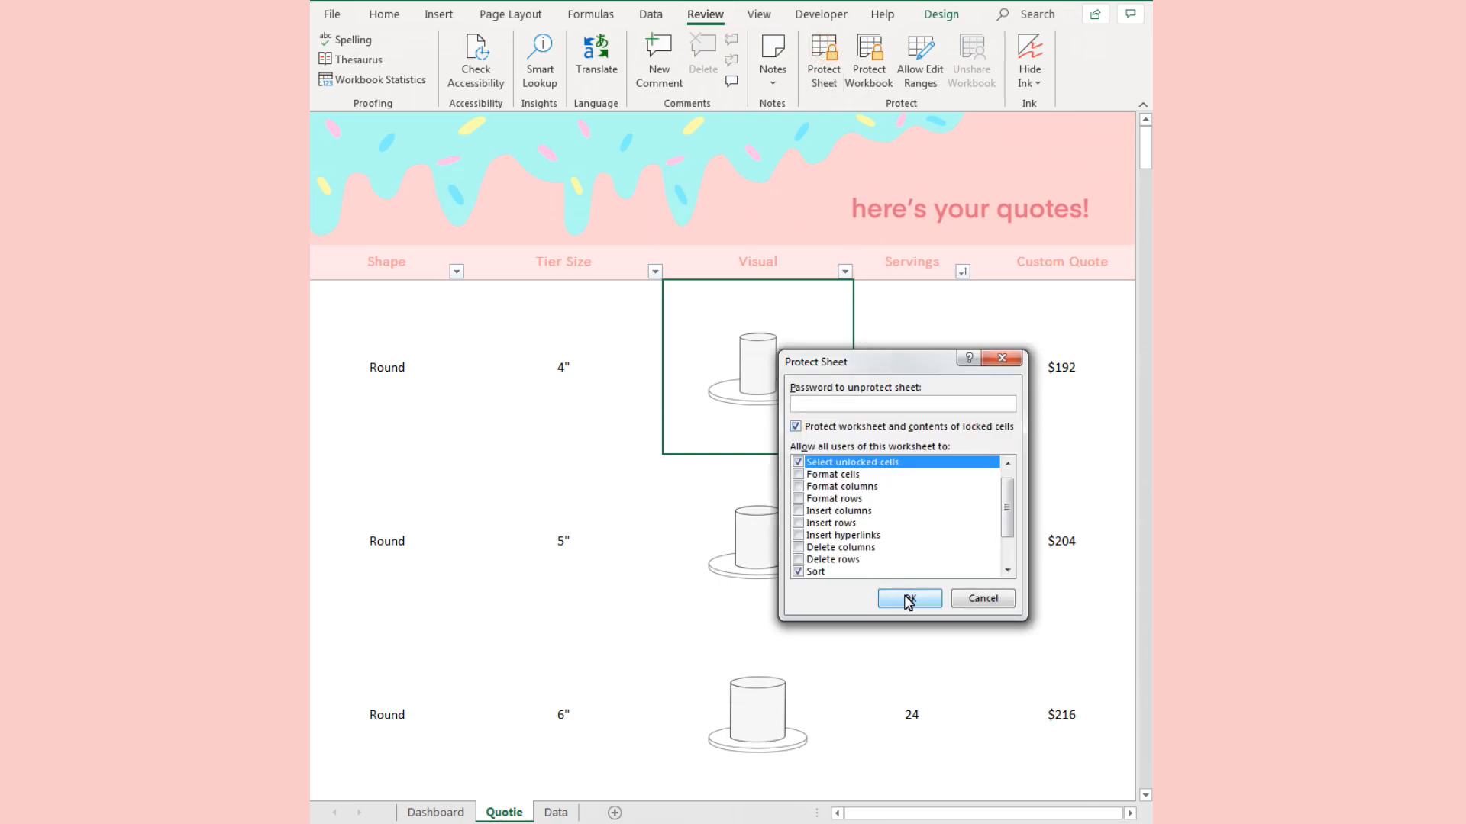
left_click(908, 598)
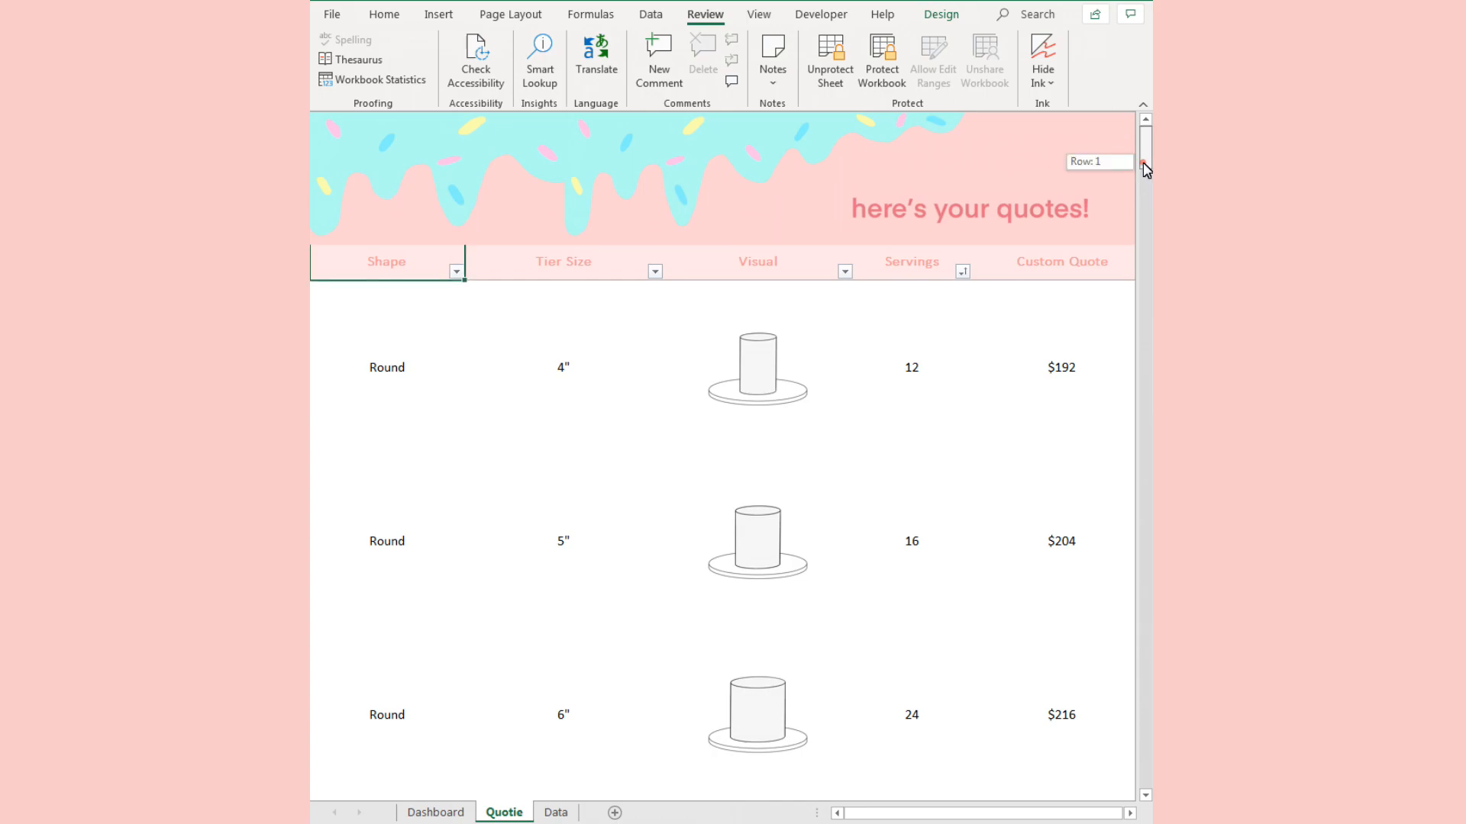
scroll("down", 3)
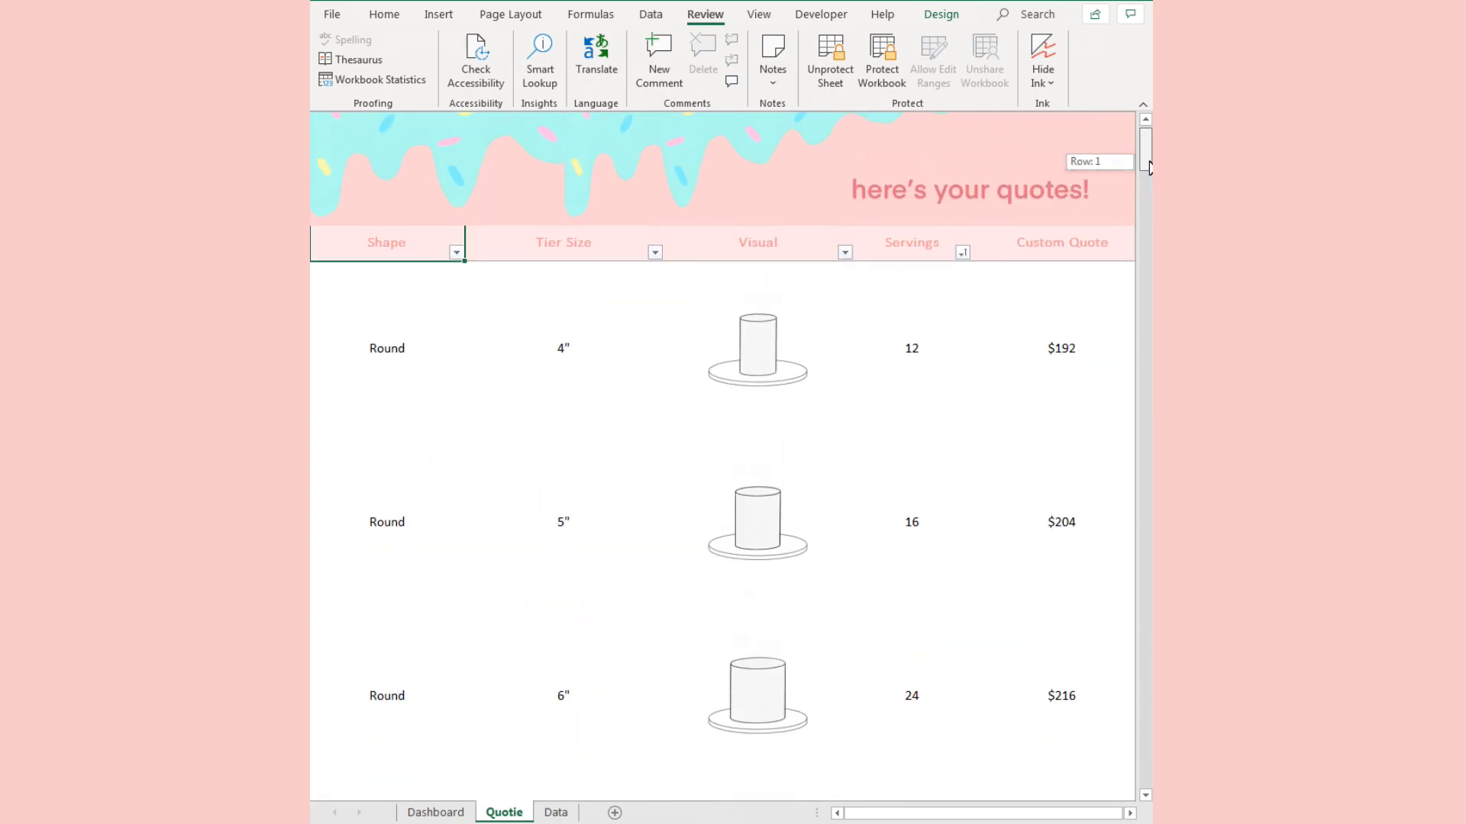